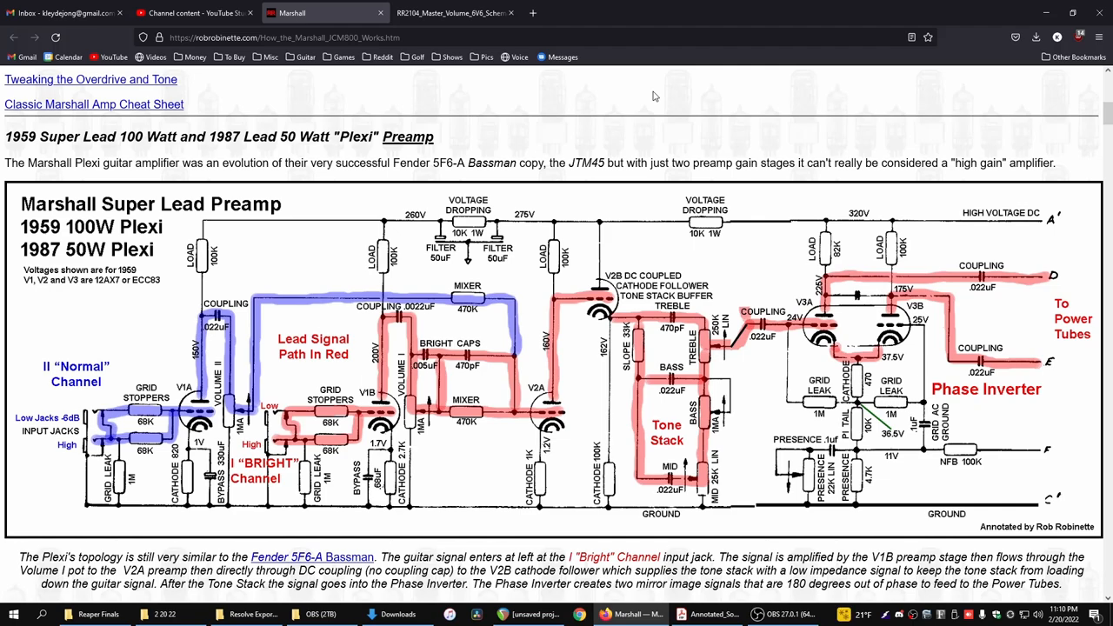
pyautogui.moveTo(609, 94)
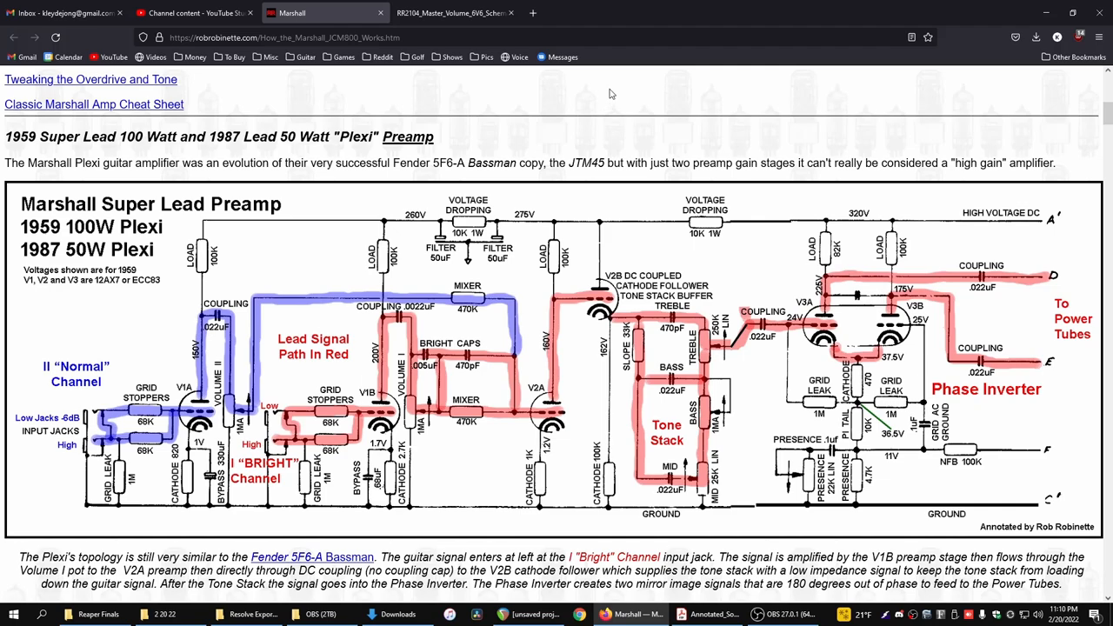
pyautogui.moveTo(304, 465)
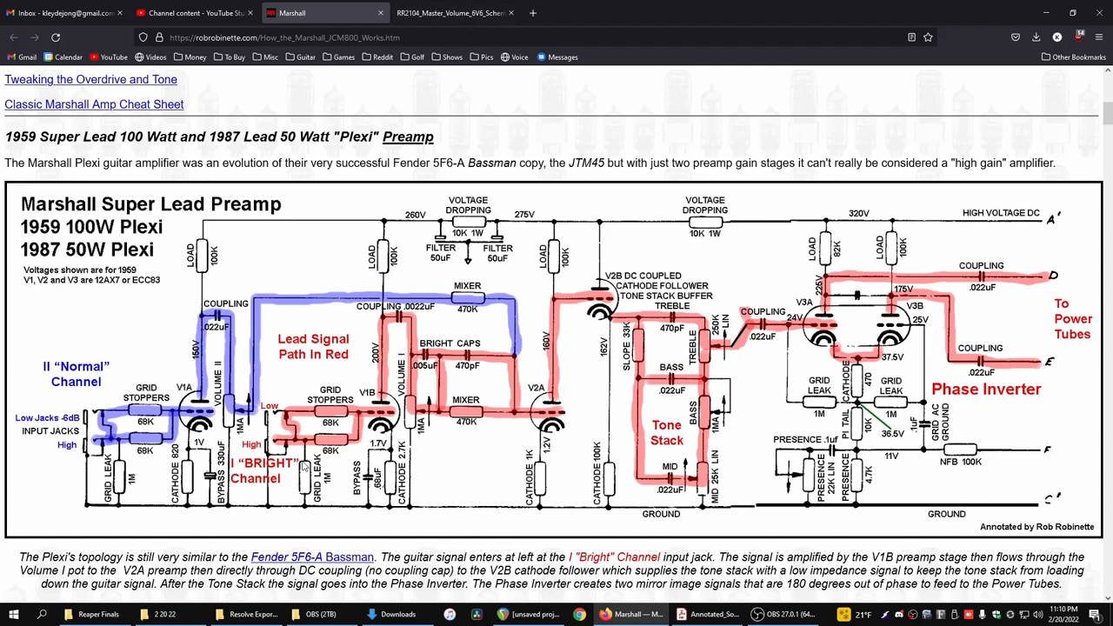
pyautogui.moveTo(541, 424)
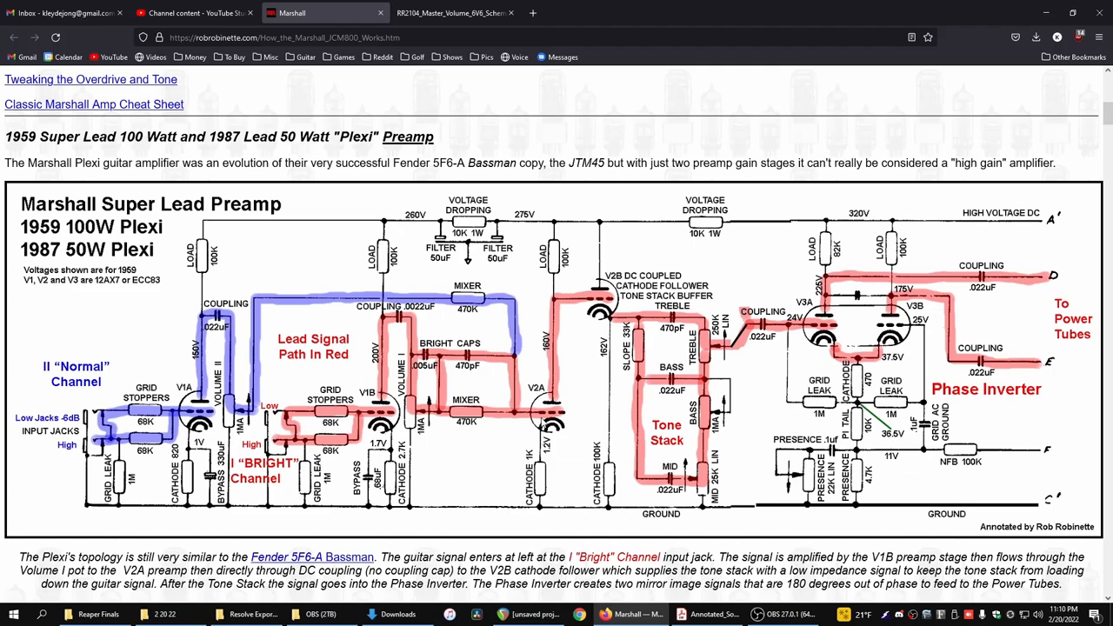
pyautogui.moveTo(542, 423)
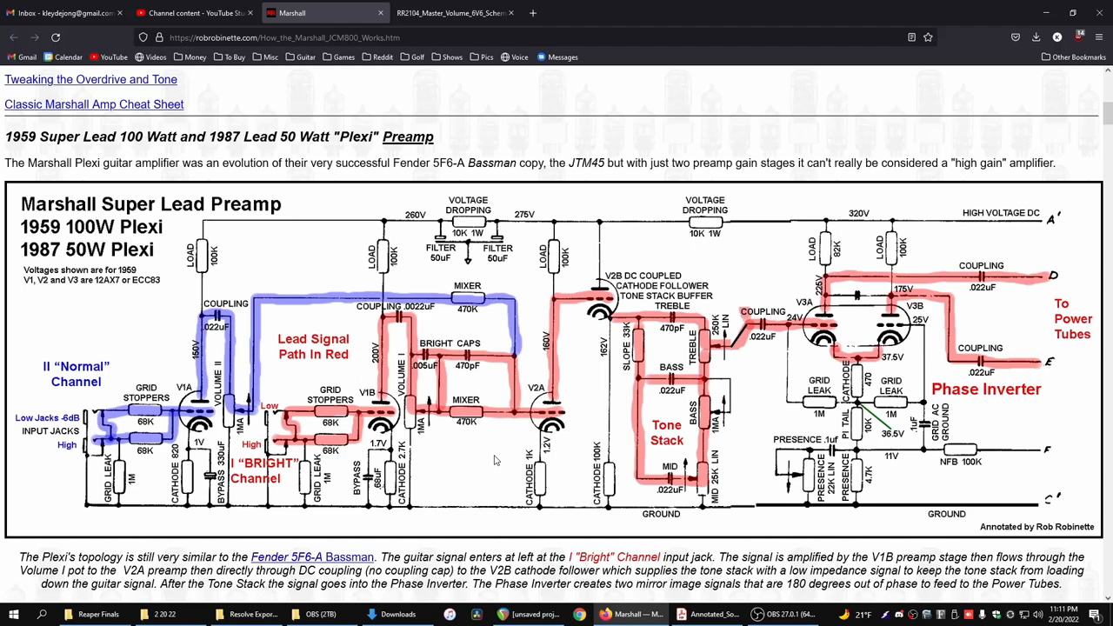
pyautogui.moveTo(346, 452)
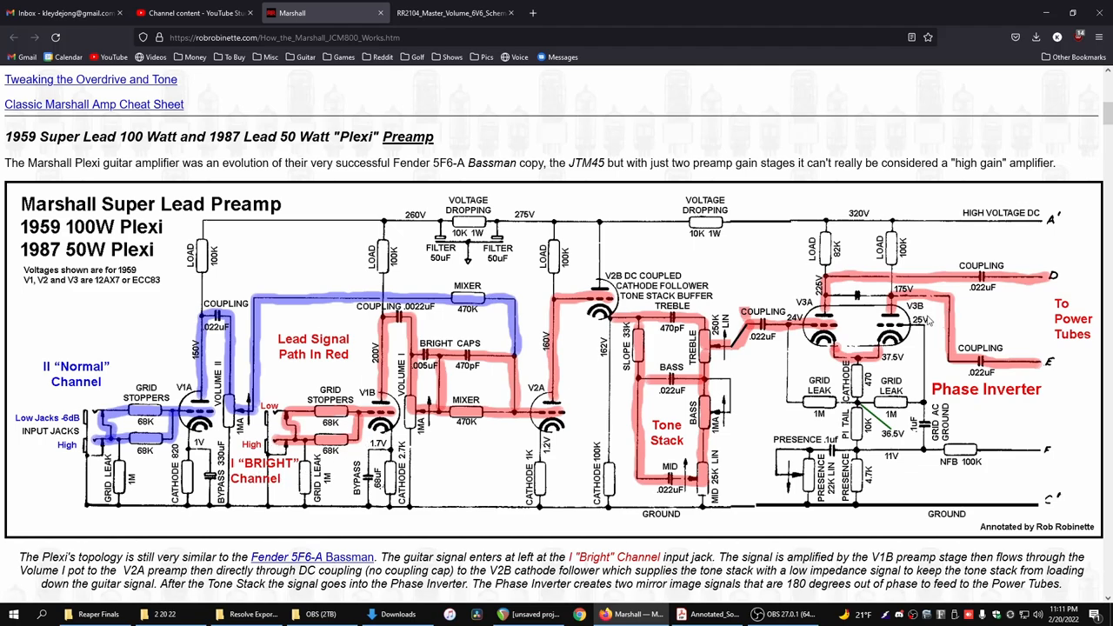
pyautogui.moveTo(309, 513)
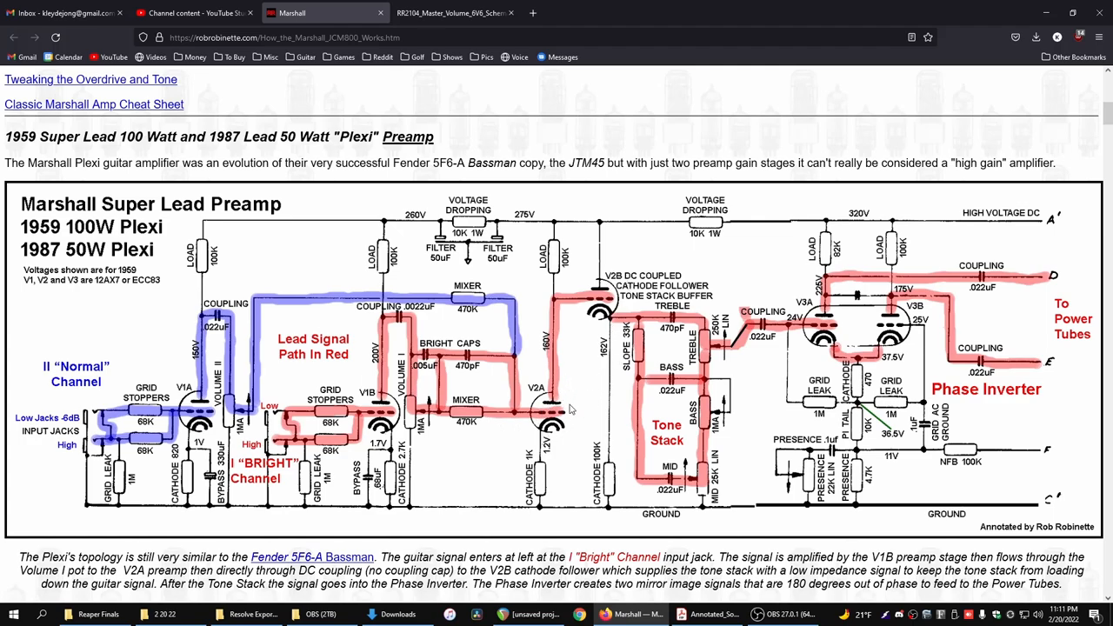
pyautogui.moveTo(563, 410)
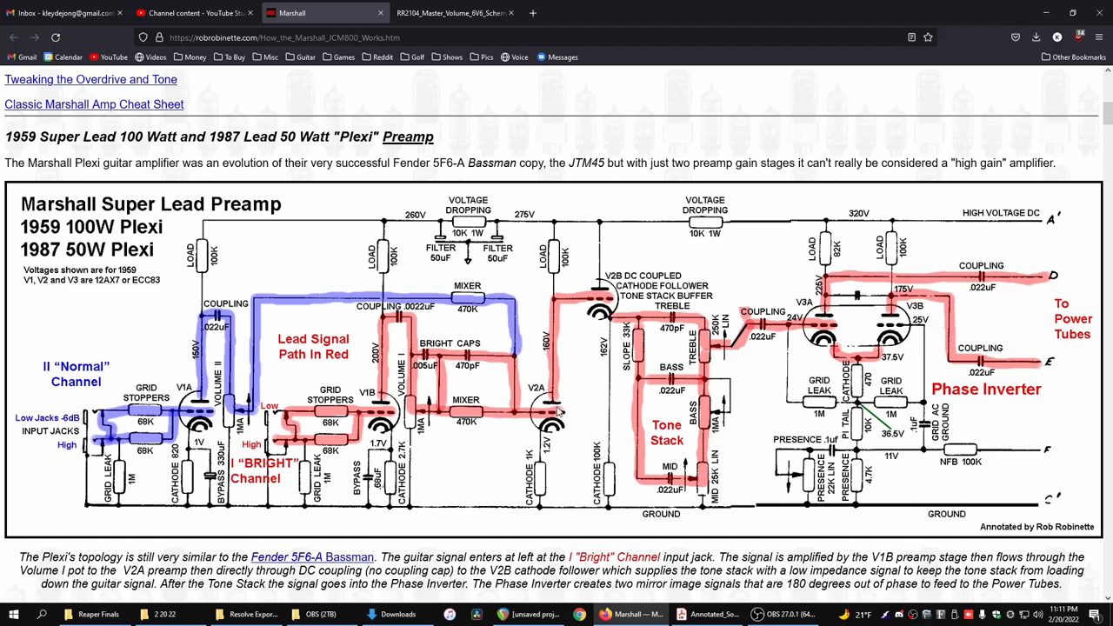
pyautogui.moveTo(589, 287)
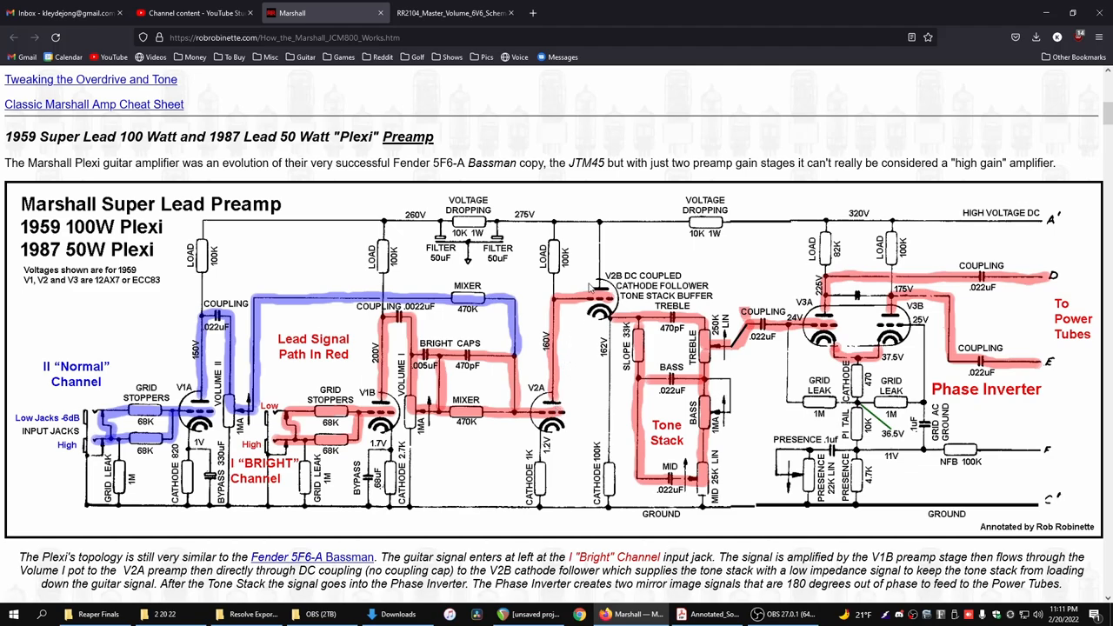
pyautogui.moveTo(680, 302)
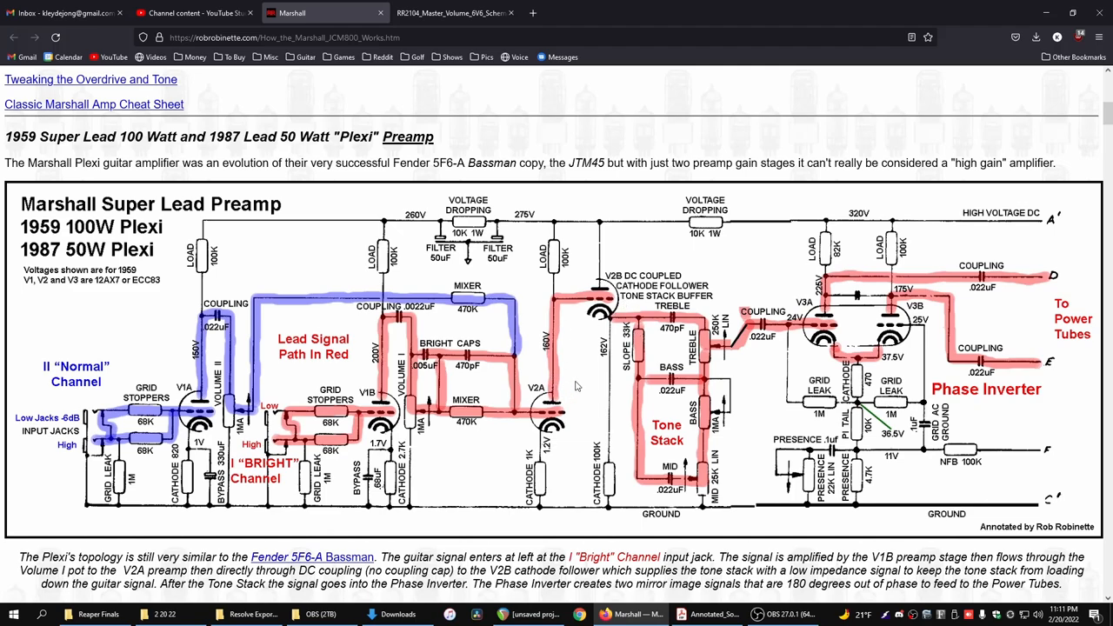
pyautogui.moveTo(640, 469)
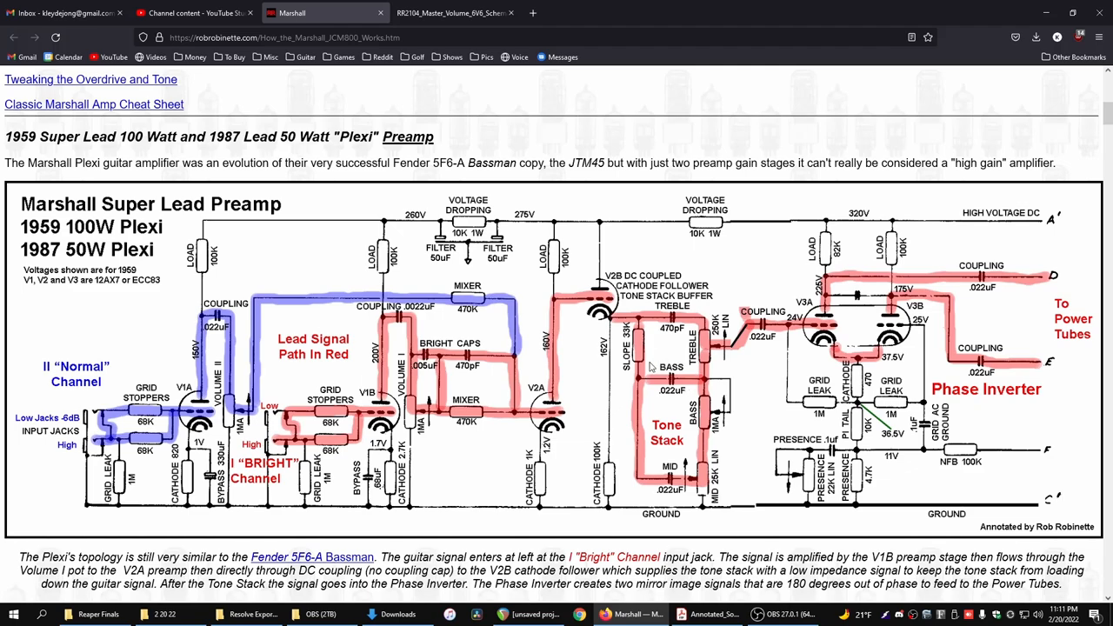
pyautogui.moveTo(734, 386)
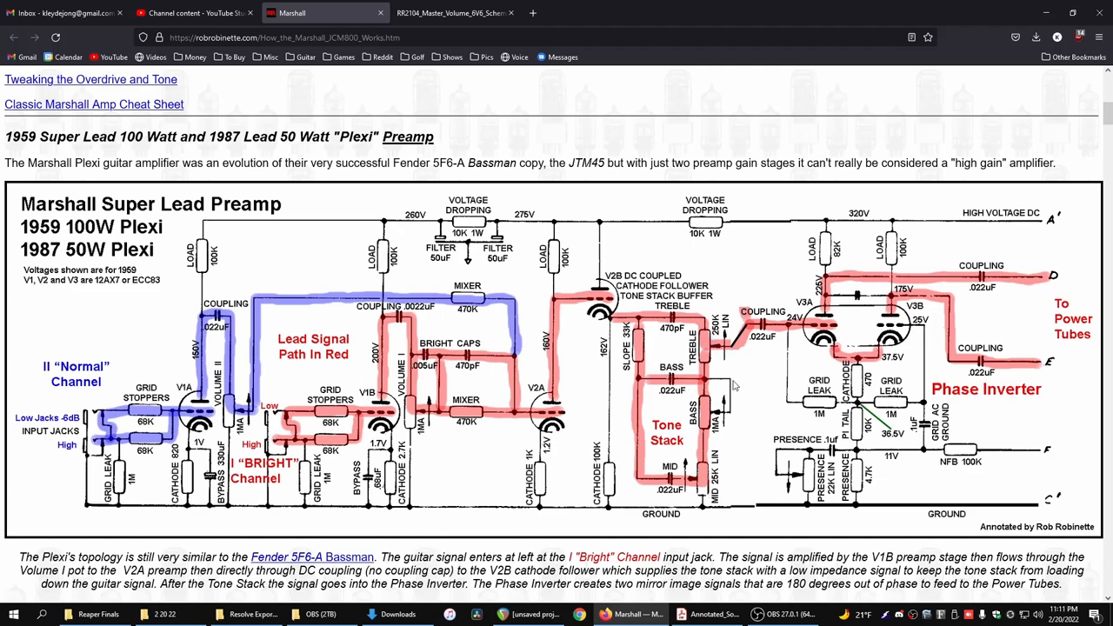
pyautogui.moveTo(751, 320)
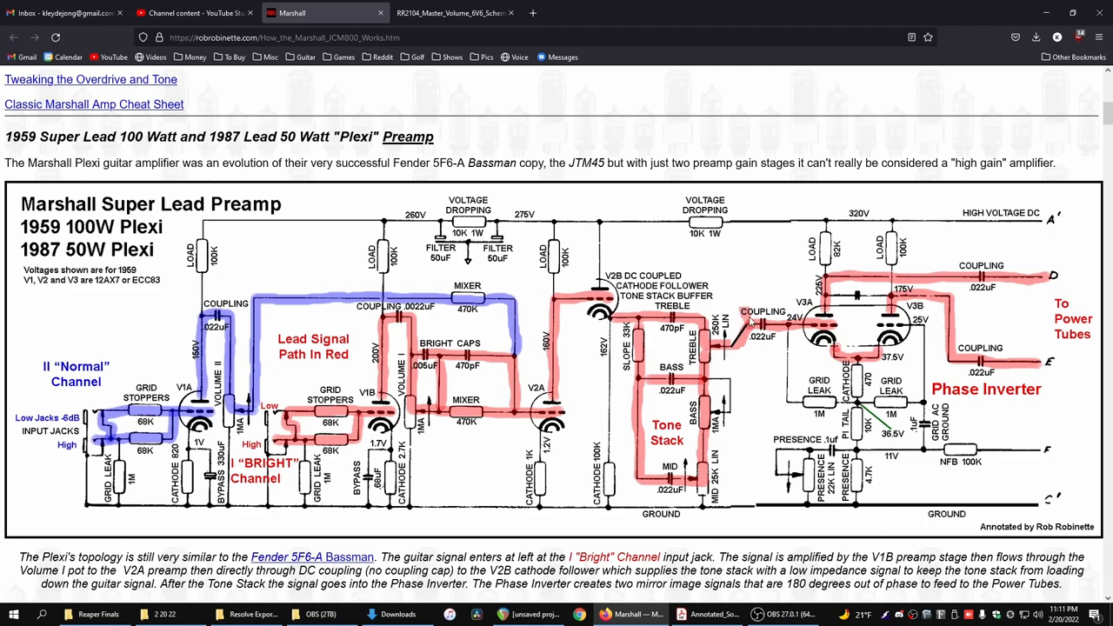
pyautogui.moveTo(730, 351)
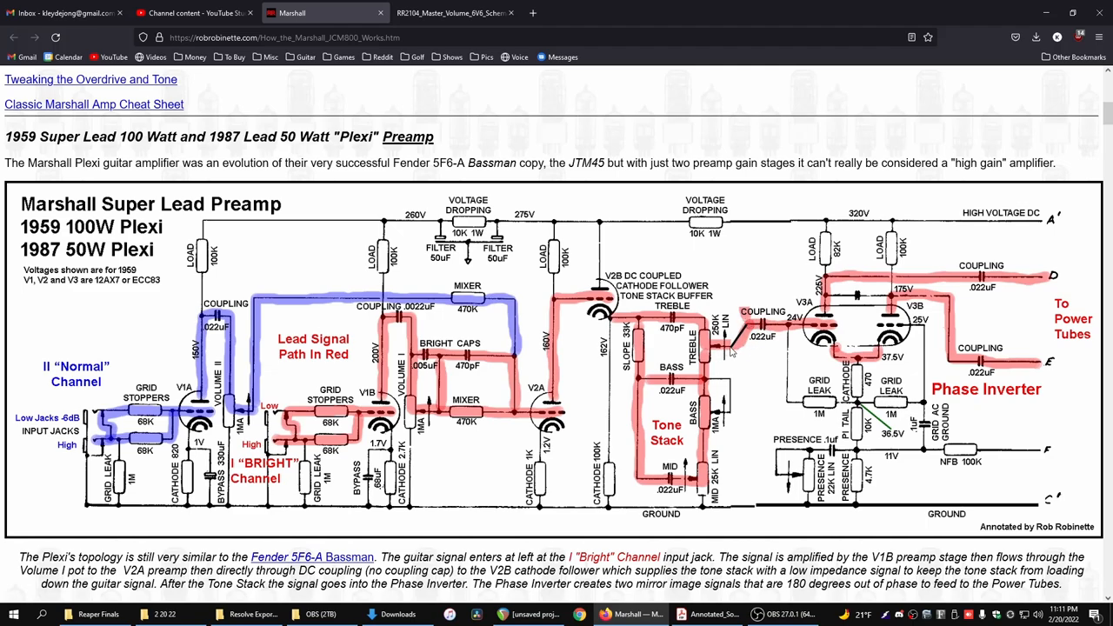
pyautogui.moveTo(911, 344)
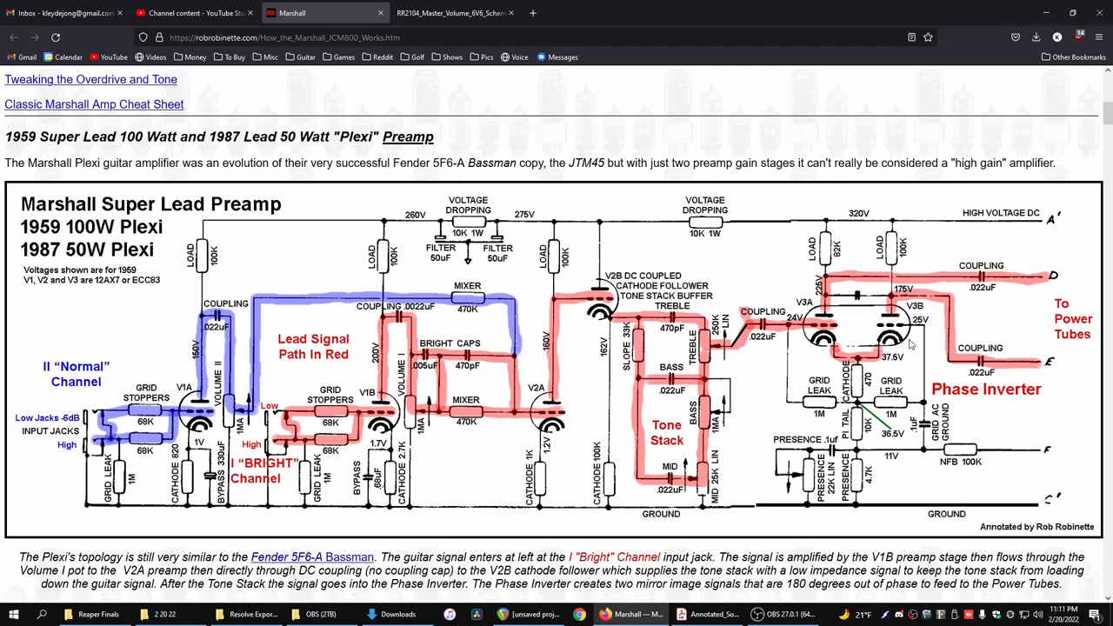
pyautogui.moveTo(867, 372)
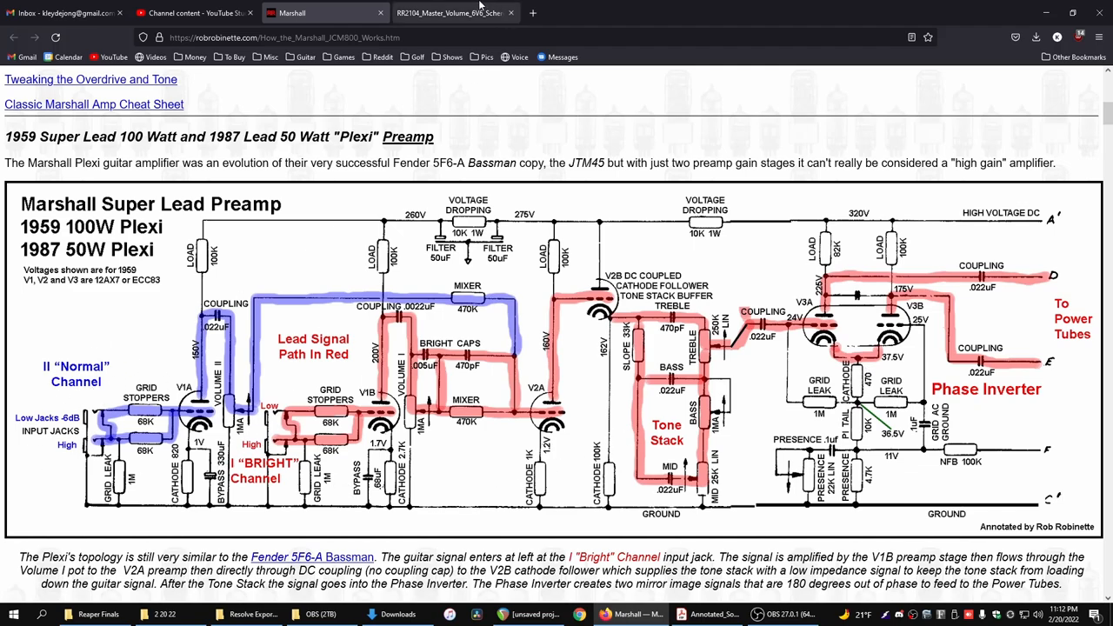
# Step: Switch to the JCM800 6V6 schematic and mark the Preamp 2 cold clipper stage in red
pyautogui.click(452, 12)
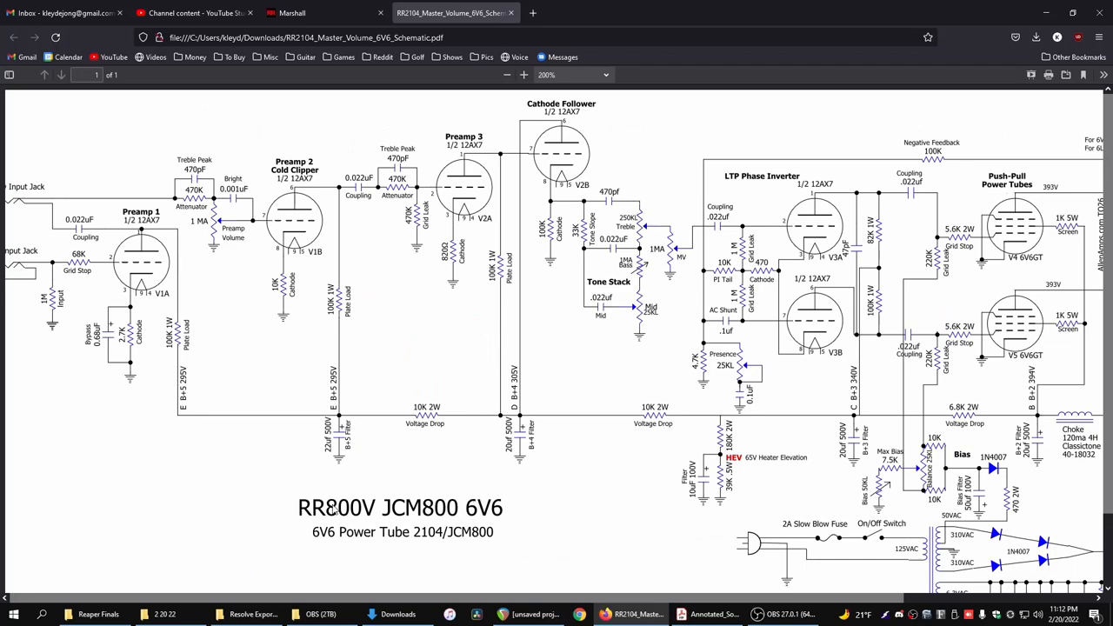
pyautogui.moveTo(424, 421)
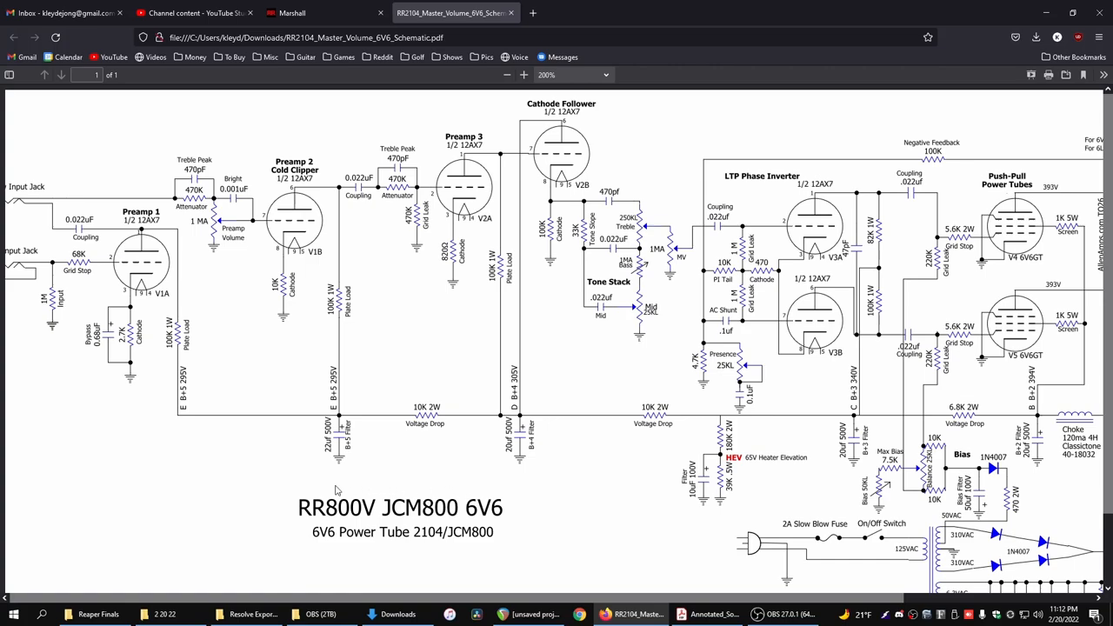
pyautogui.moveTo(382, 343)
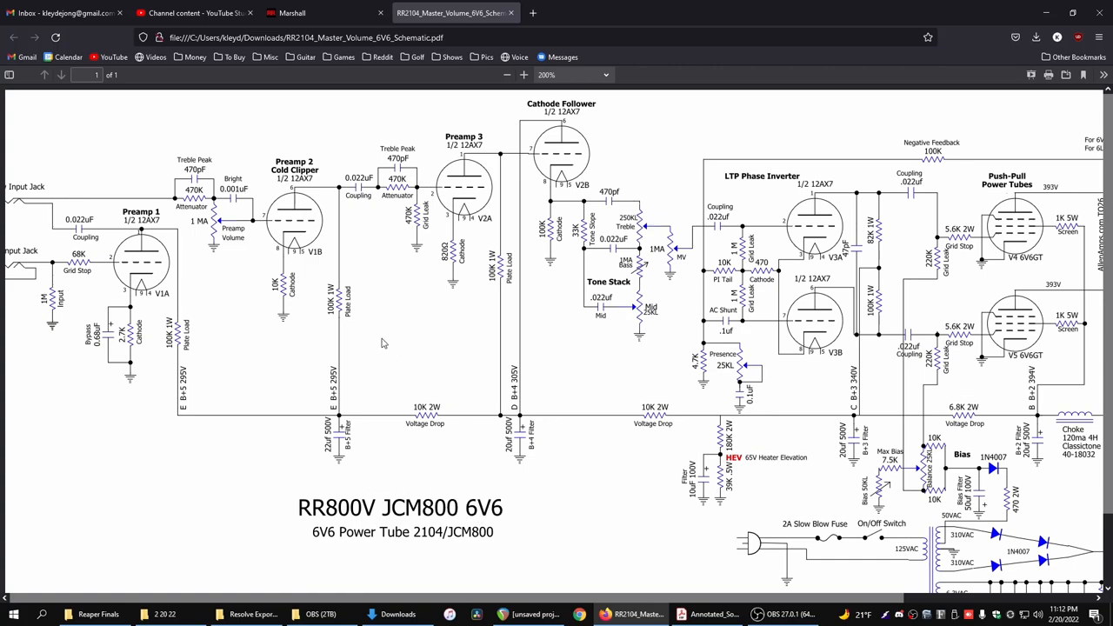
pyautogui.moveTo(309, 235)
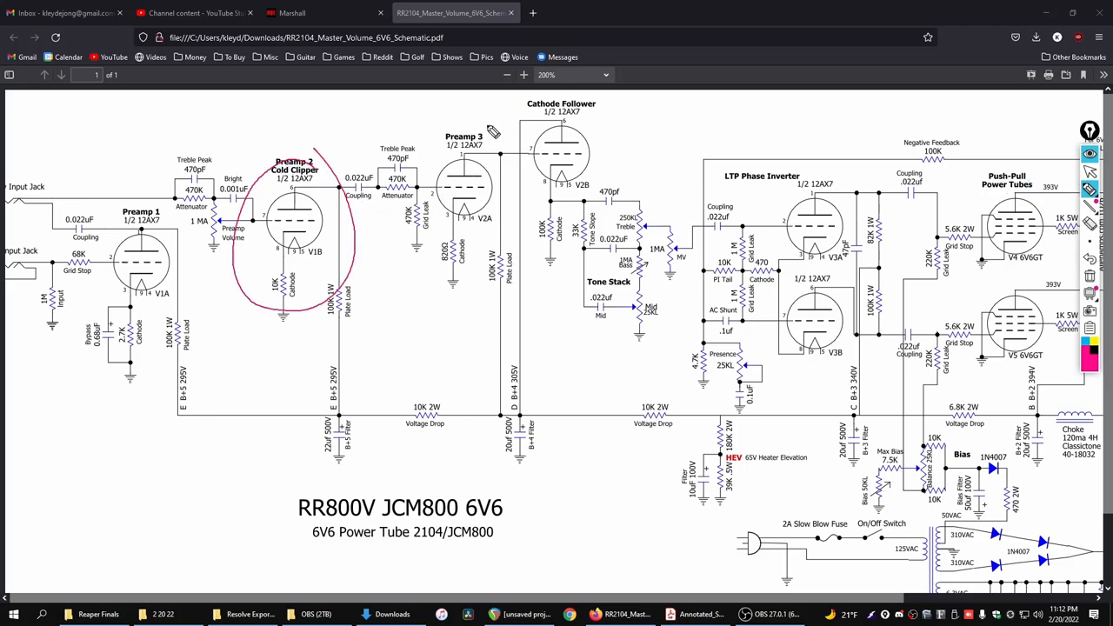
pyautogui.moveTo(496, 136); pyautogui.dragTo(630, 191)
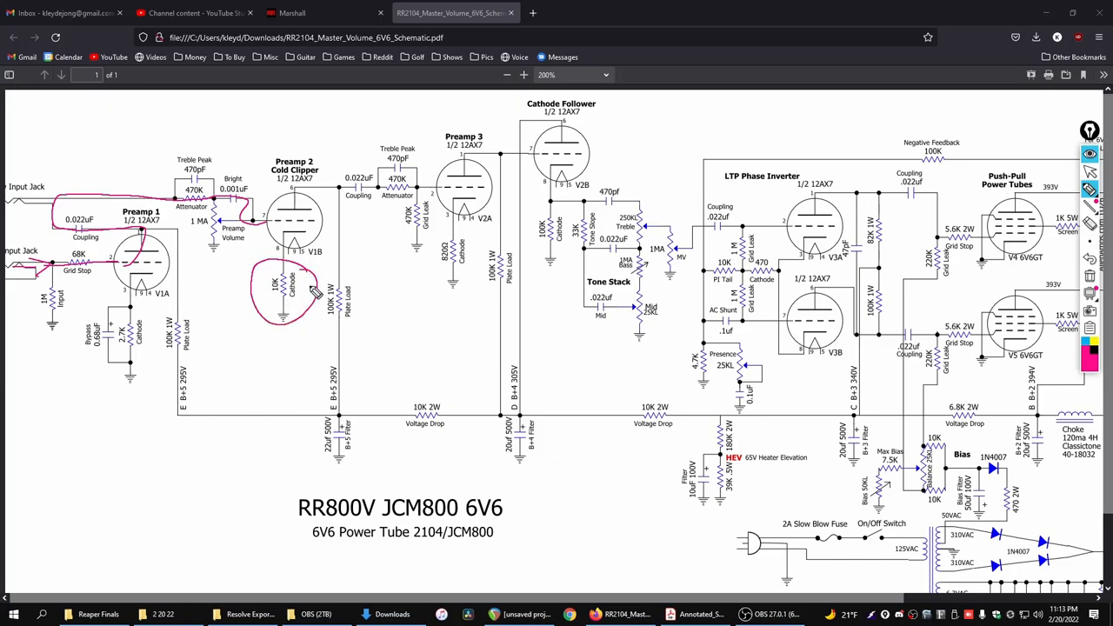
pyautogui.moveTo(314, 294)
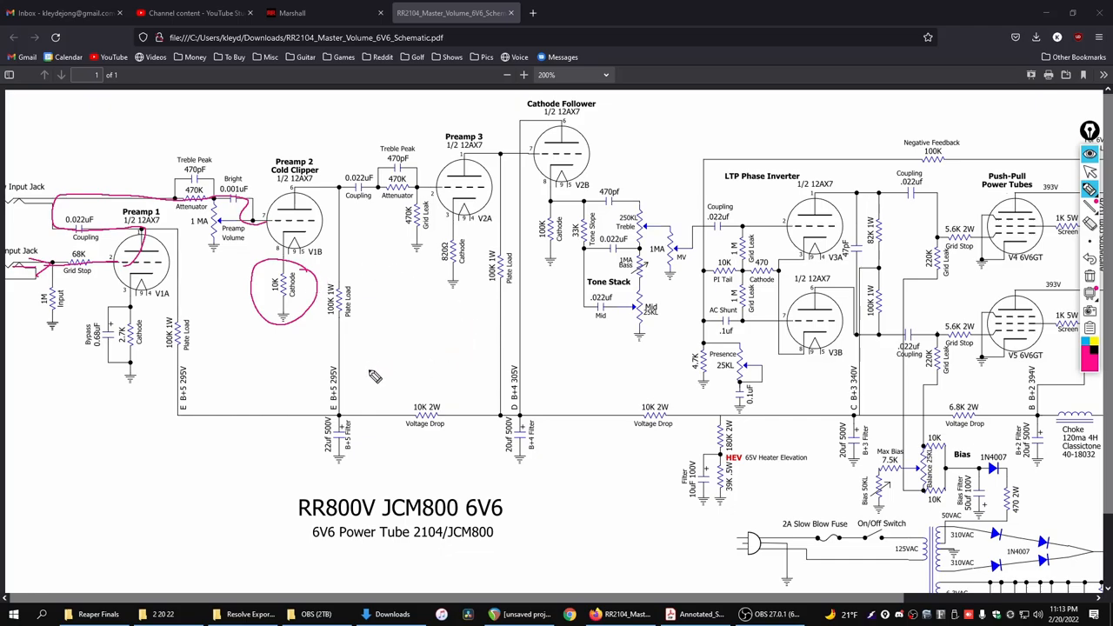
# Step: Sketch a small and a larger sine wave below the schematic, then clear all ink marks
pyautogui.moveTo(369, 374); pyautogui.dragTo(730, 365)
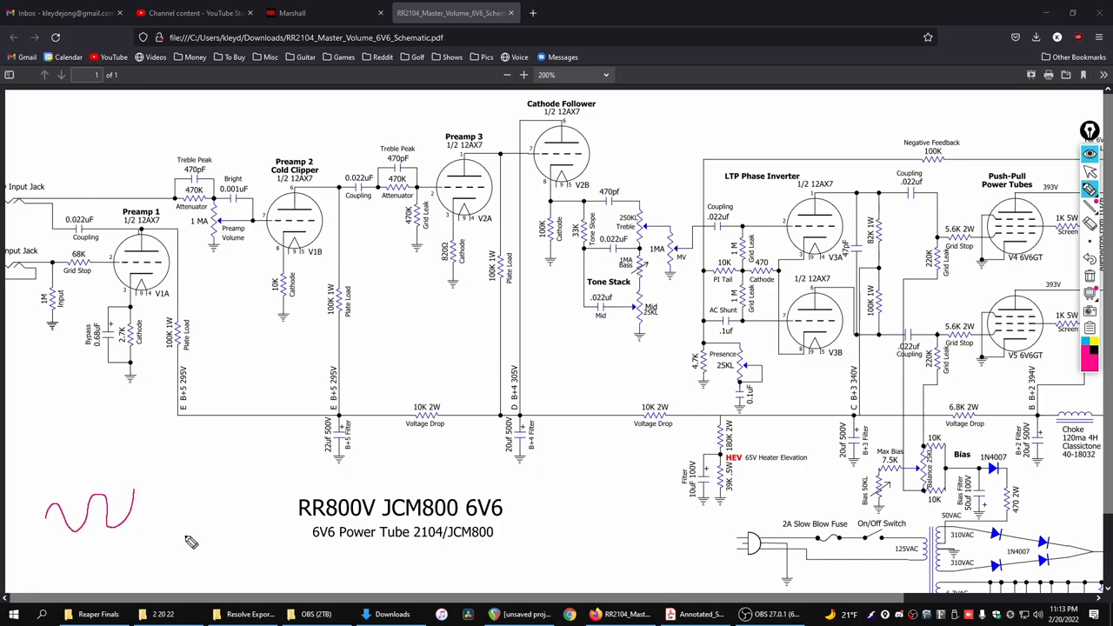
pyautogui.moveTo(215, 504)
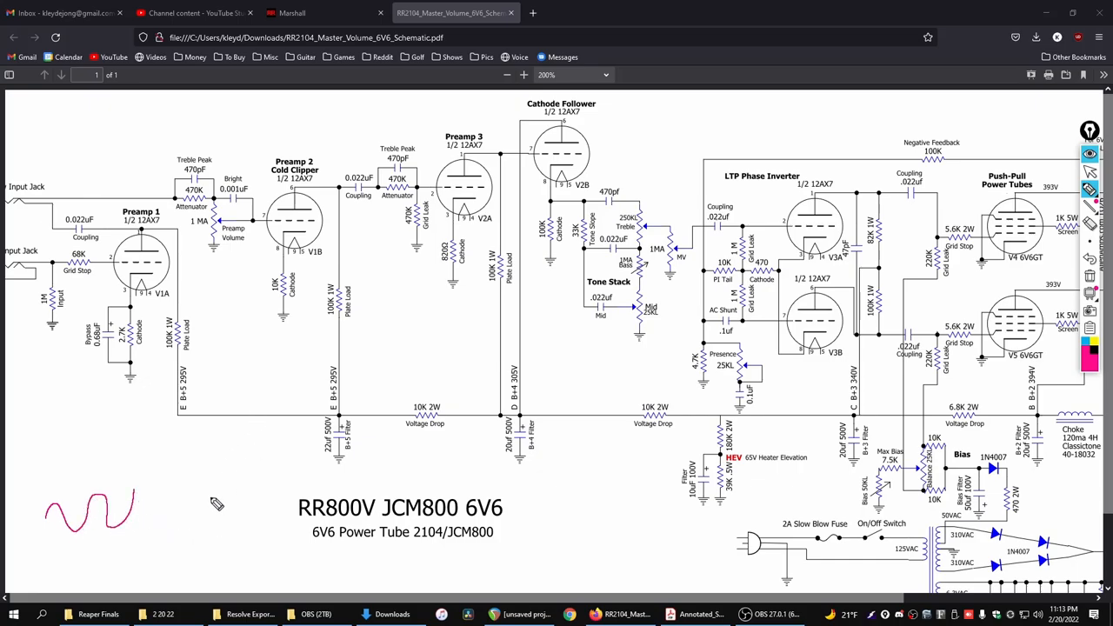
pyautogui.moveTo(213, 504); pyautogui.dragTo(478, 513)
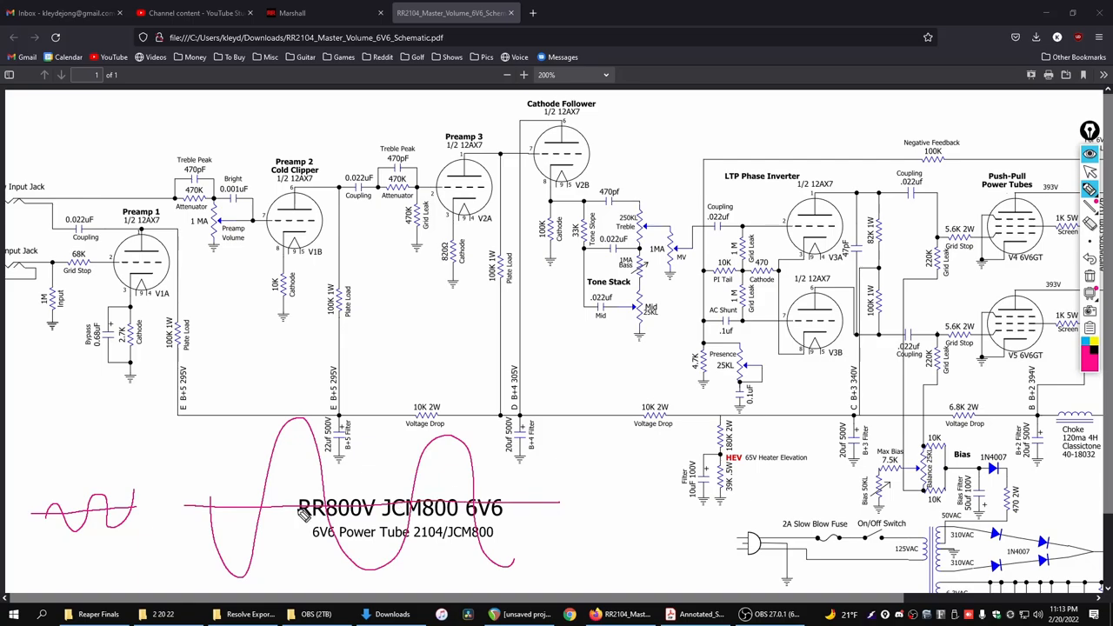
pyautogui.moveTo(279, 507)
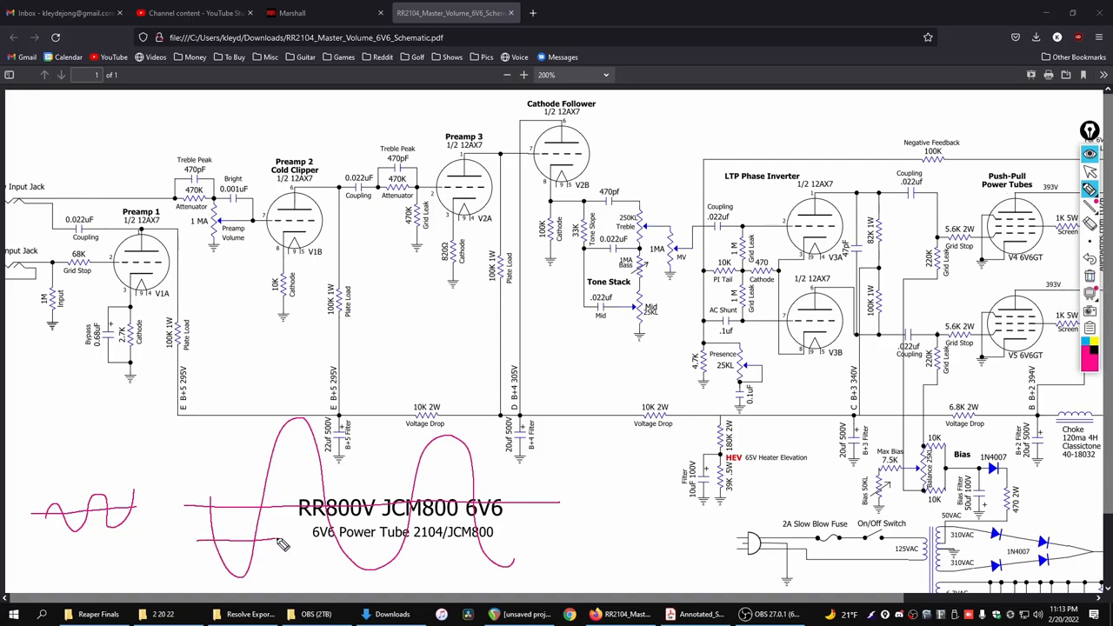
pyautogui.moveTo(209, 548); pyautogui.dragTo(565, 540)
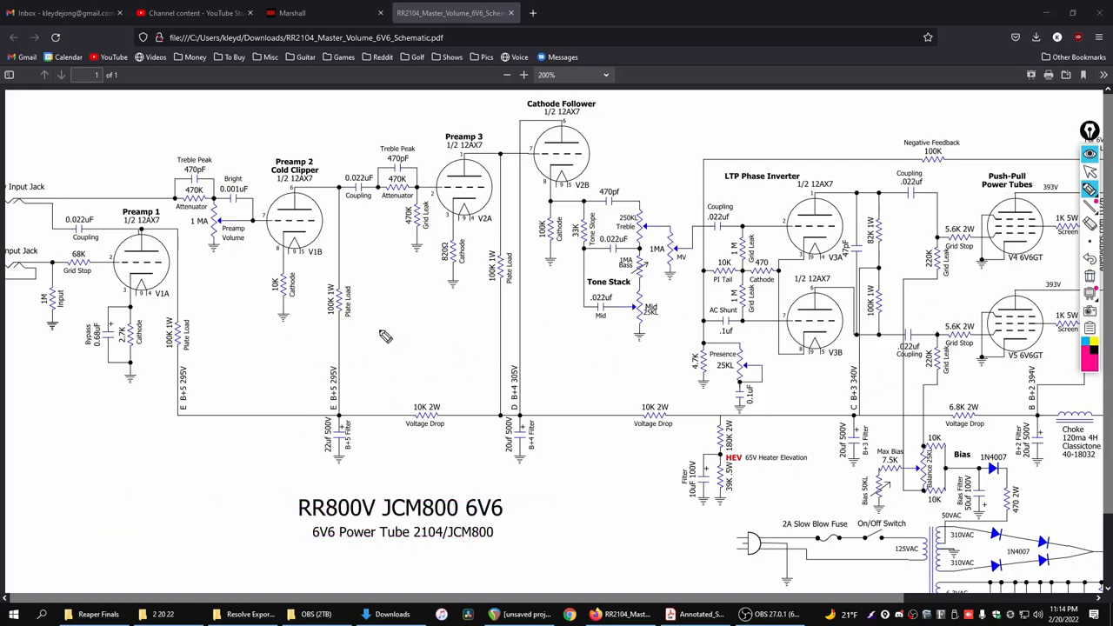
pyautogui.moveTo(310, 323)
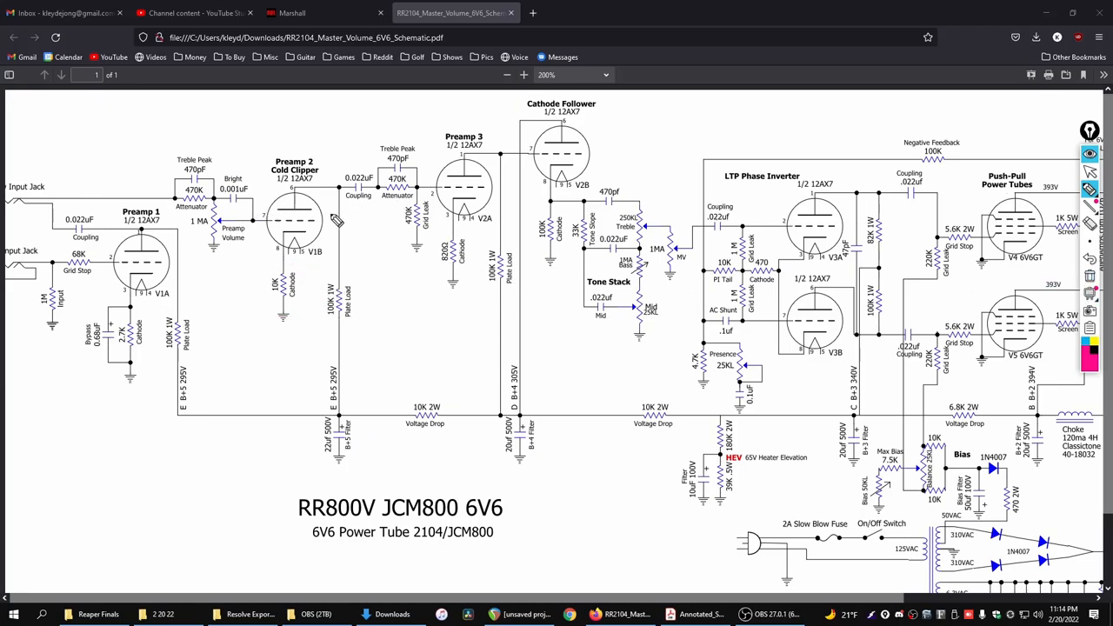
pyautogui.moveTo(545, 202)
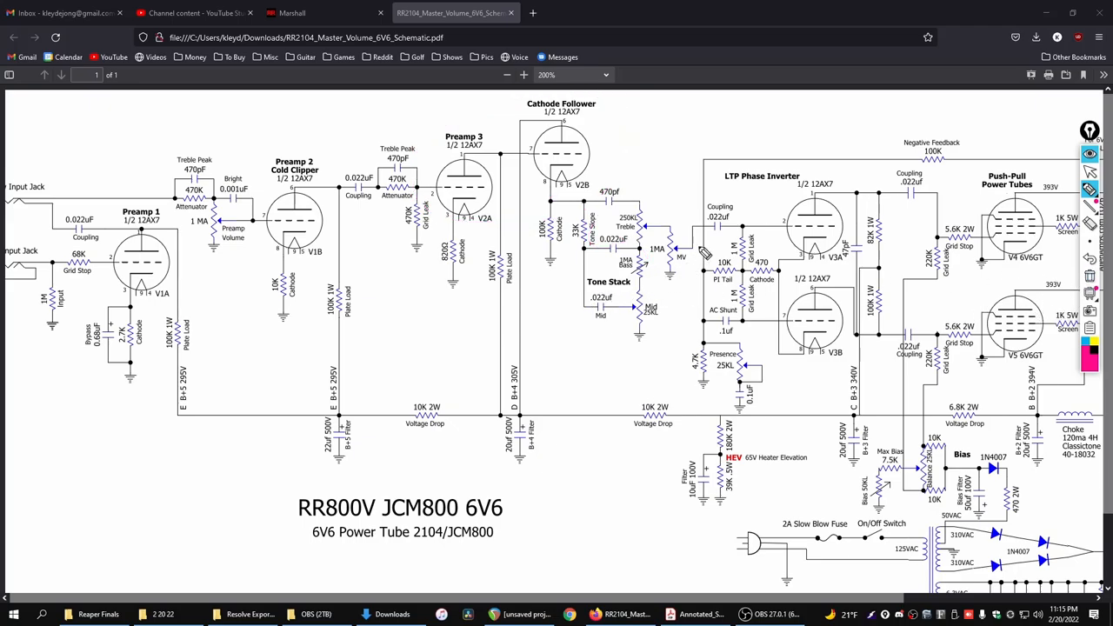
pyautogui.moveTo(508, 166)
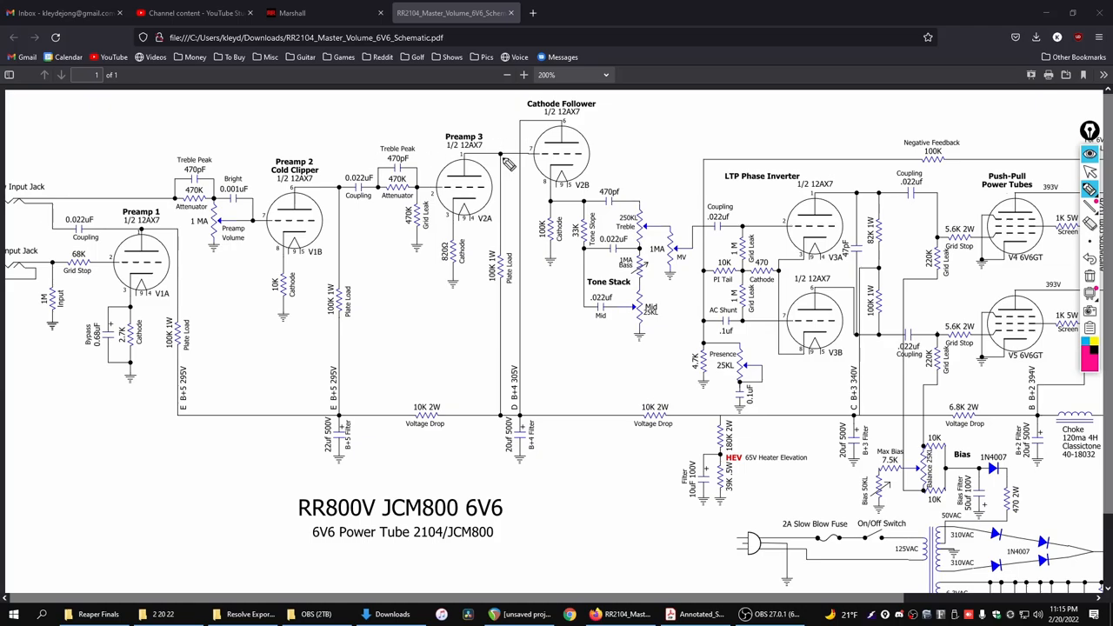
pyautogui.moveTo(174, 95); pyautogui.dragTo(83, 334)
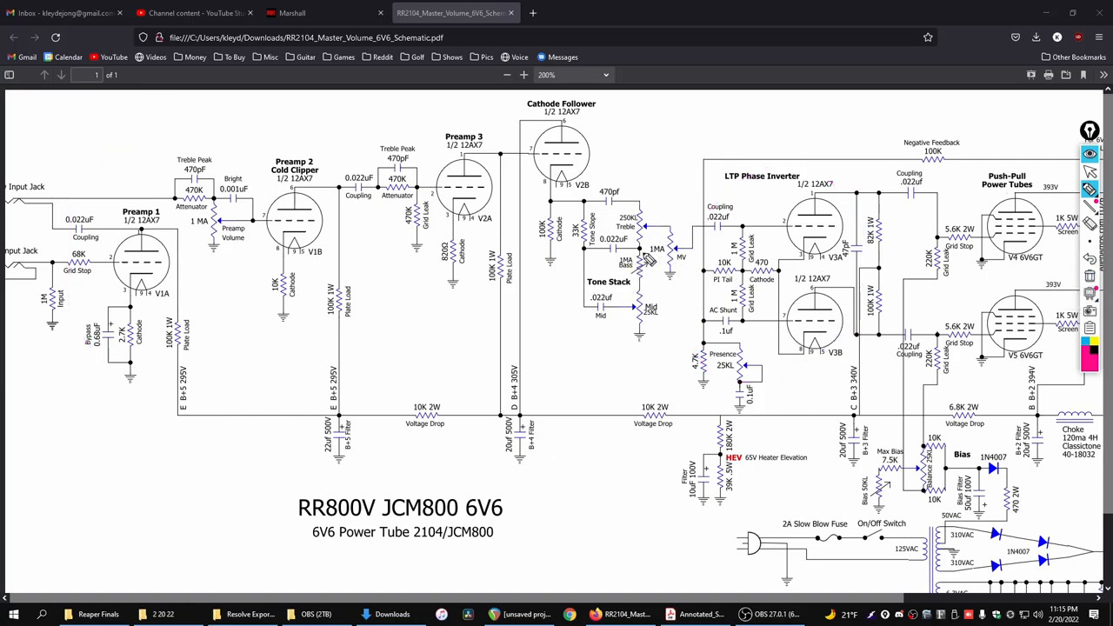
pyautogui.moveTo(630, 295)
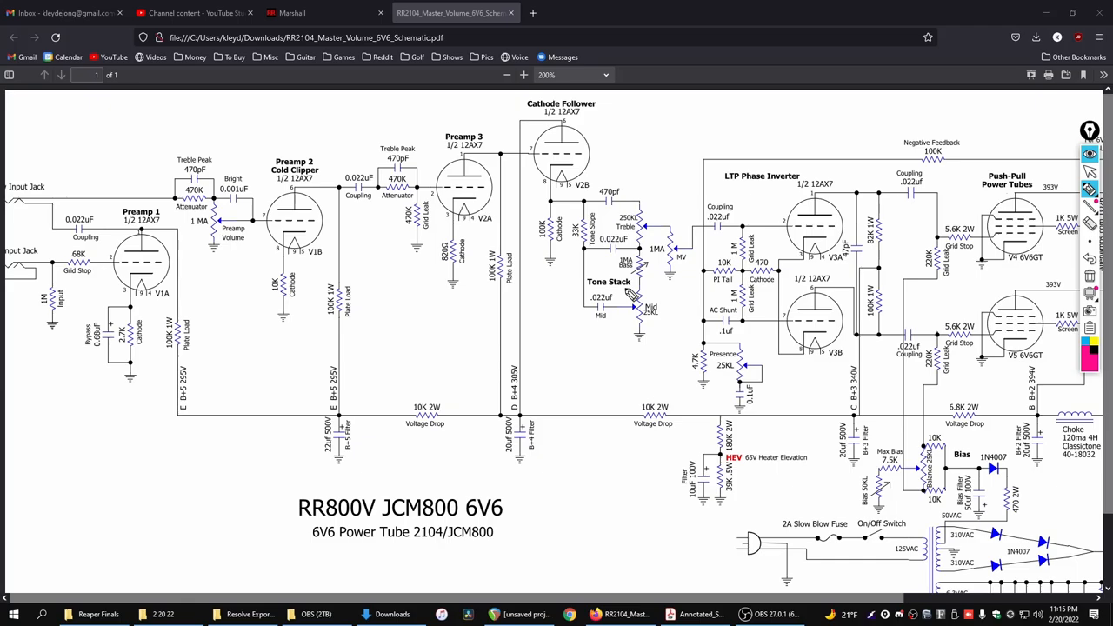
pyautogui.moveTo(363, 258)
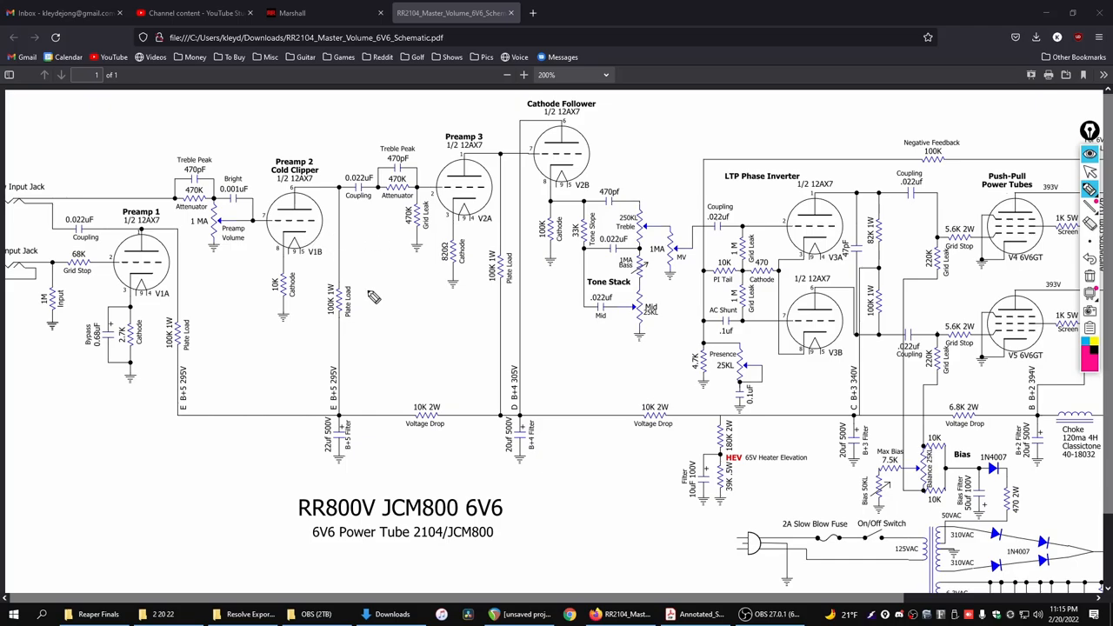
pyautogui.moveTo(460, 226)
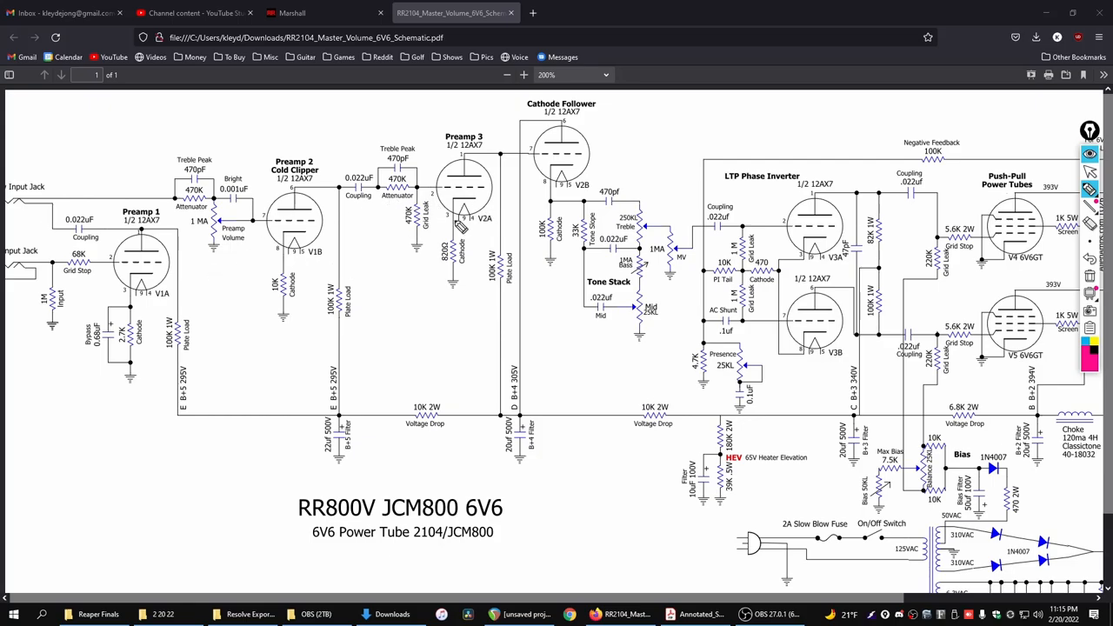
pyautogui.moveTo(522, 244)
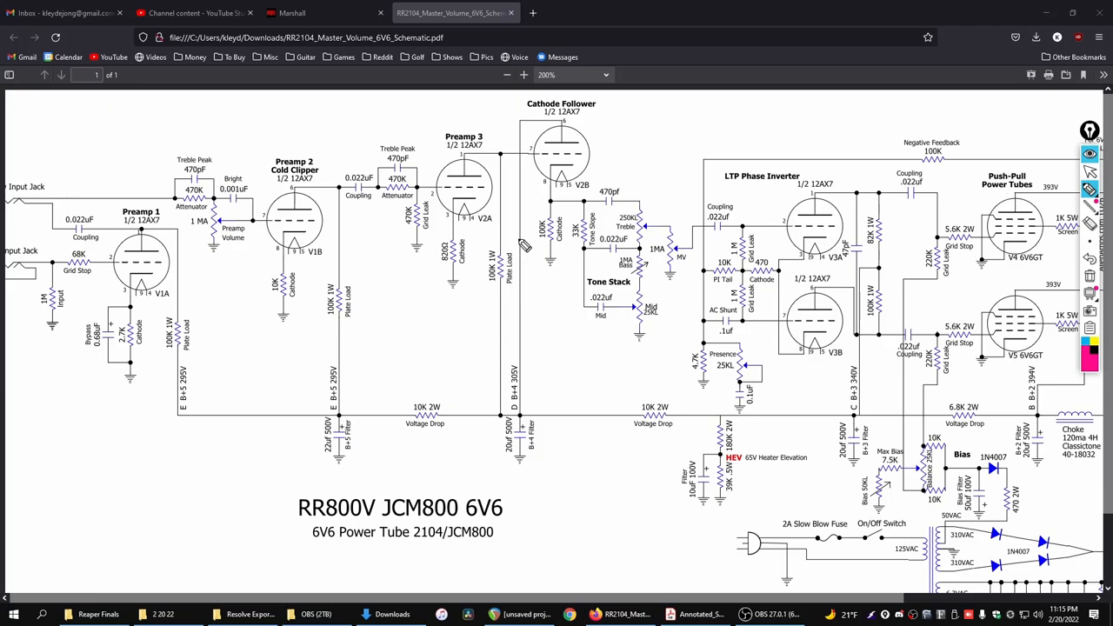
pyautogui.moveTo(636, 340)
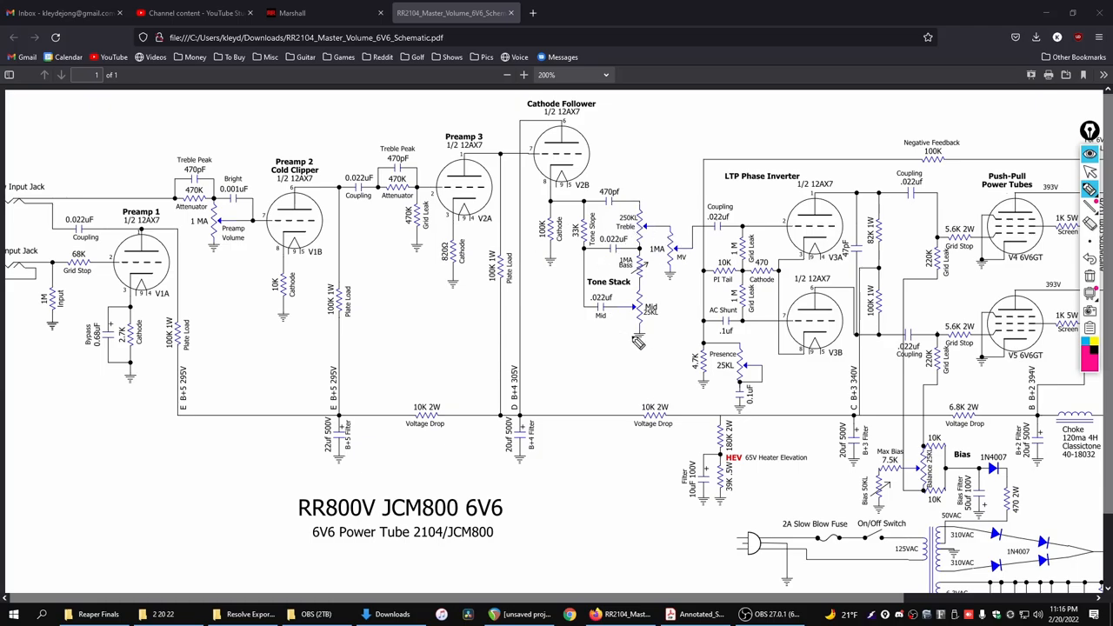
pyautogui.moveTo(629, 357)
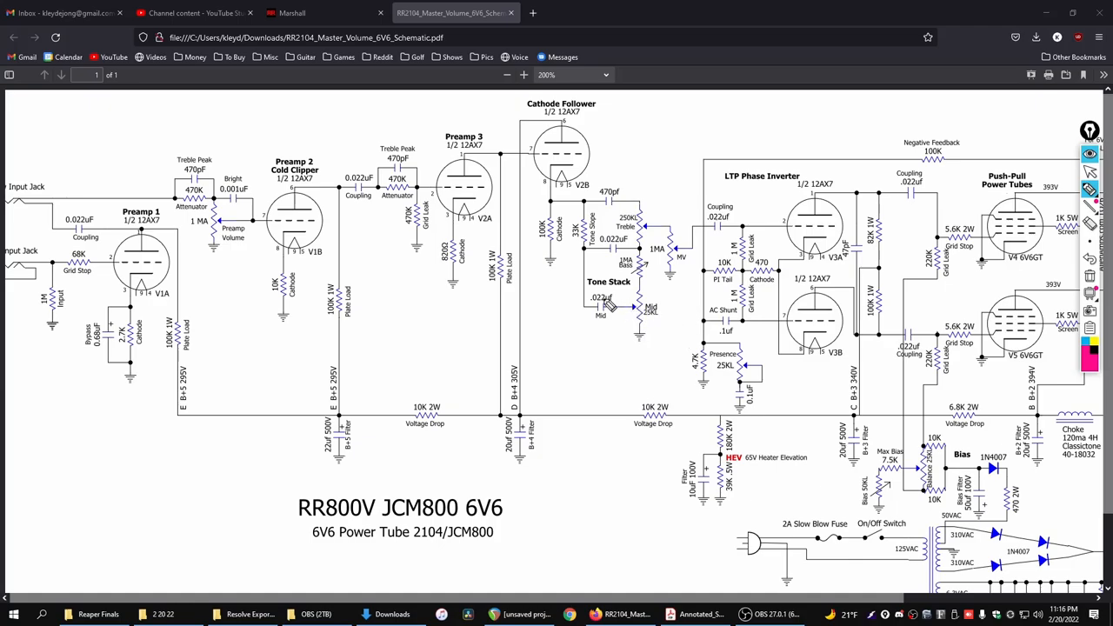
pyautogui.moveTo(374, 213)
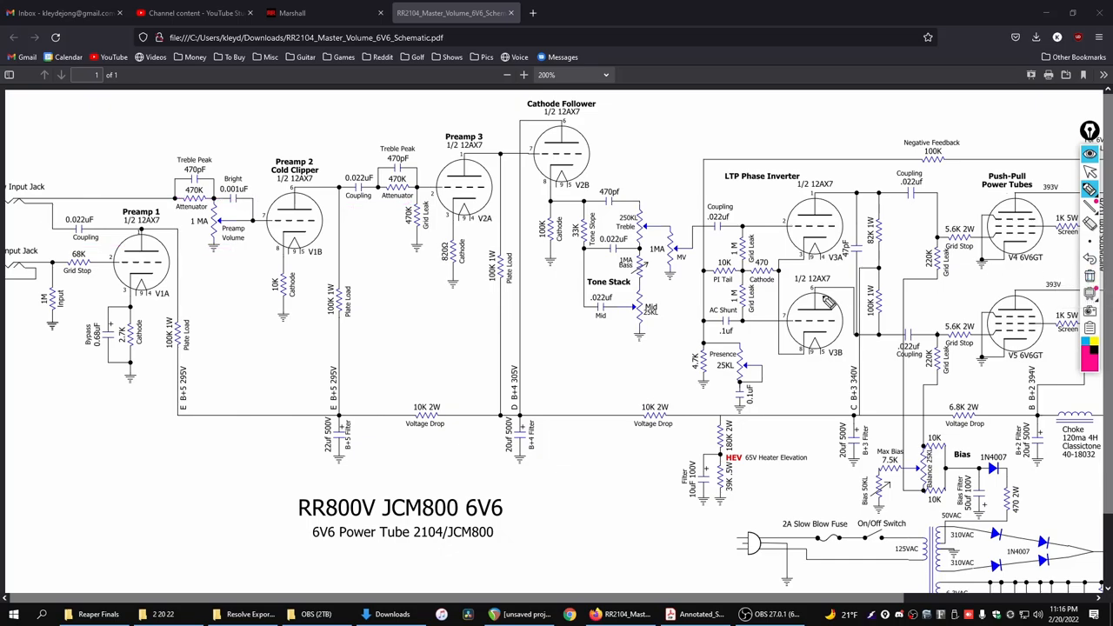
pyautogui.moveTo(826, 303)
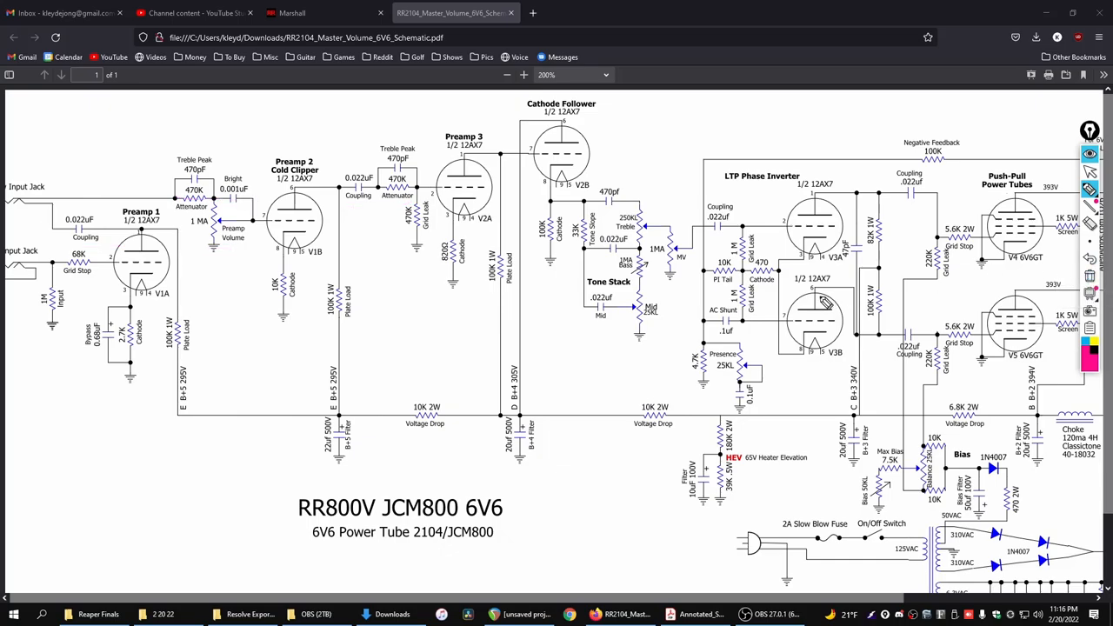
pyautogui.moveTo(449, 351)
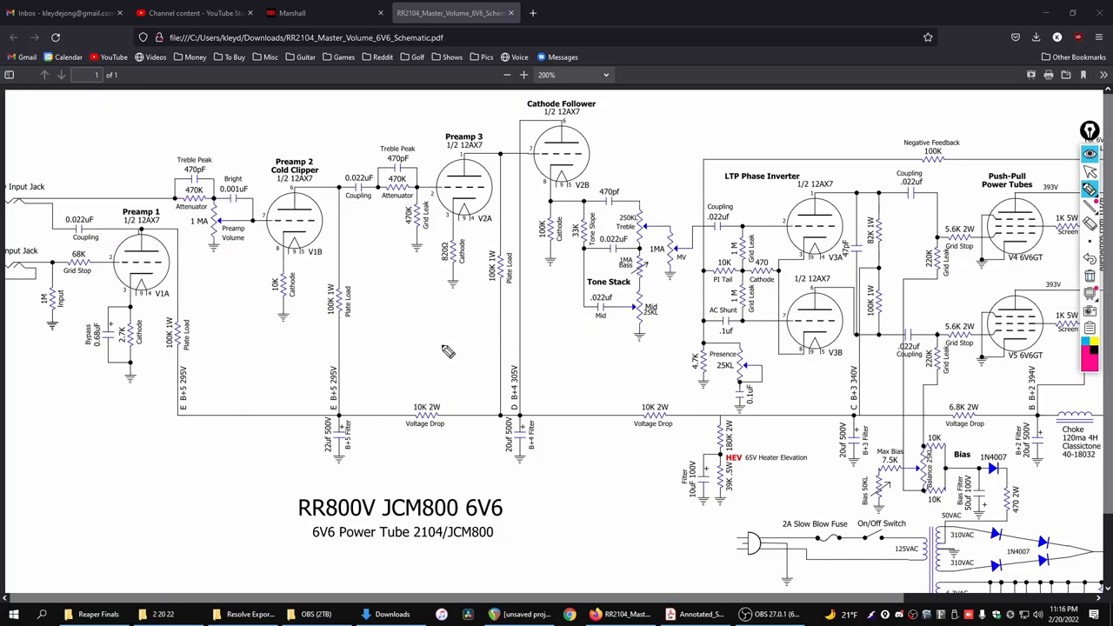
pyautogui.moveTo(200, 224)
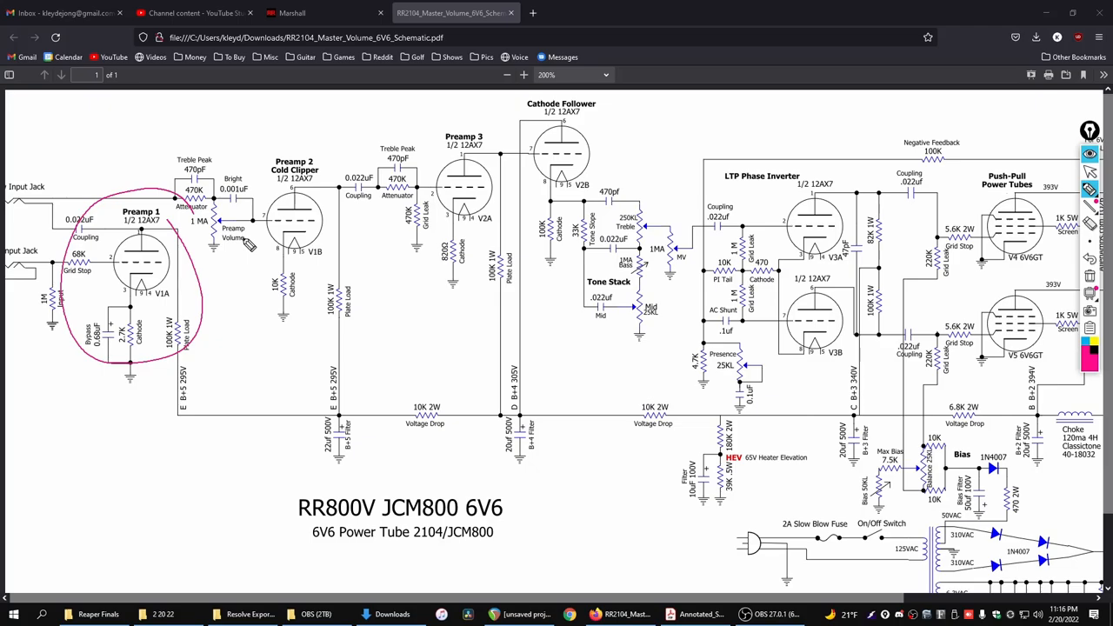
# Step: Circle the Preamp 1 stage on the JCM800 schematic before moving to the SLO-100
pyautogui.moveTo(305, 261); pyautogui.dragTo(278, 326)
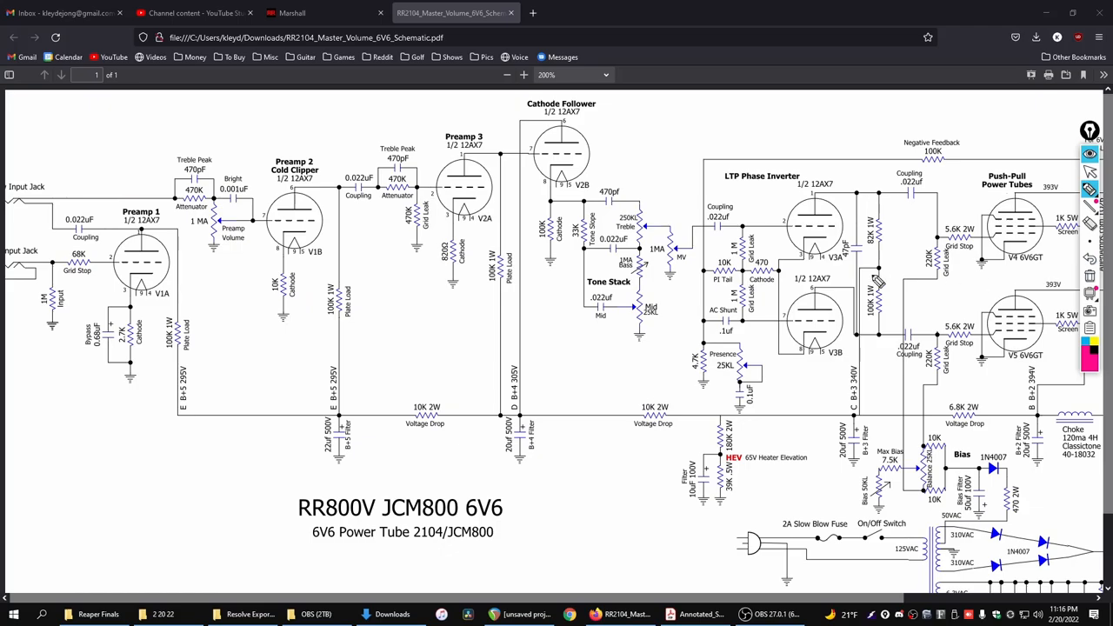
pyautogui.moveTo(692, 299)
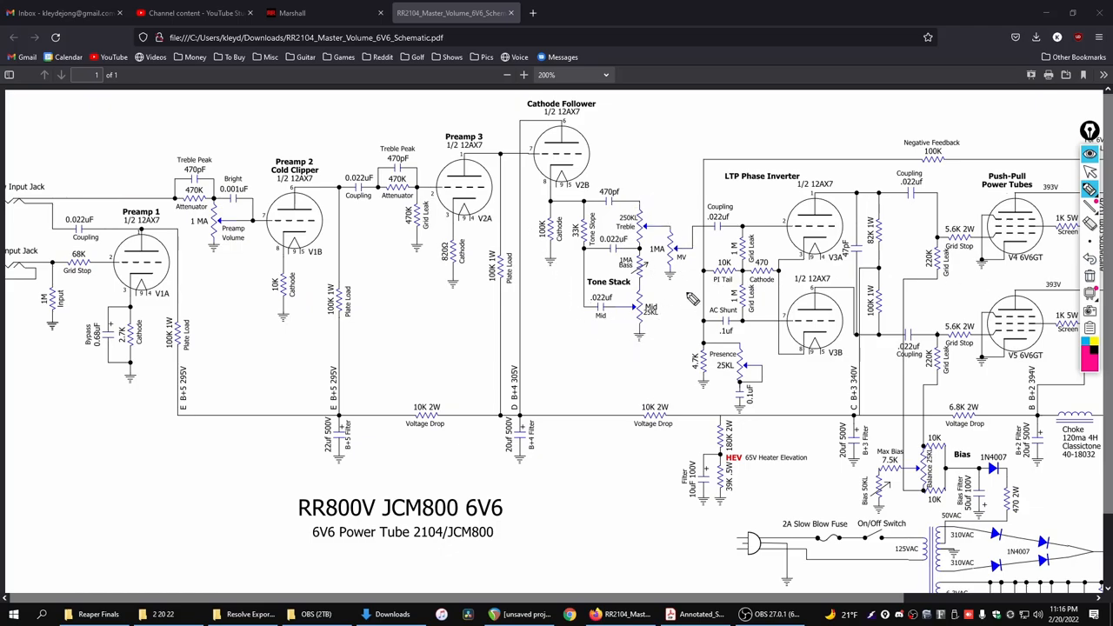
pyautogui.moveTo(615, 383)
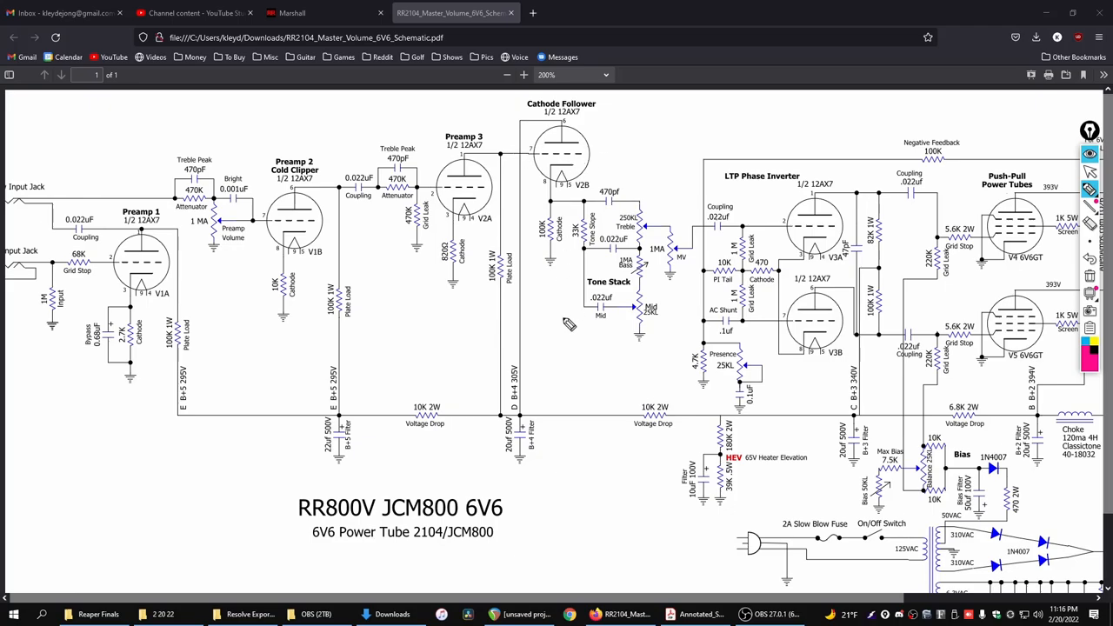
pyautogui.moveTo(529, 170)
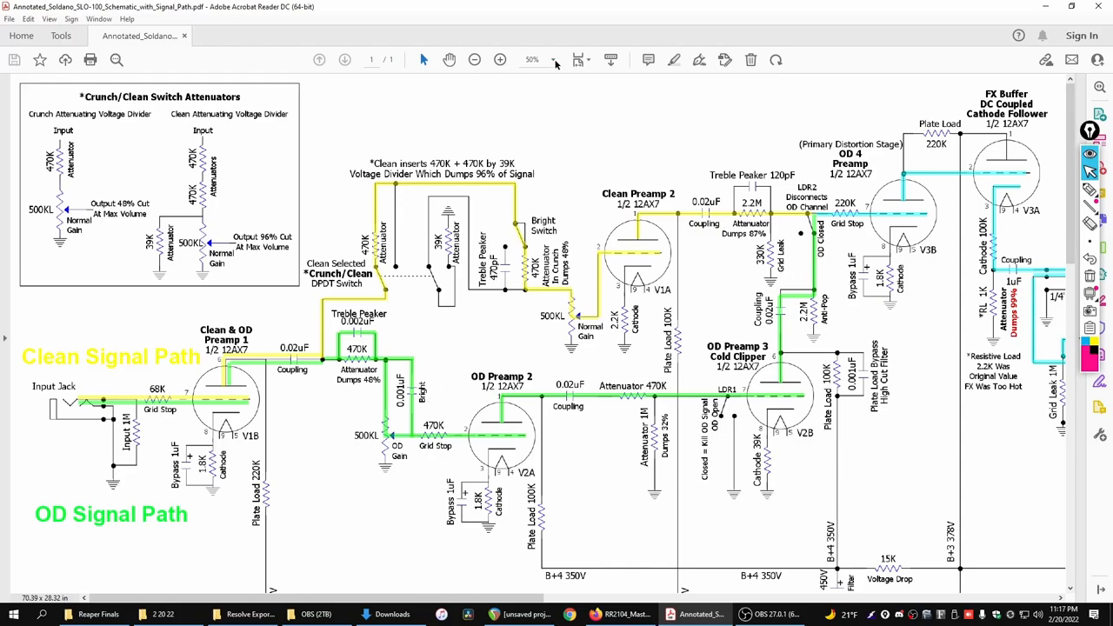
pyautogui.click(474, 59)
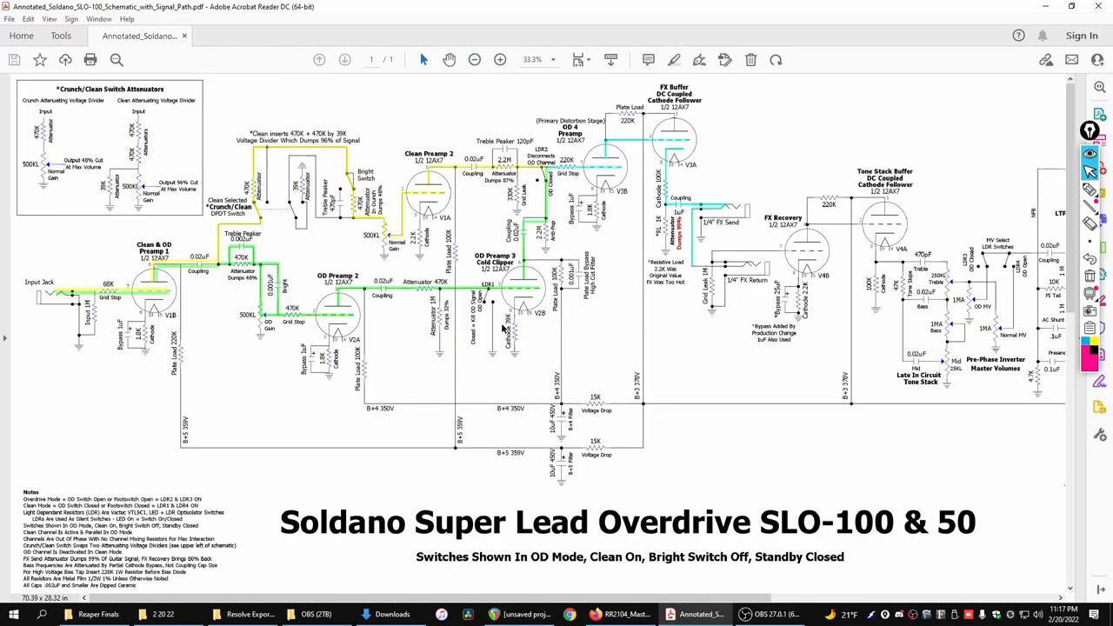
pyautogui.click(473, 59)
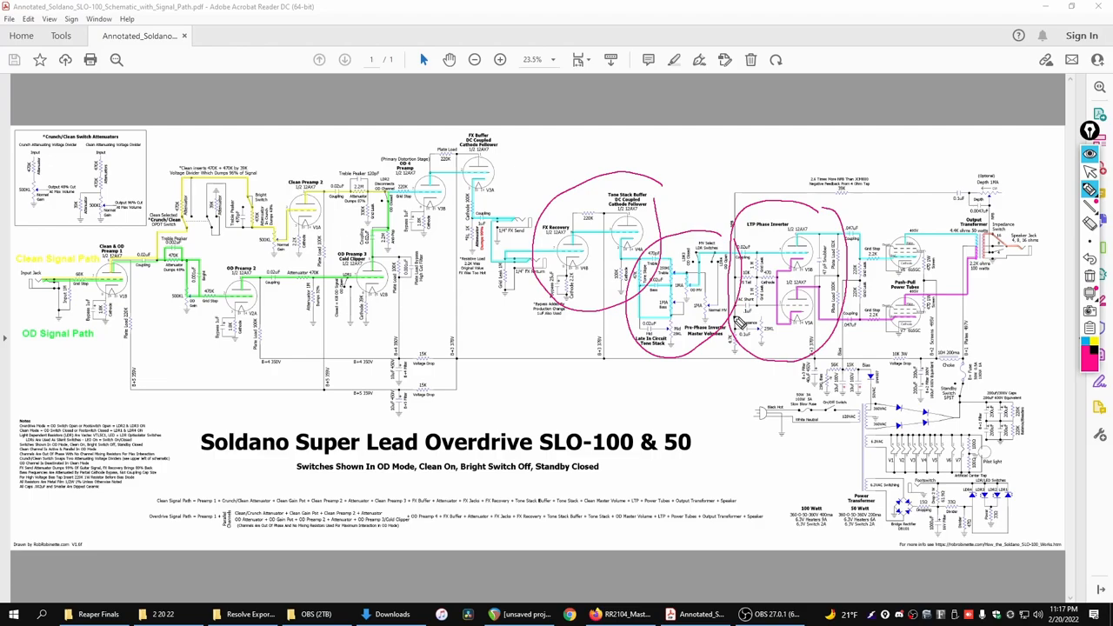
pyautogui.moveTo(528, 253)
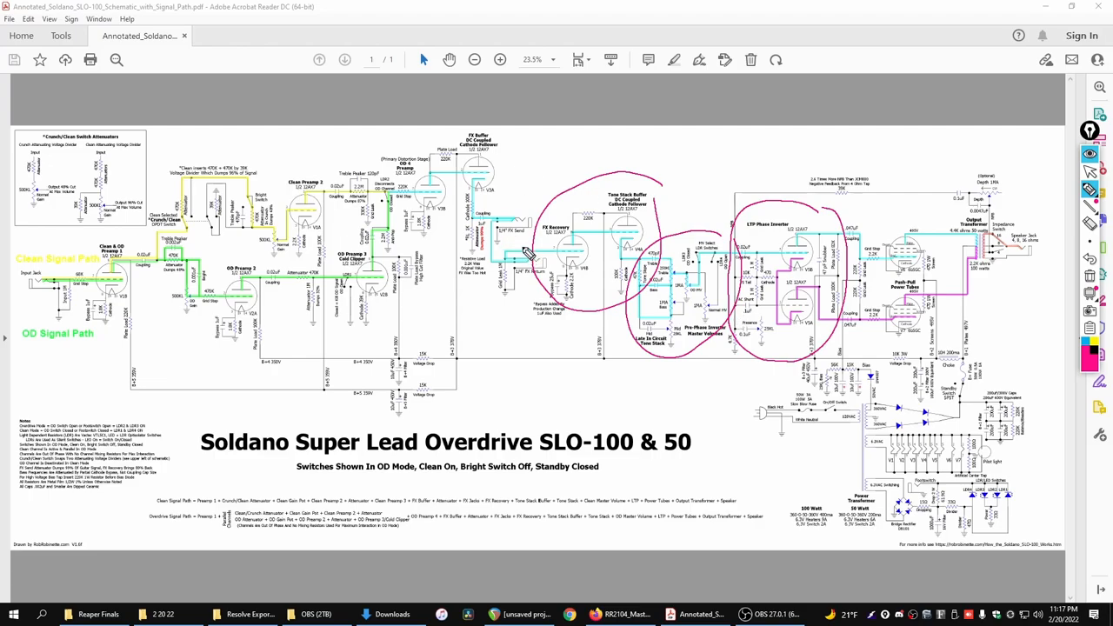
pyautogui.moveTo(495, 156)
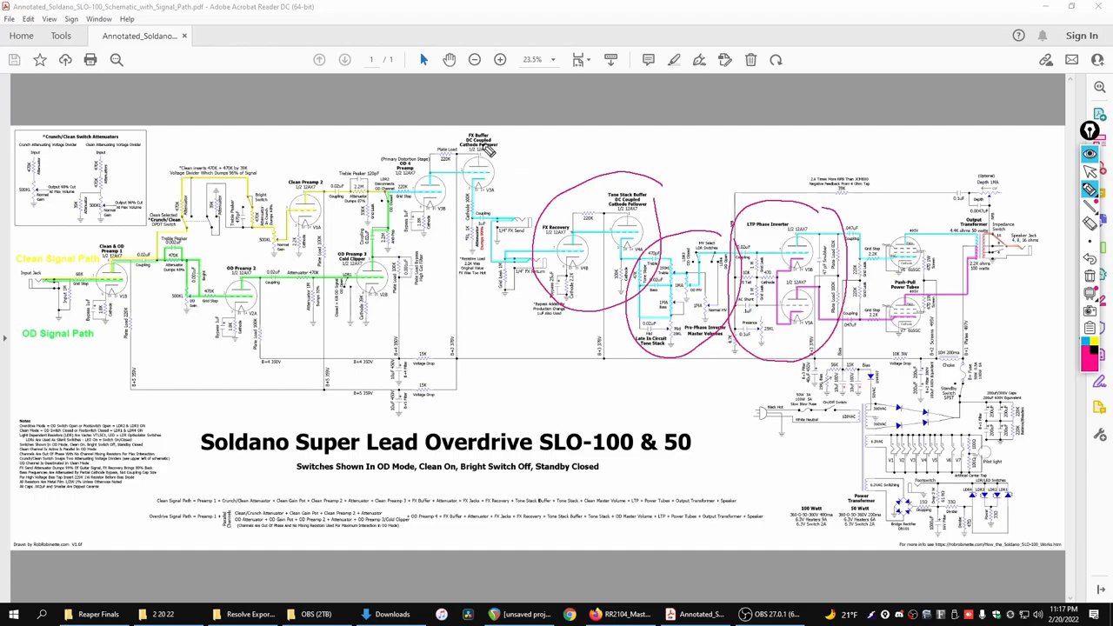
pyautogui.moveTo(497, 177)
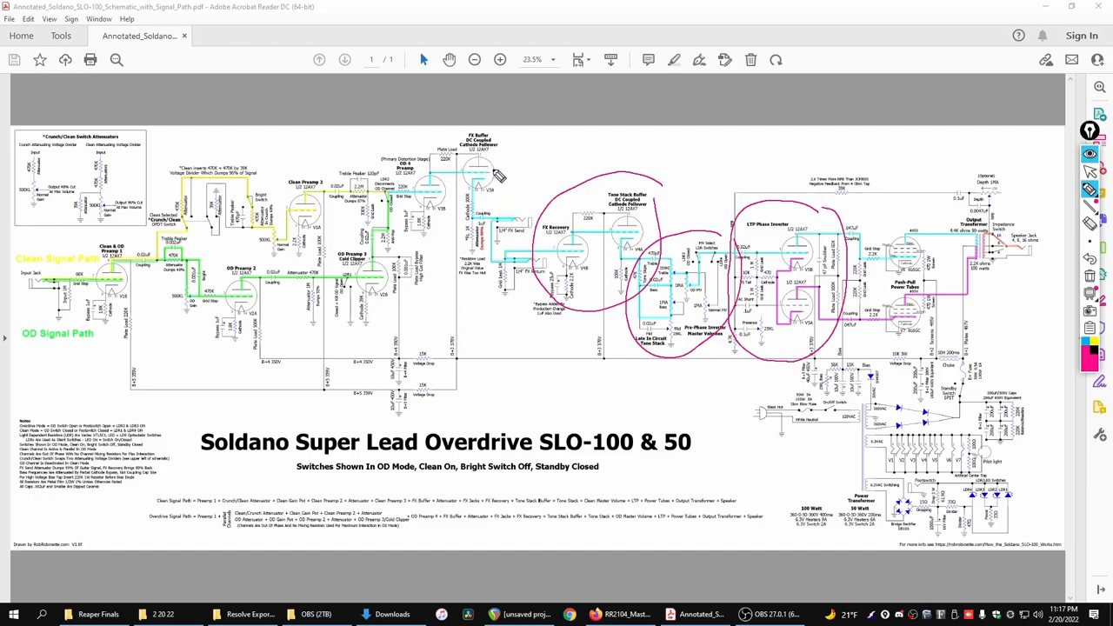
pyautogui.moveTo(455, 212)
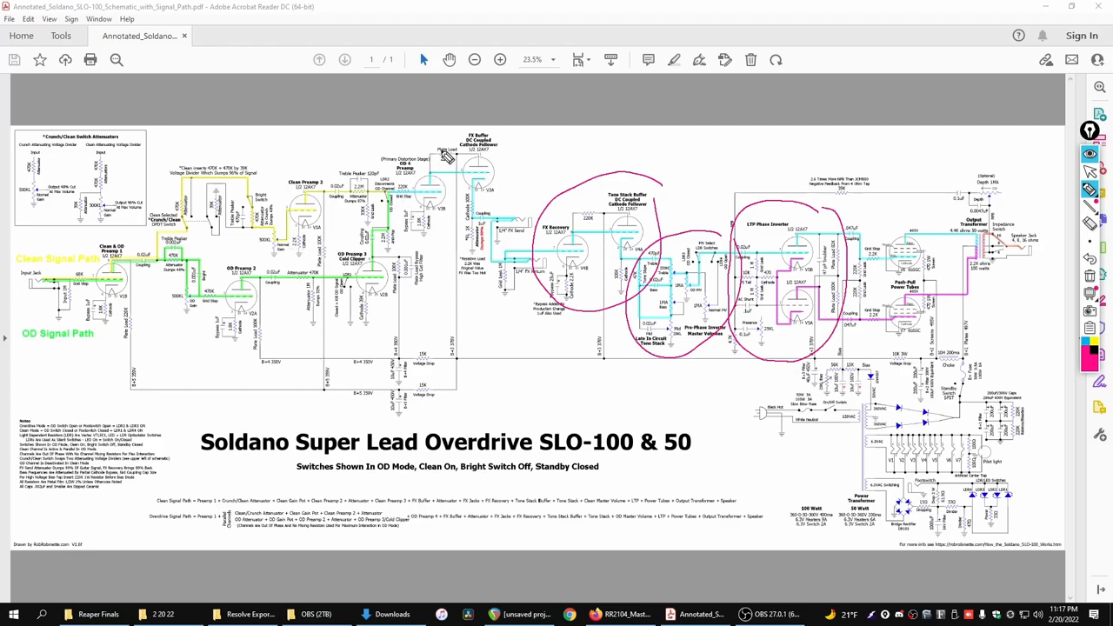
pyautogui.moveTo(445, 154); pyautogui.dragTo(59, 359)
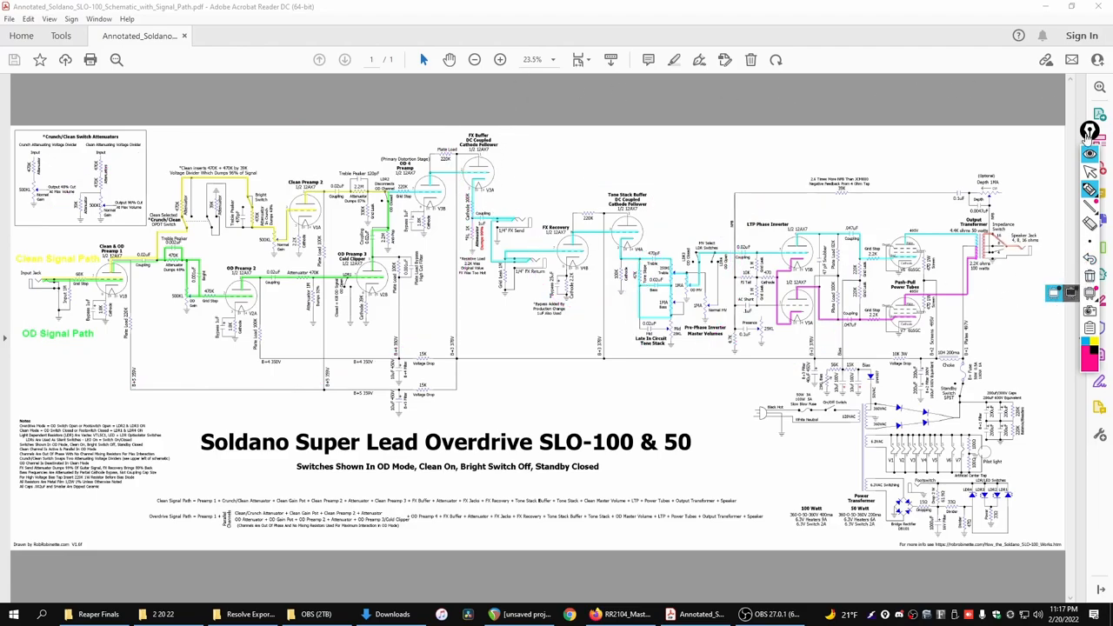
pyautogui.click(500, 59)
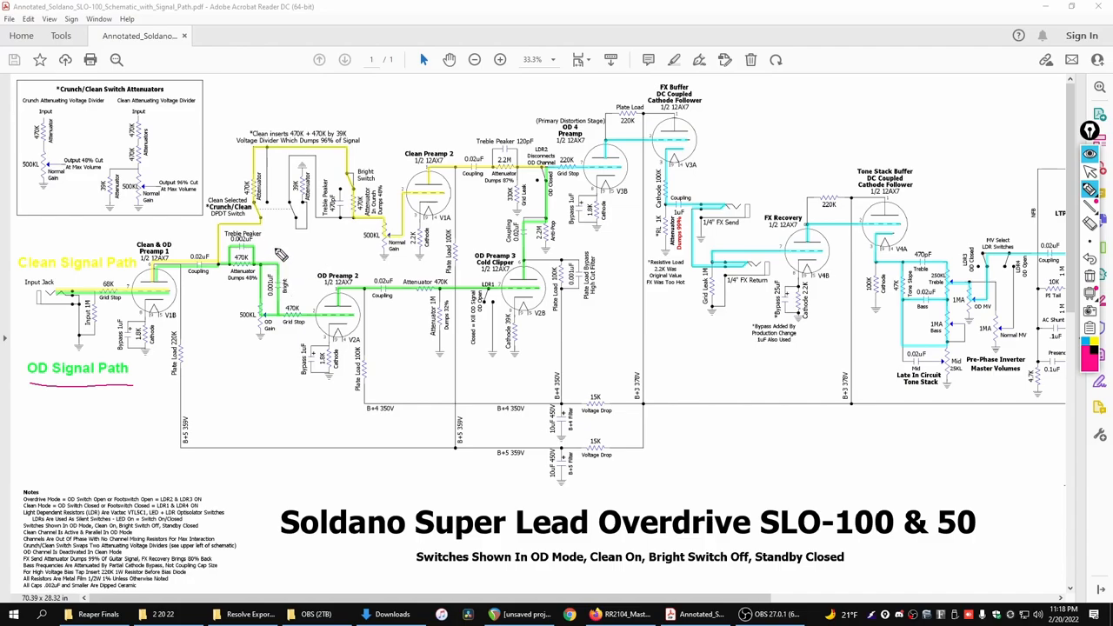
pyautogui.moveTo(327, 250)
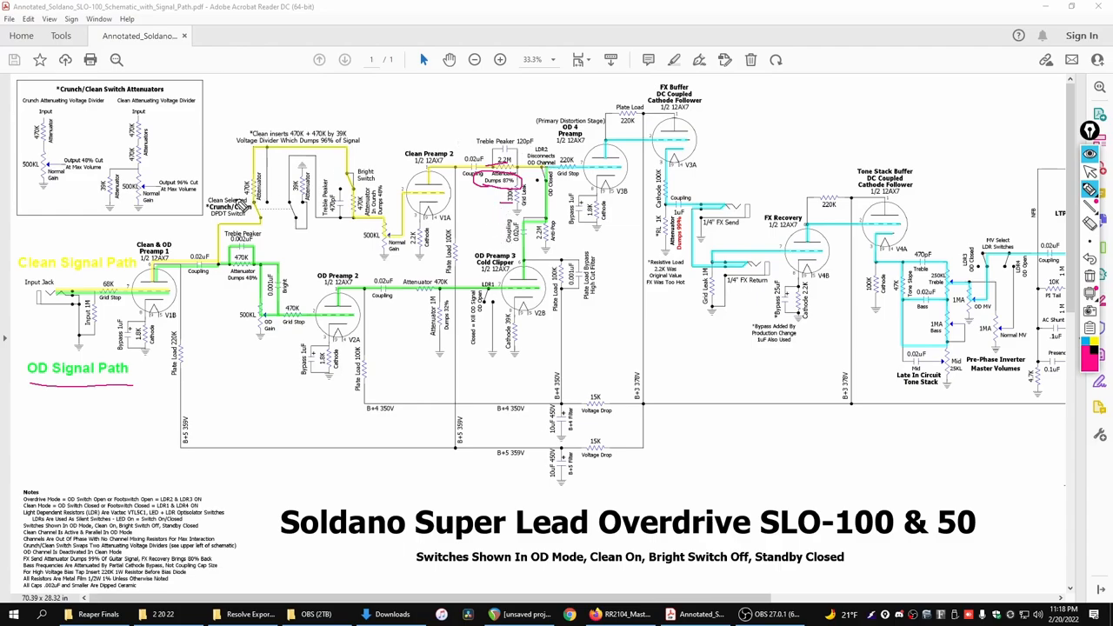
pyautogui.moveTo(287, 226)
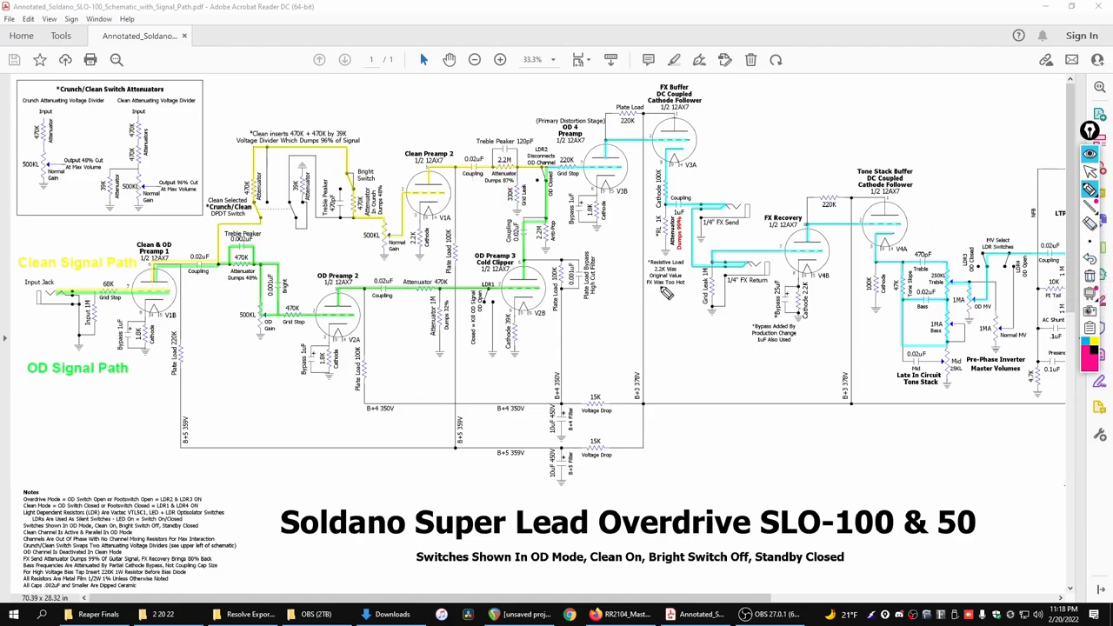
pyautogui.moveTo(143, 360)
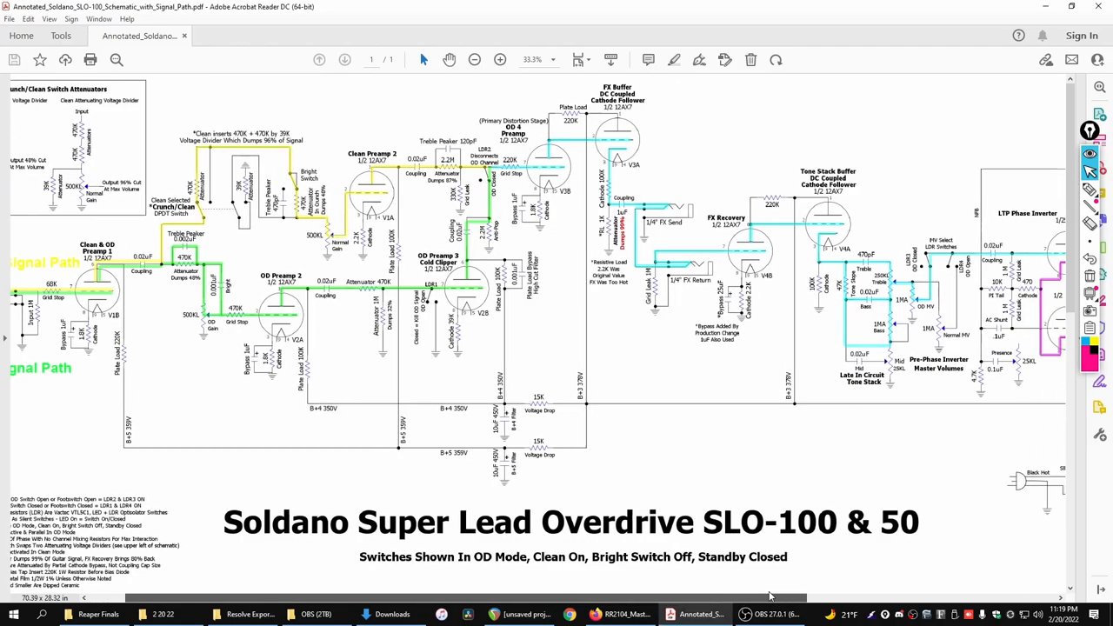
pyautogui.hscroll(3)
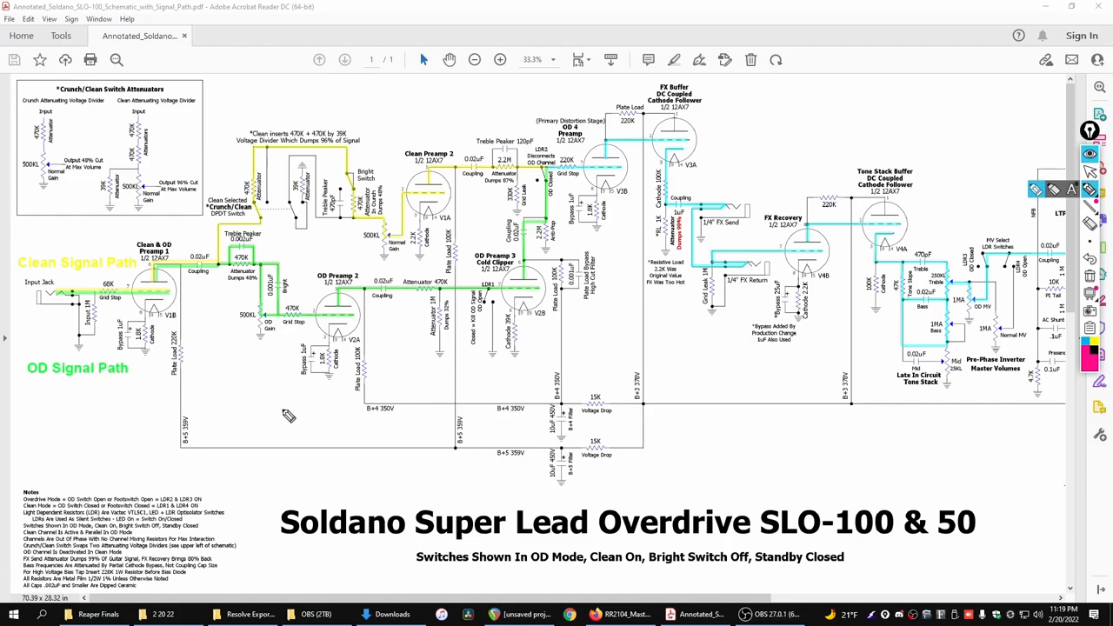
pyautogui.moveTo(97, 348)
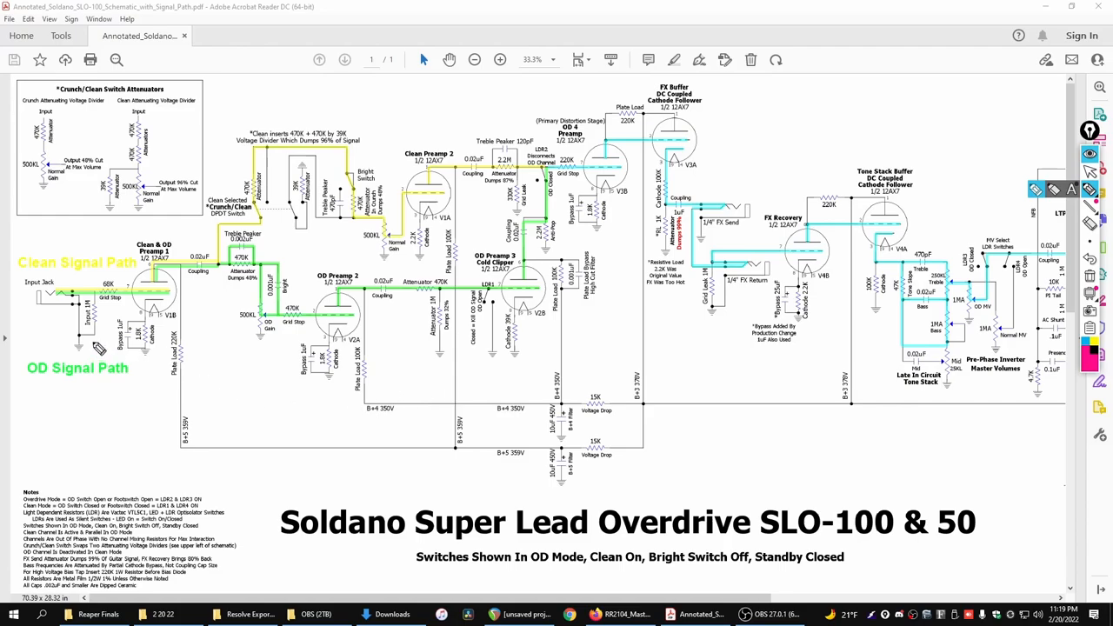
pyautogui.moveTo(77, 360)
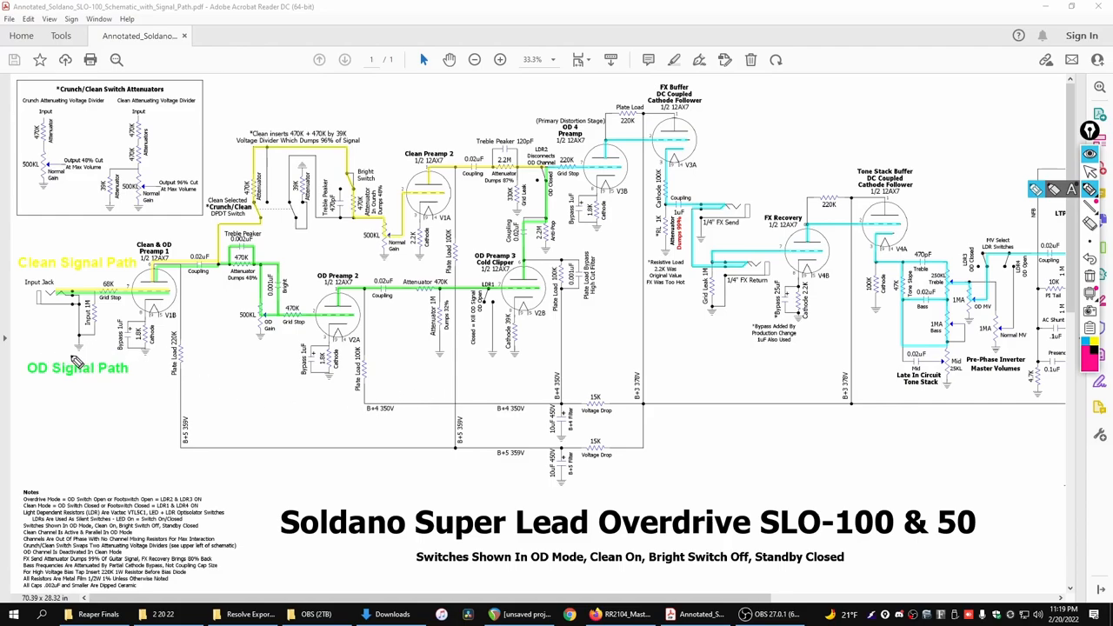
pyautogui.moveTo(1058, 254)
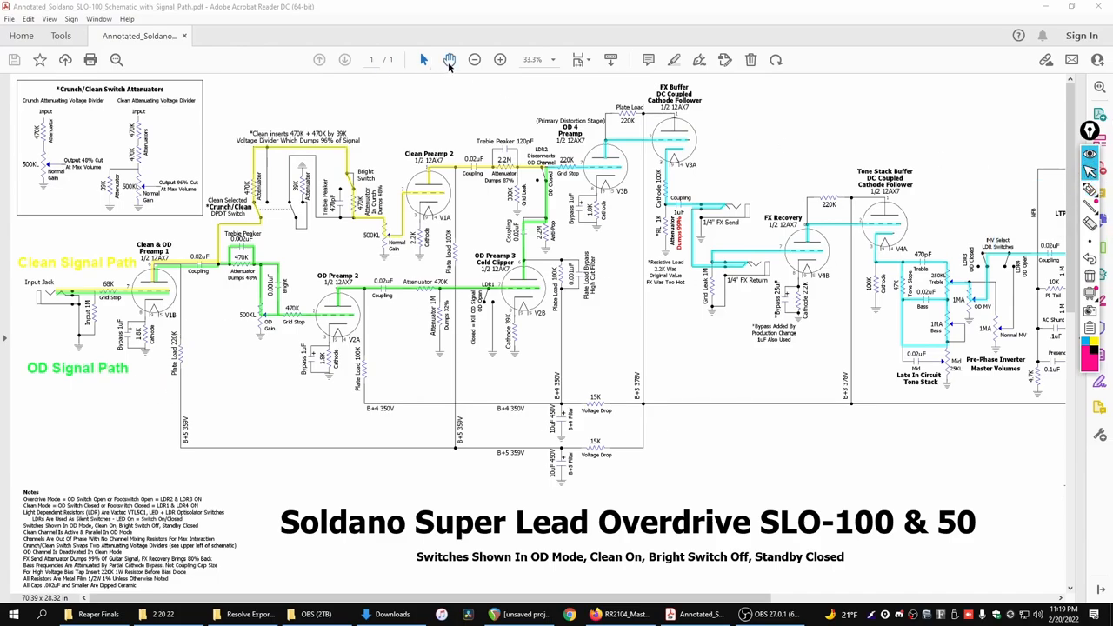
# Step: Magnify the first preamp stages and circle Preamp 1's 220K plate load in red
pyautogui.click(501, 59)
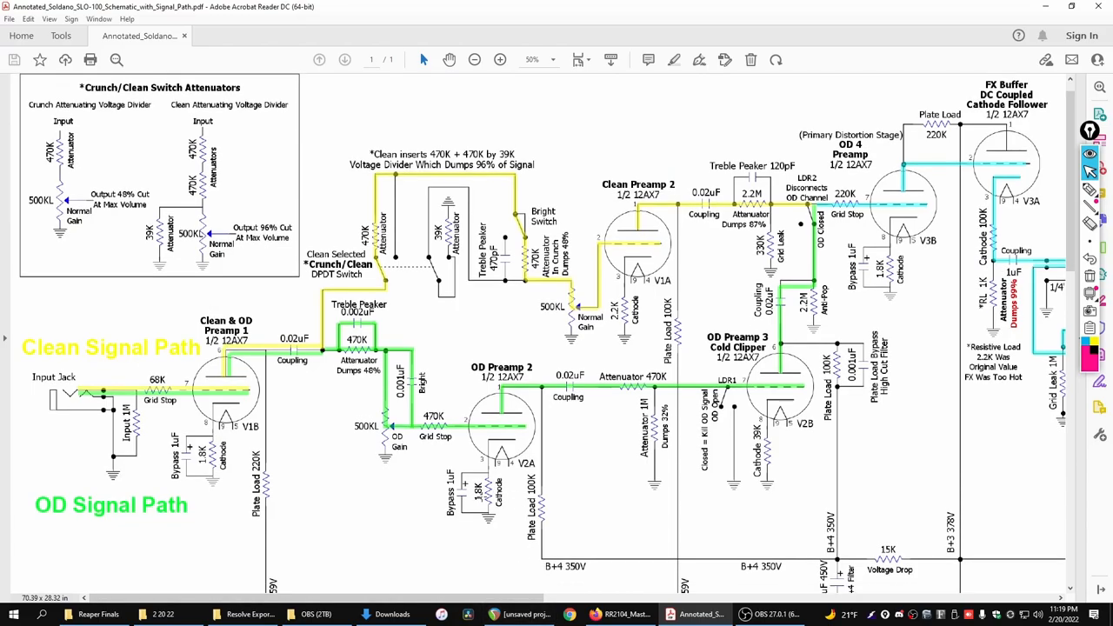
pyautogui.scroll(-3)
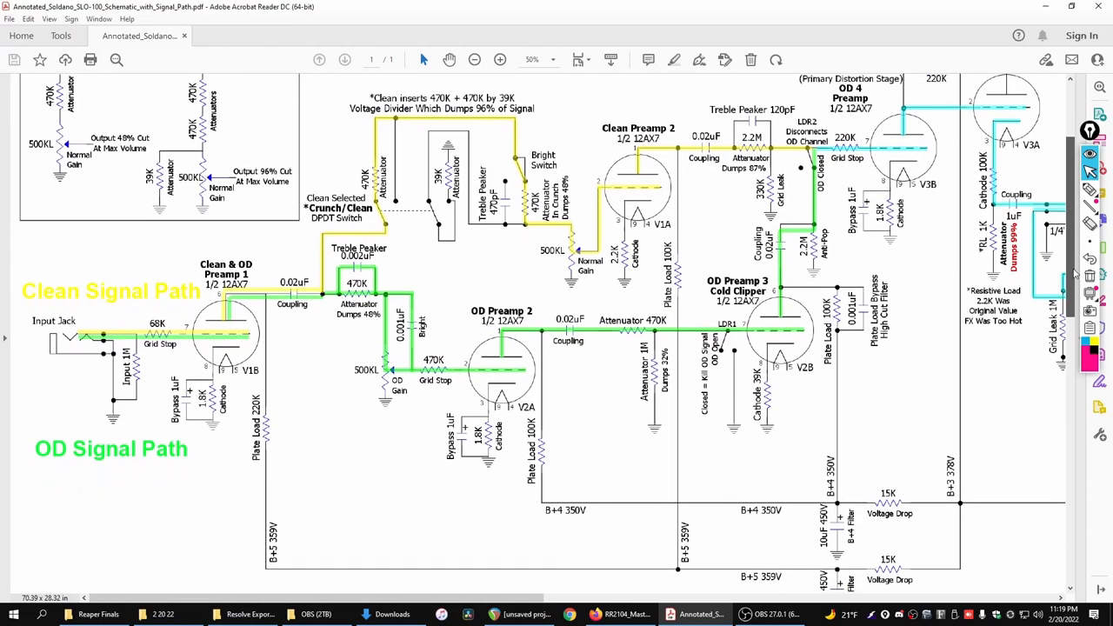
pyautogui.scroll(-3)
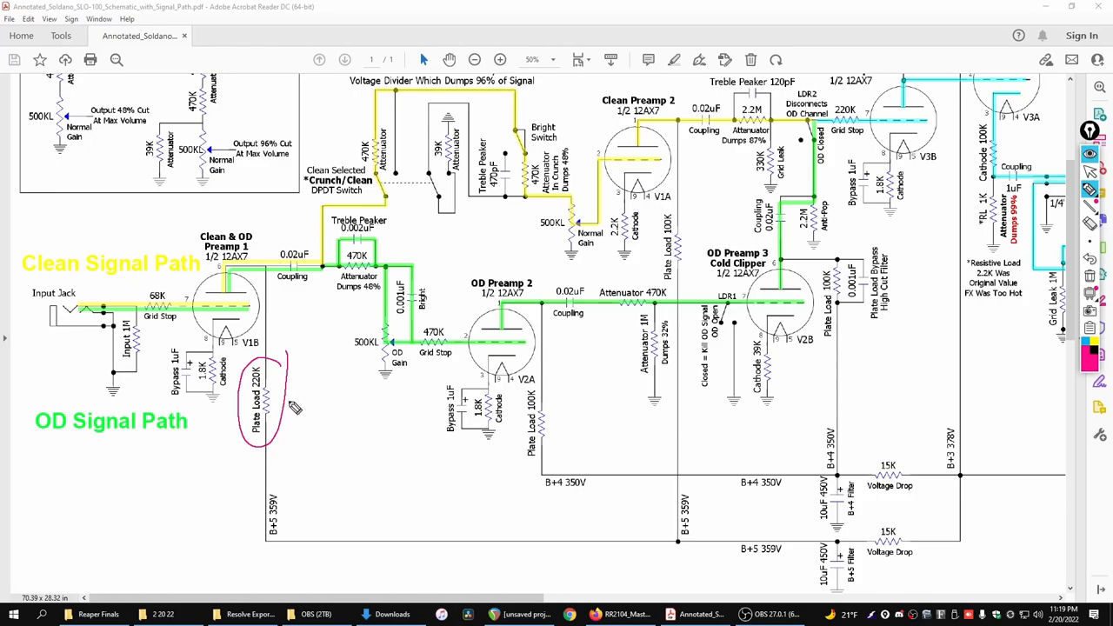
pyautogui.moveTo(264, 396)
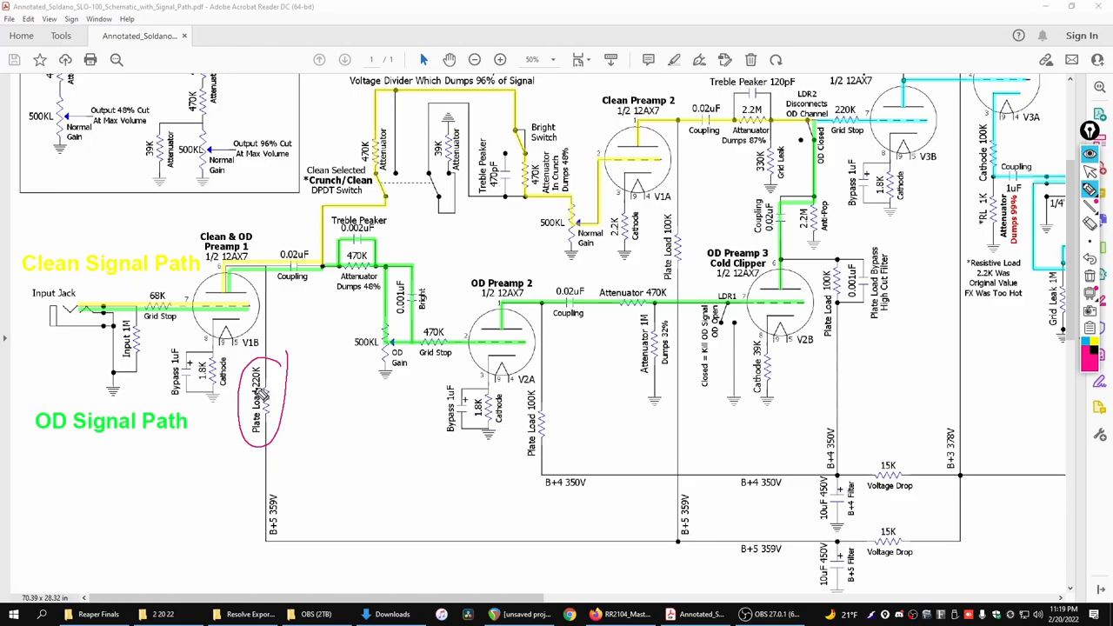
pyautogui.moveTo(278, 372)
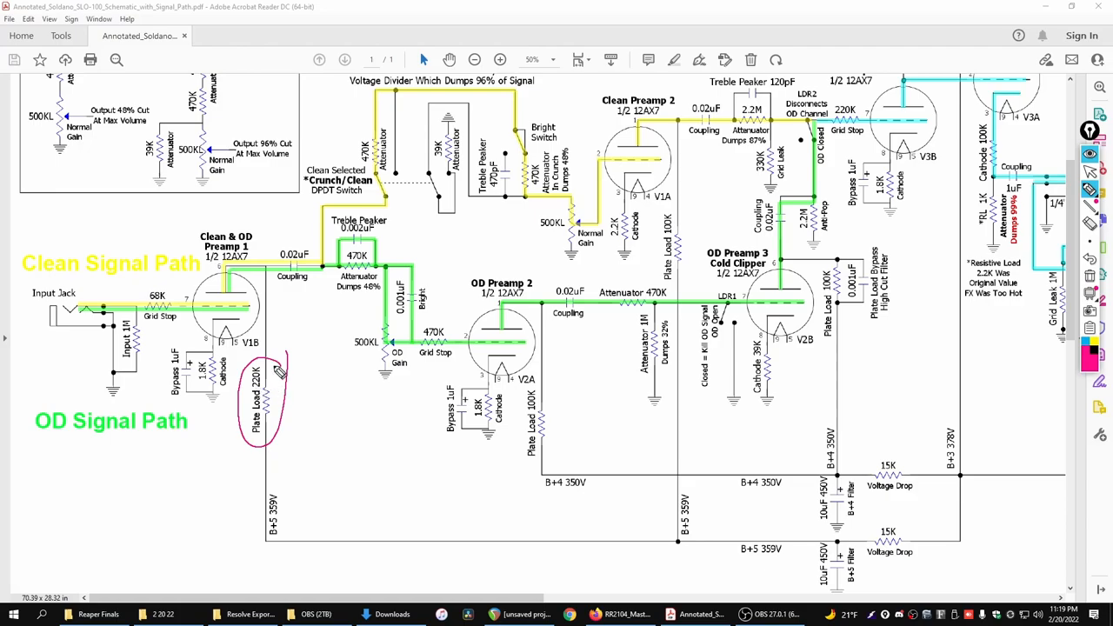
pyautogui.moveTo(304, 422)
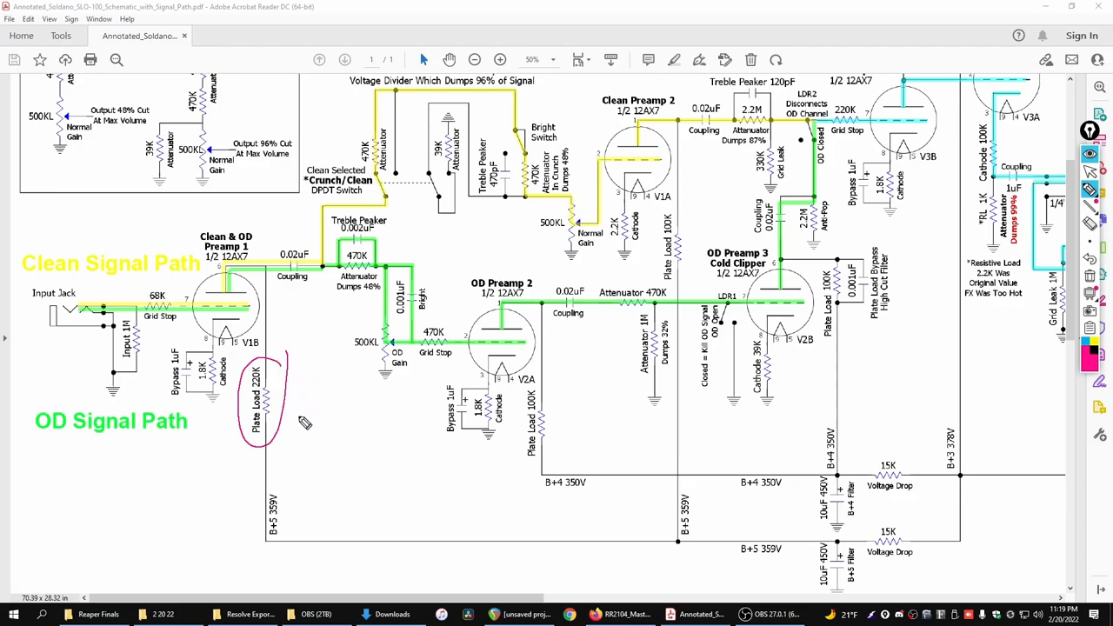
pyautogui.moveTo(301, 293)
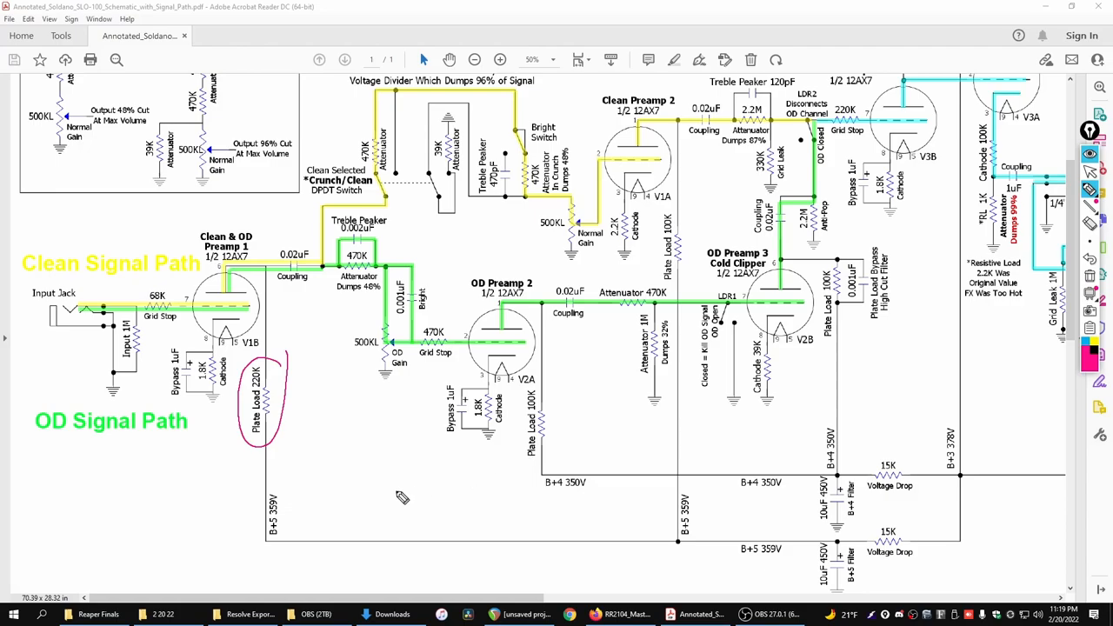
pyautogui.moveTo(428, 466)
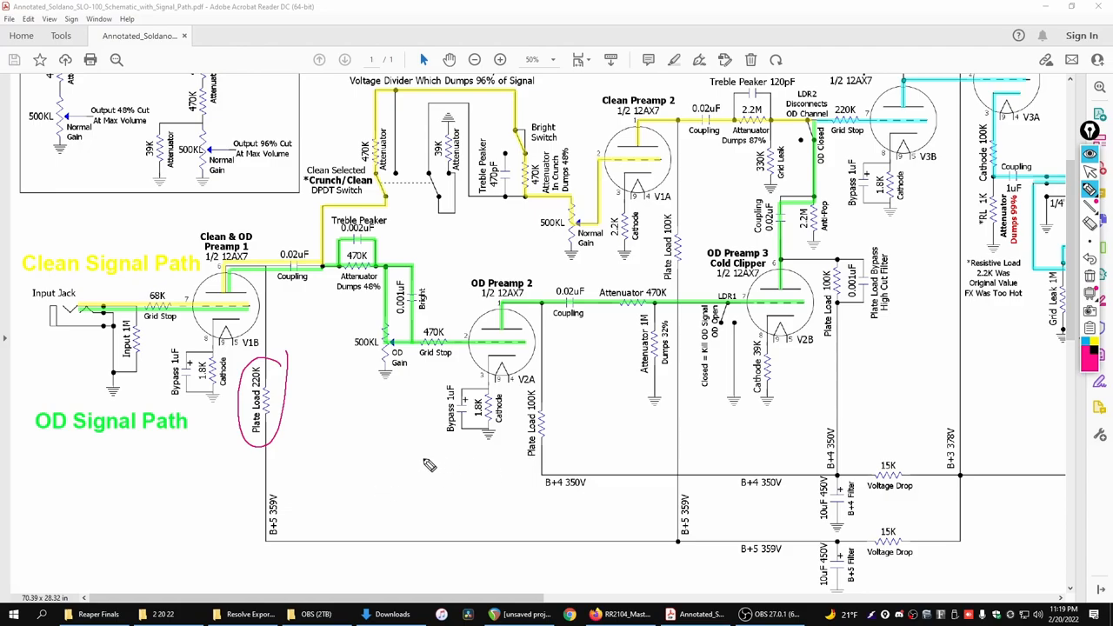
pyautogui.moveTo(288, 410)
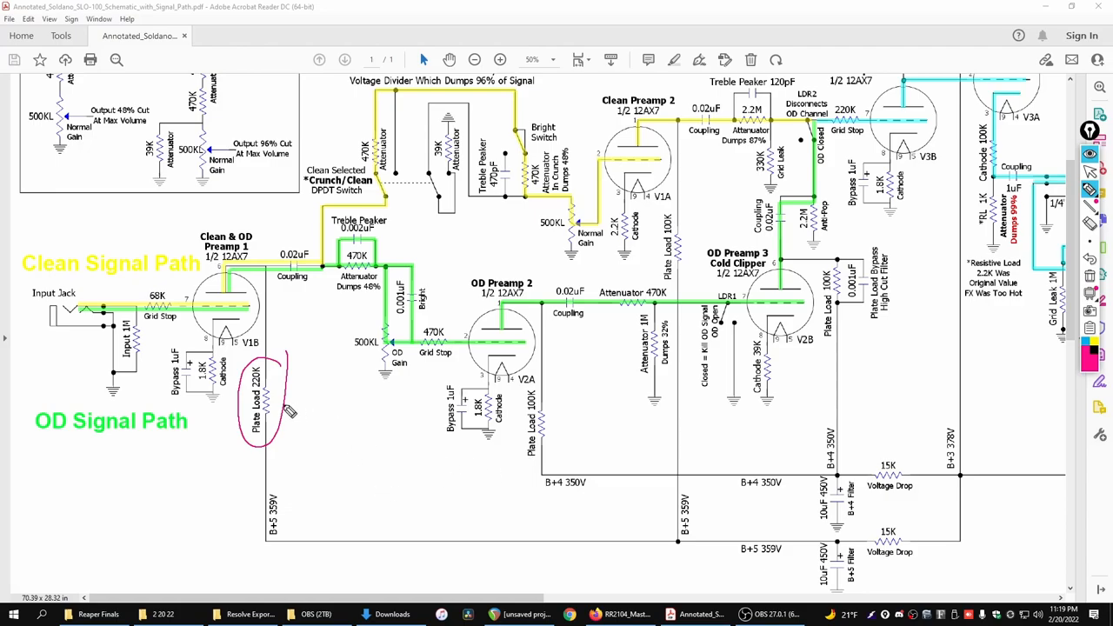
pyautogui.moveTo(278, 379)
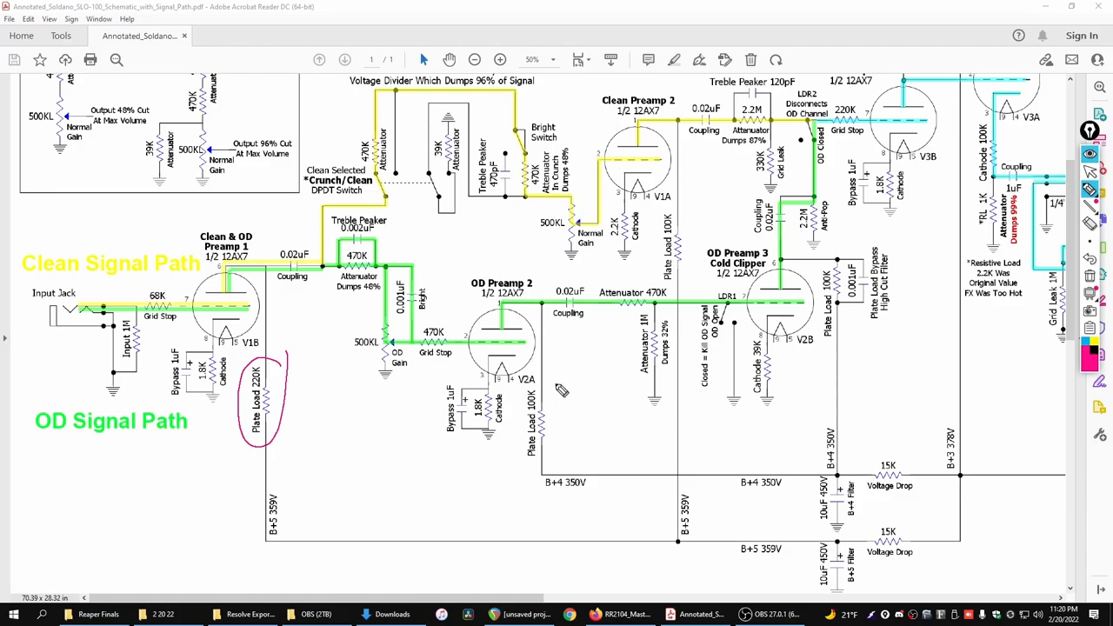
pyautogui.moveTo(557, 383); pyautogui.dragTo(536, 478)
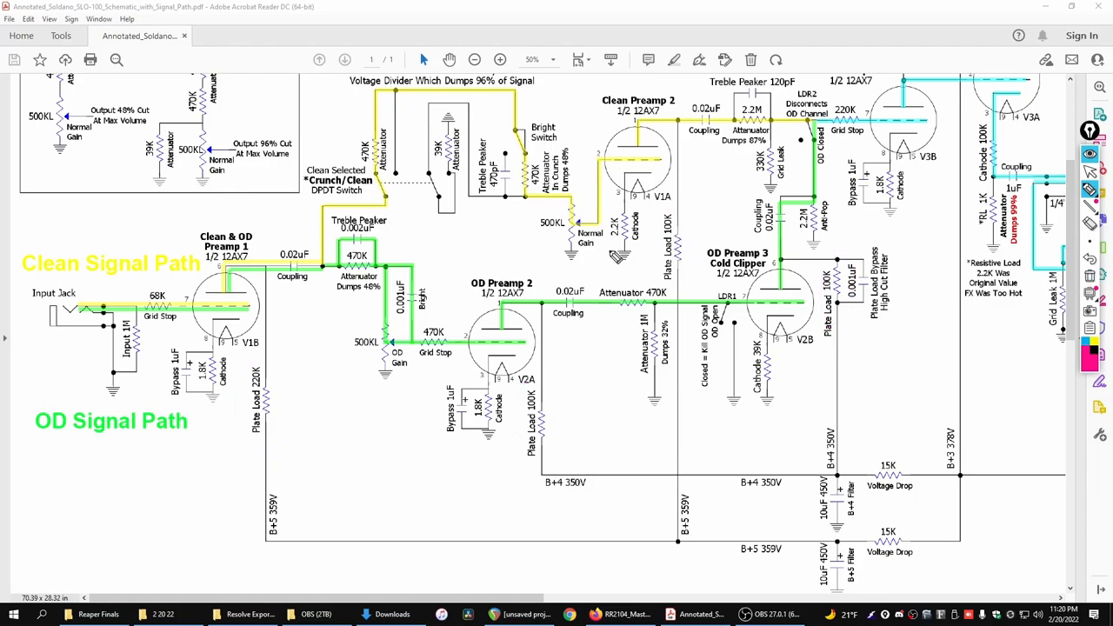
pyautogui.moveTo(251, 443)
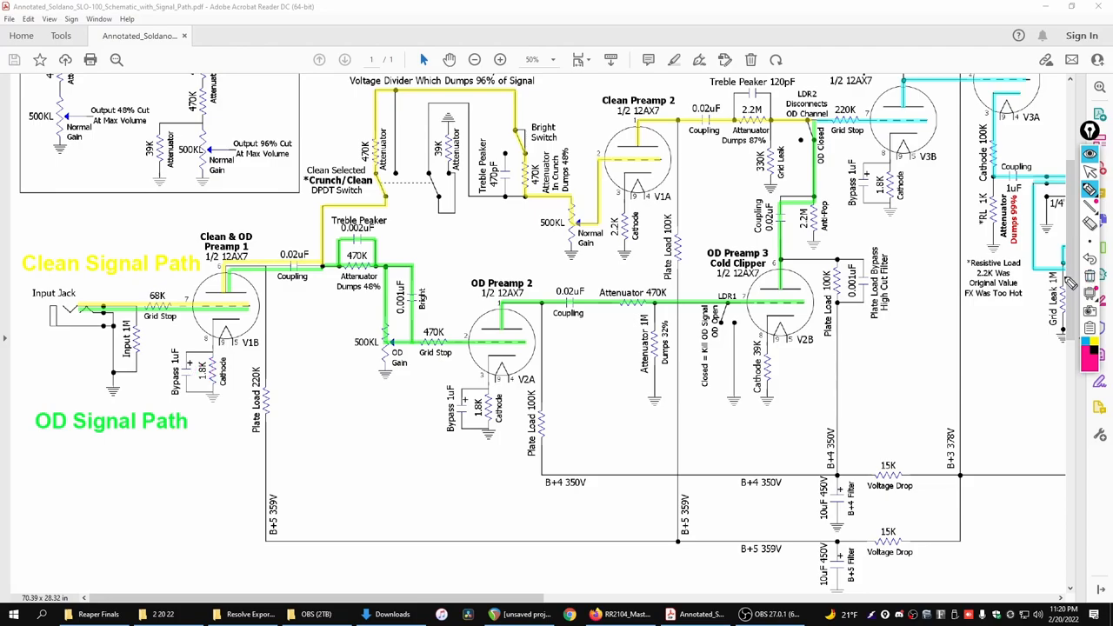
pyautogui.moveTo(198, 368)
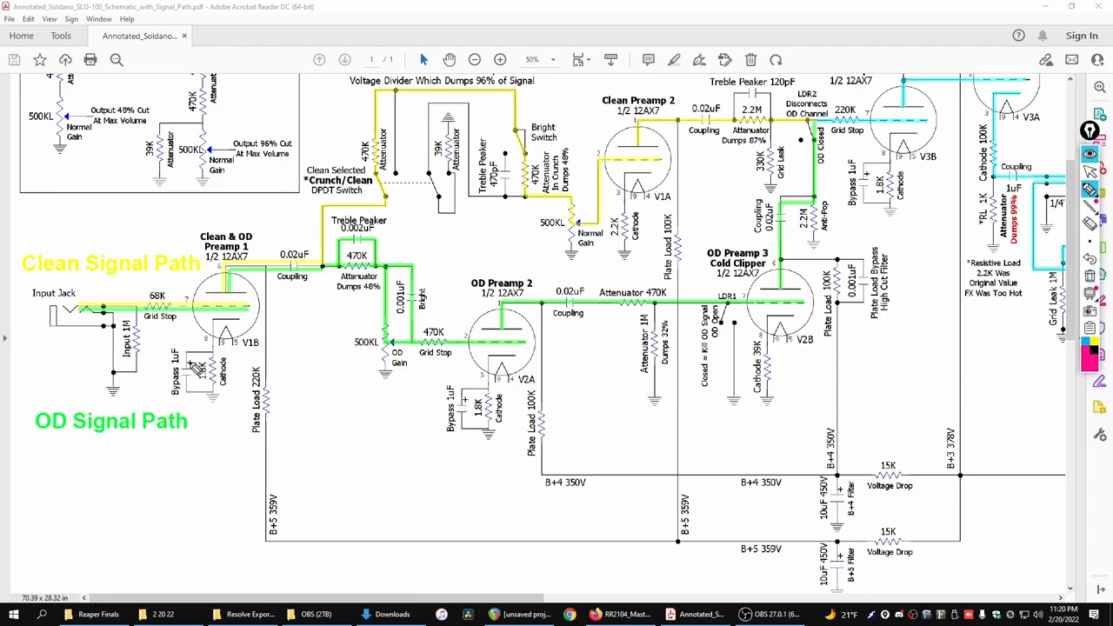
pyautogui.moveTo(174, 333); pyautogui.dragTo(174, 408)
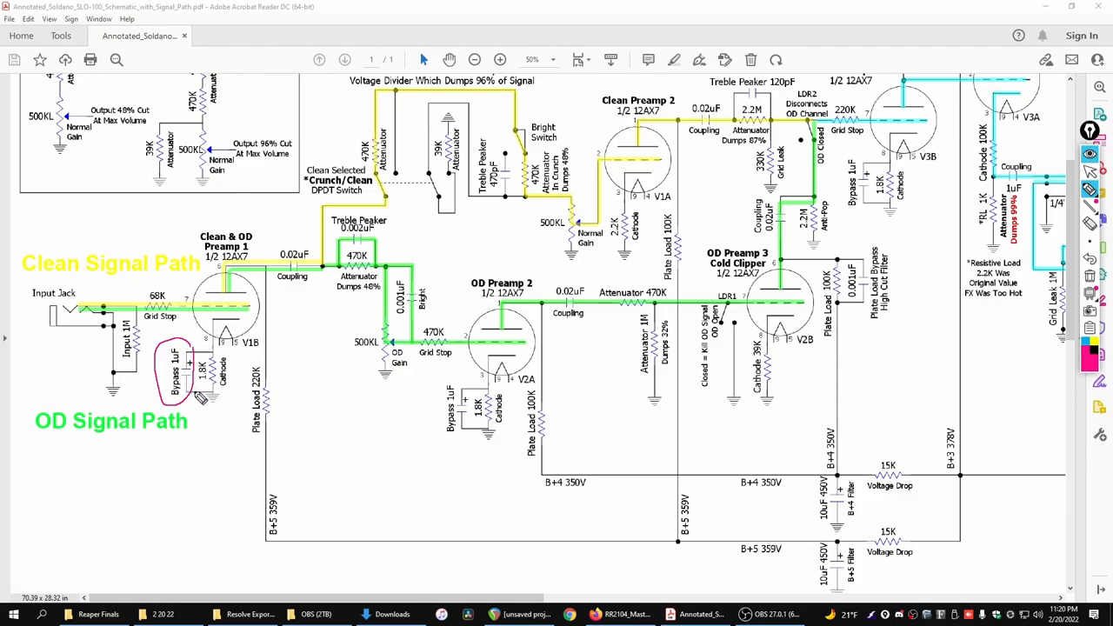
pyautogui.moveTo(843, 355)
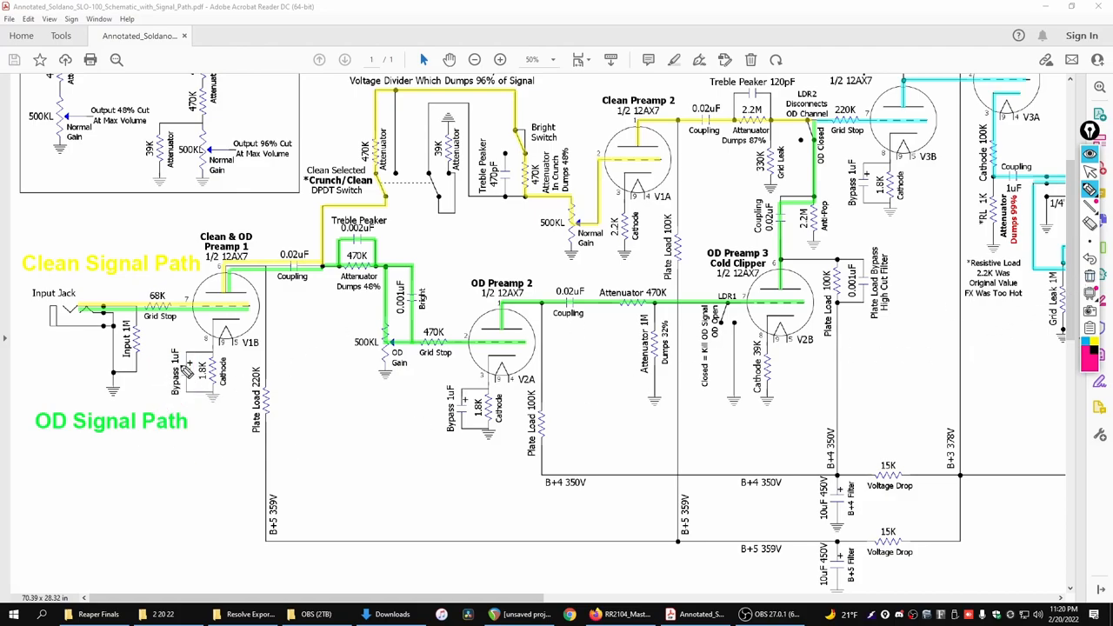
pyautogui.moveTo(174, 369)
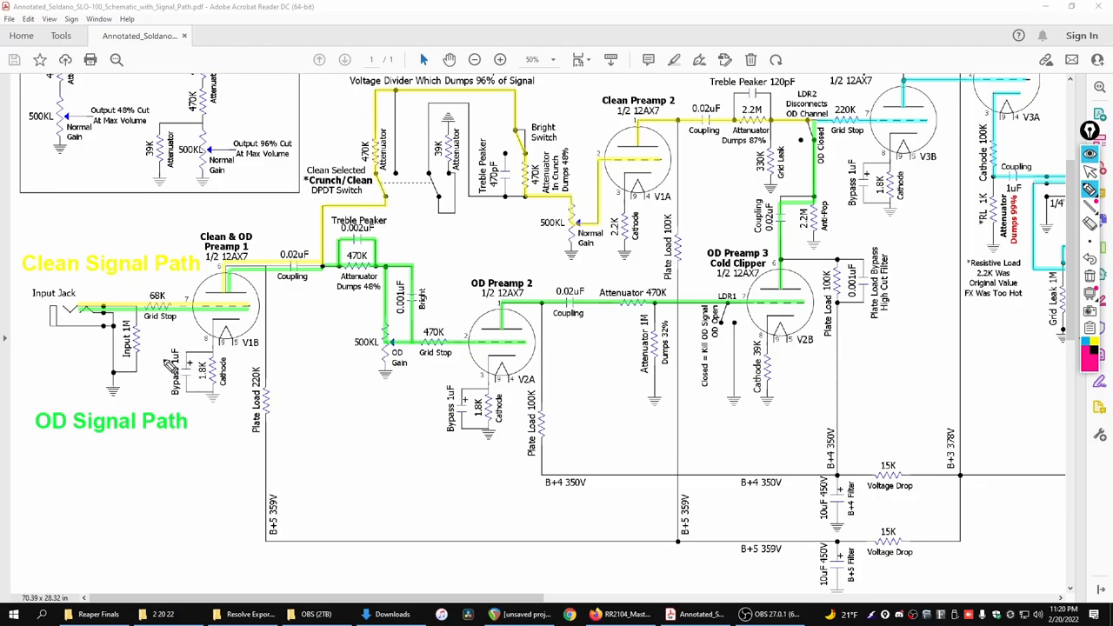
pyautogui.moveTo(253, 402)
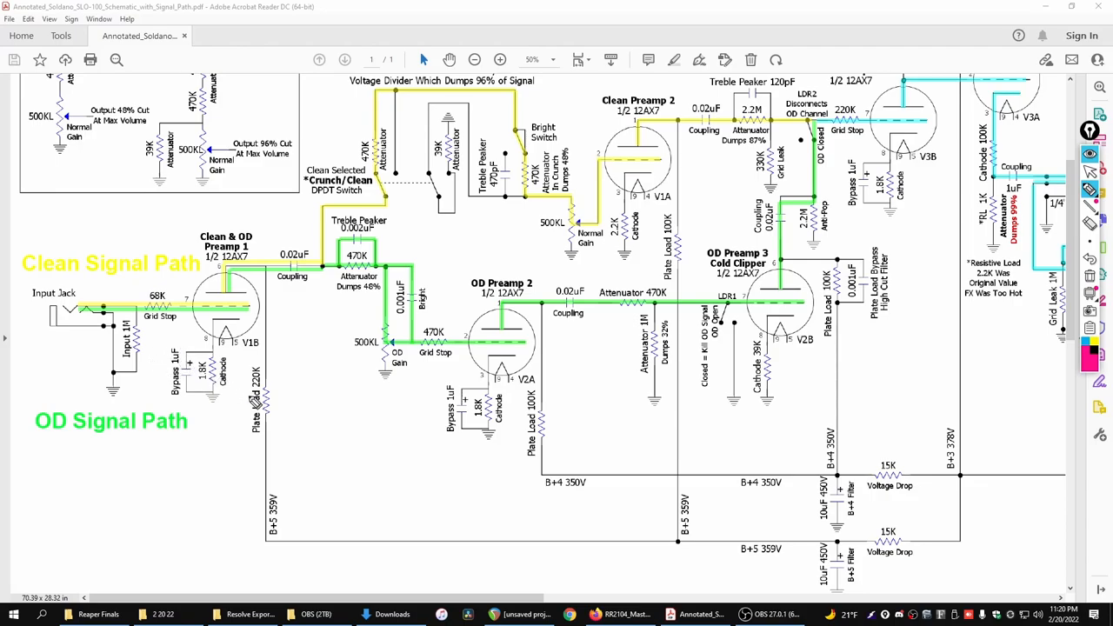
pyautogui.moveTo(182, 365)
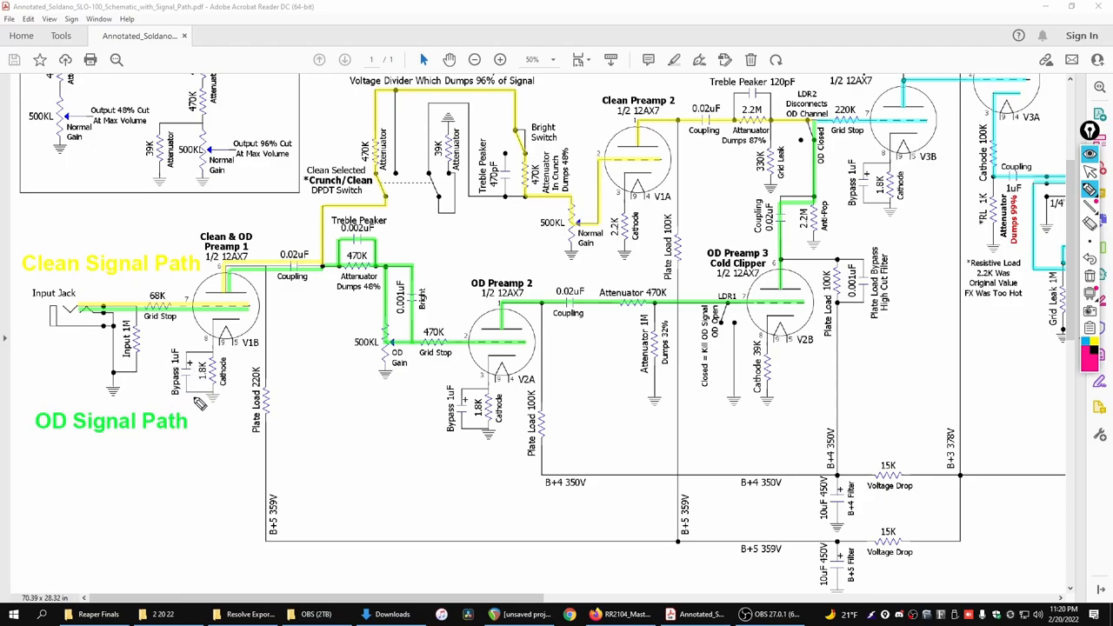
pyautogui.moveTo(188, 379)
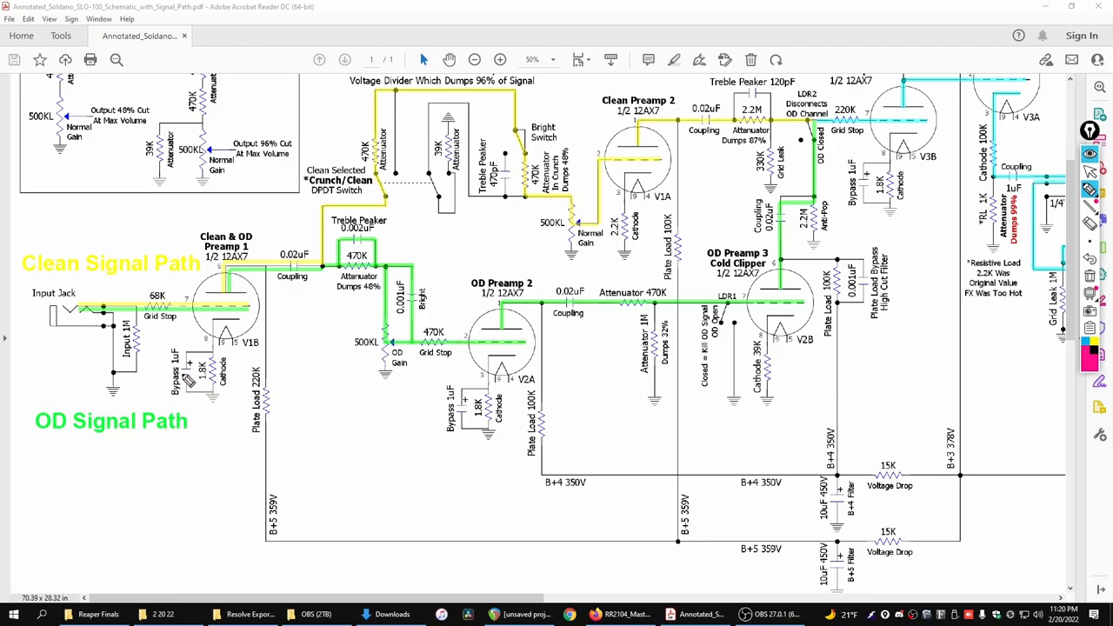
pyautogui.moveTo(130, 550)
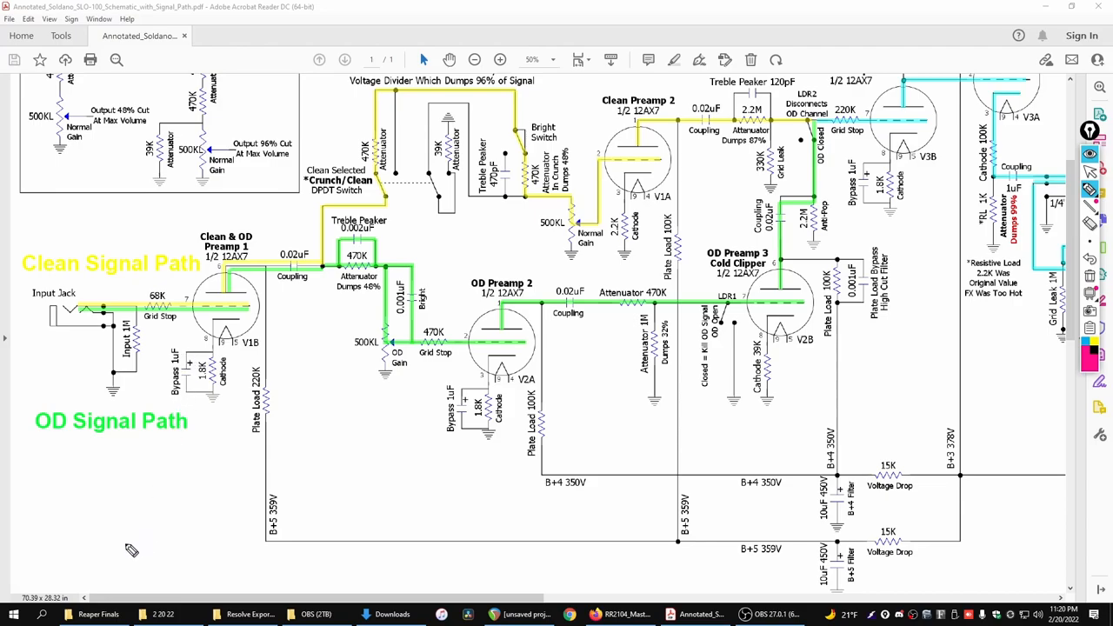
pyautogui.moveTo(90, 473); pyautogui.dragTo(190, 553)
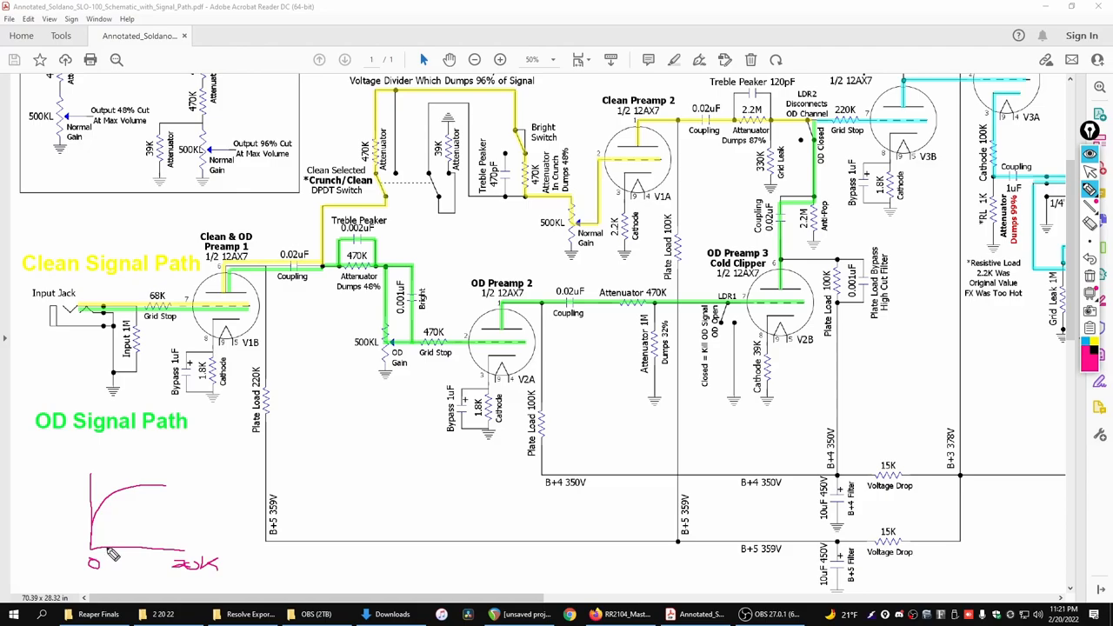
pyautogui.moveTo(113, 580)
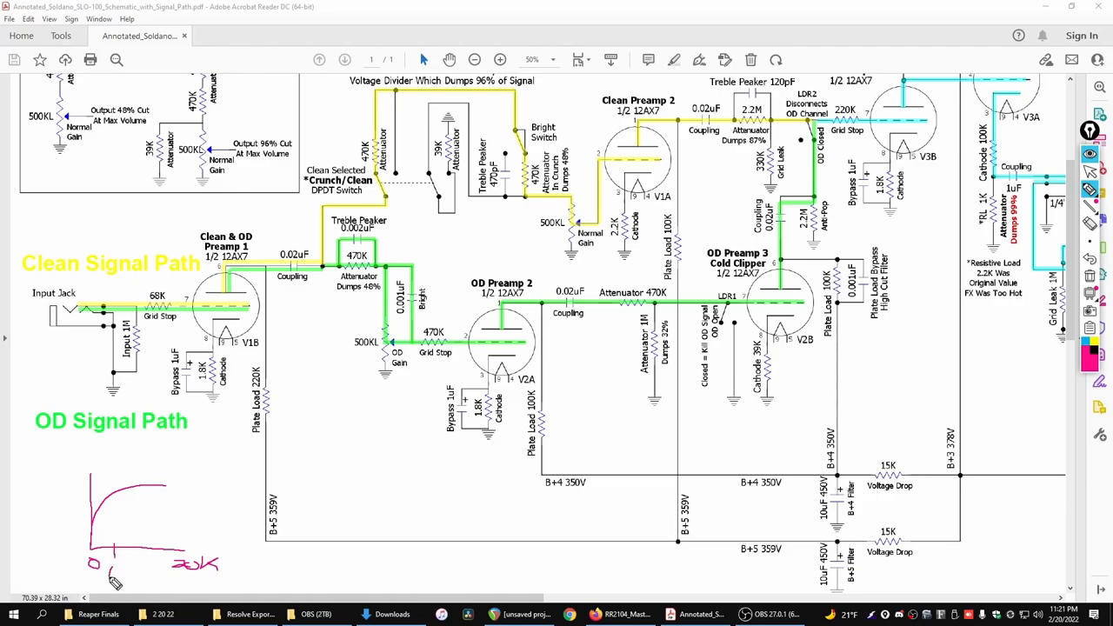
pyautogui.moveTo(101, 574); pyautogui.dragTo(131, 565)
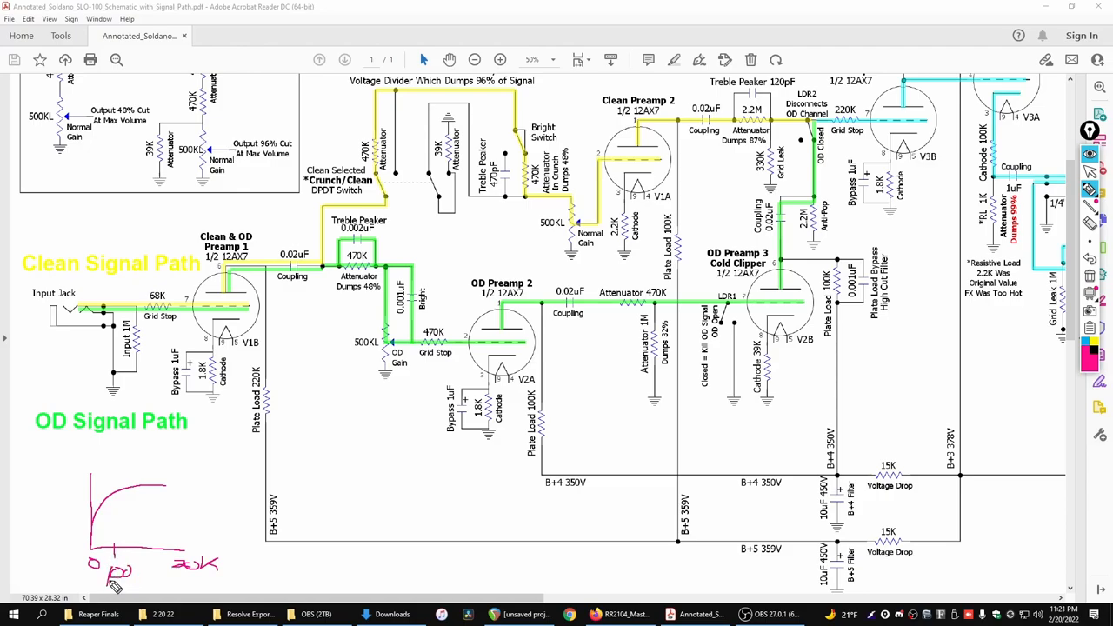
pyautogui.moveTo(189, 393)
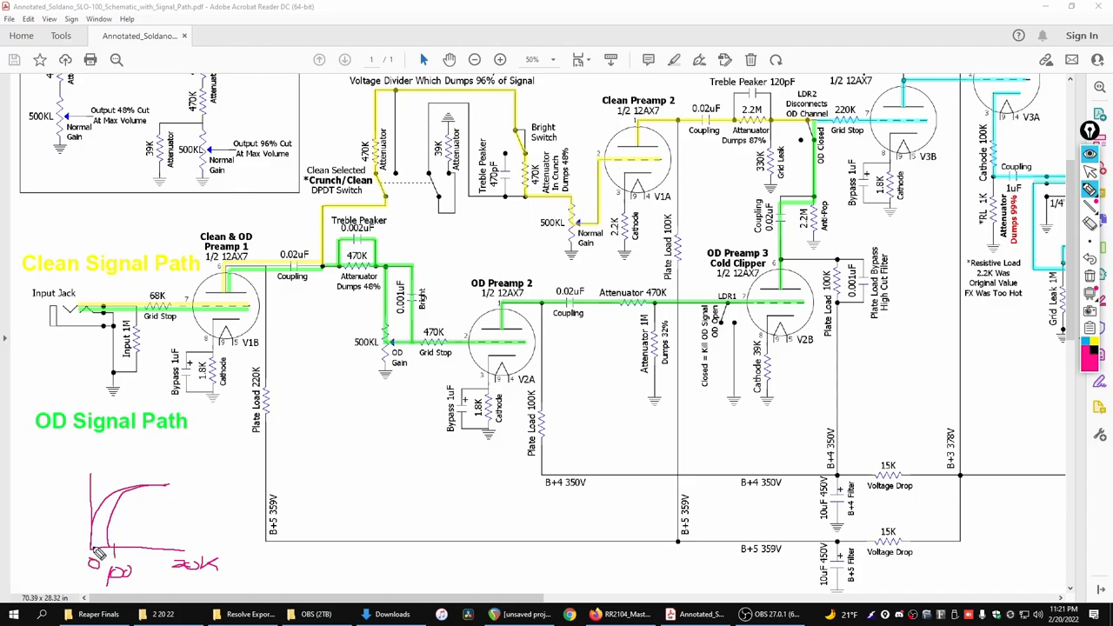
pyautogui.moveTo(170, 501)
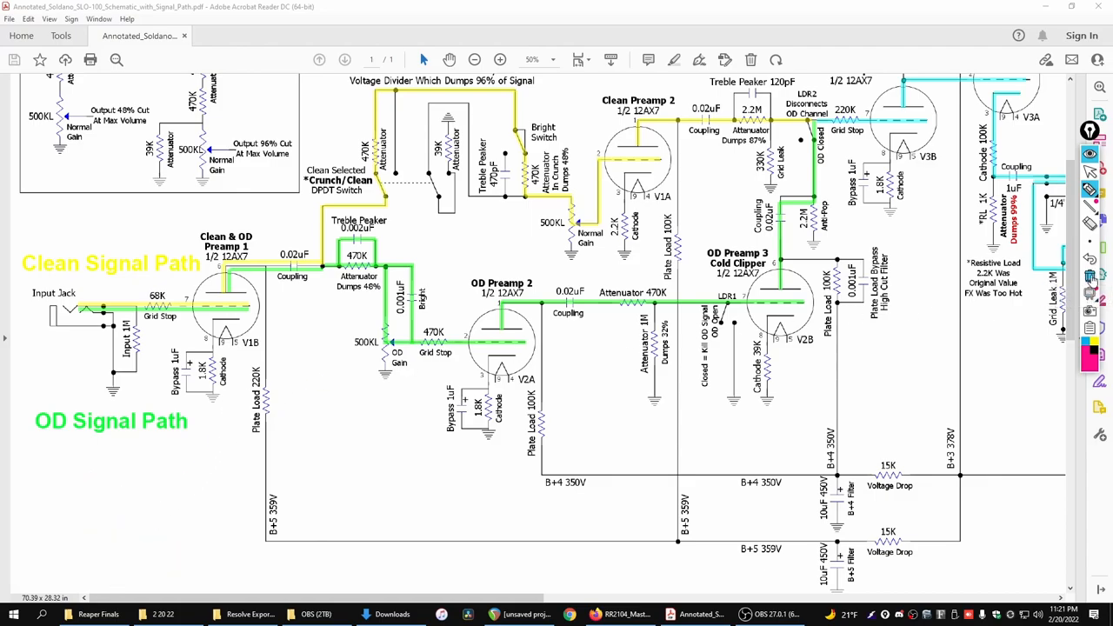
pyautogui.moveTo(184, 361)
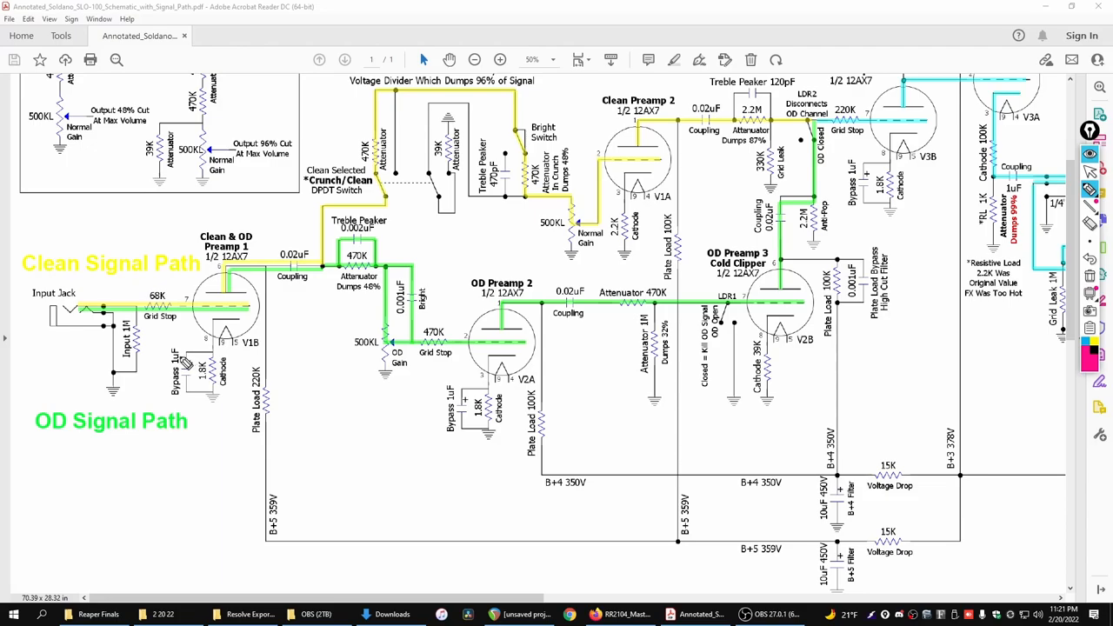
pyautogui.moveTo(194, 365)
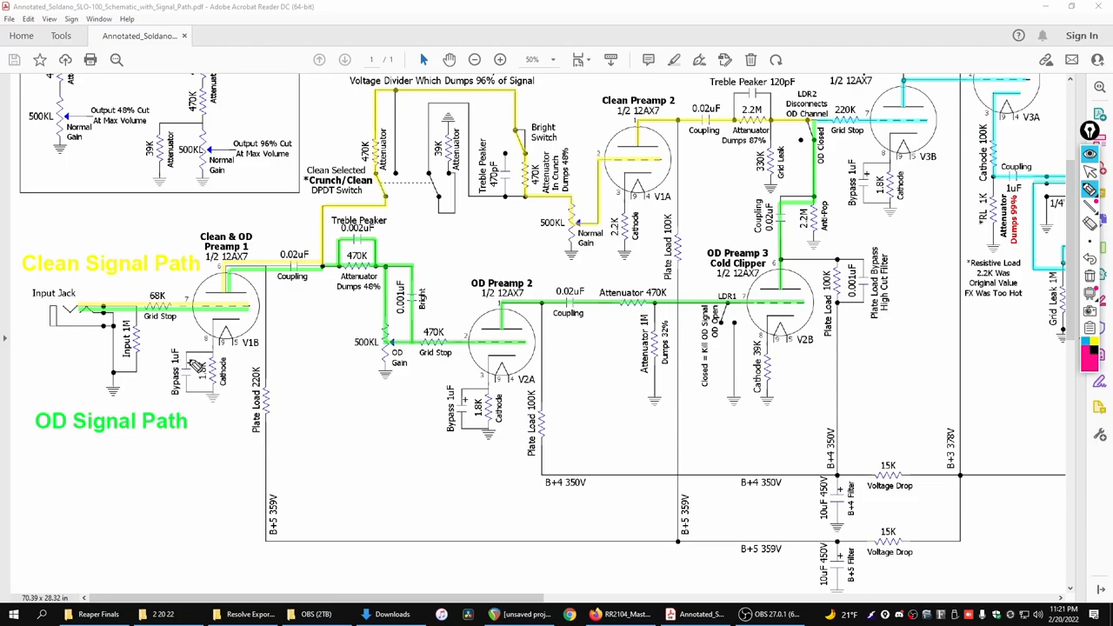
pyautogui.moveTo(223, 372)
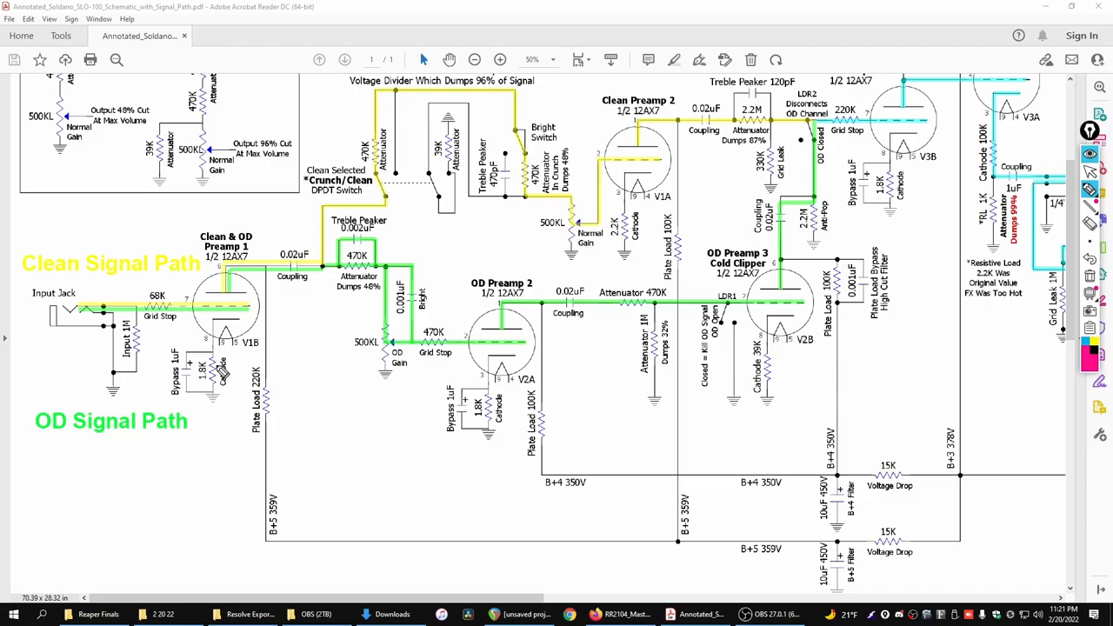
pyautogui.moveTo(866, 374)
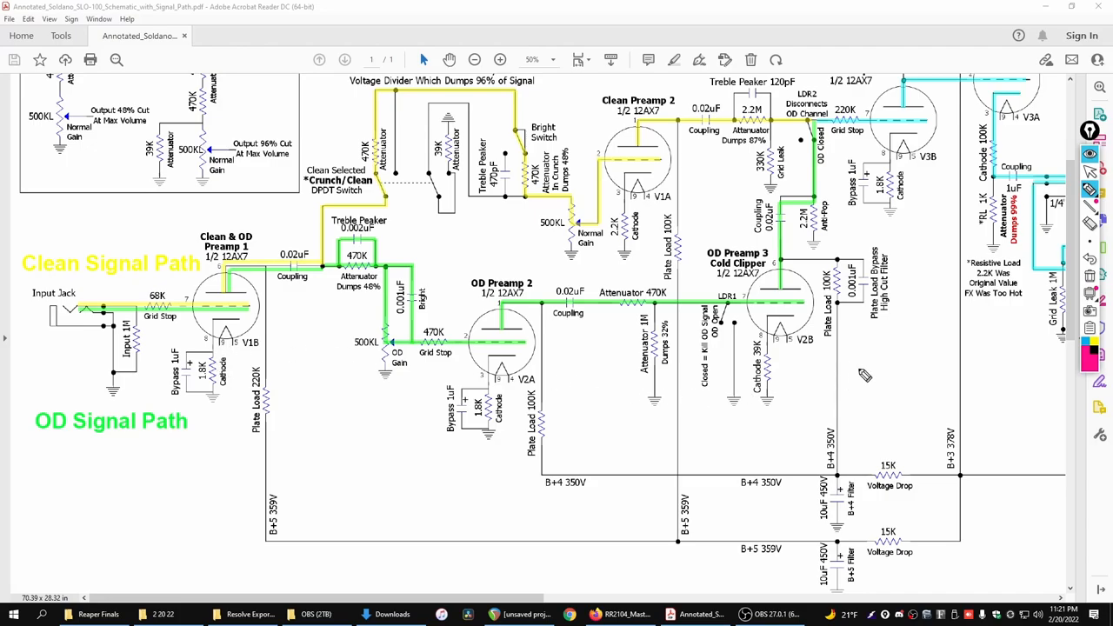
pyautogui.moveTo(170, 334)
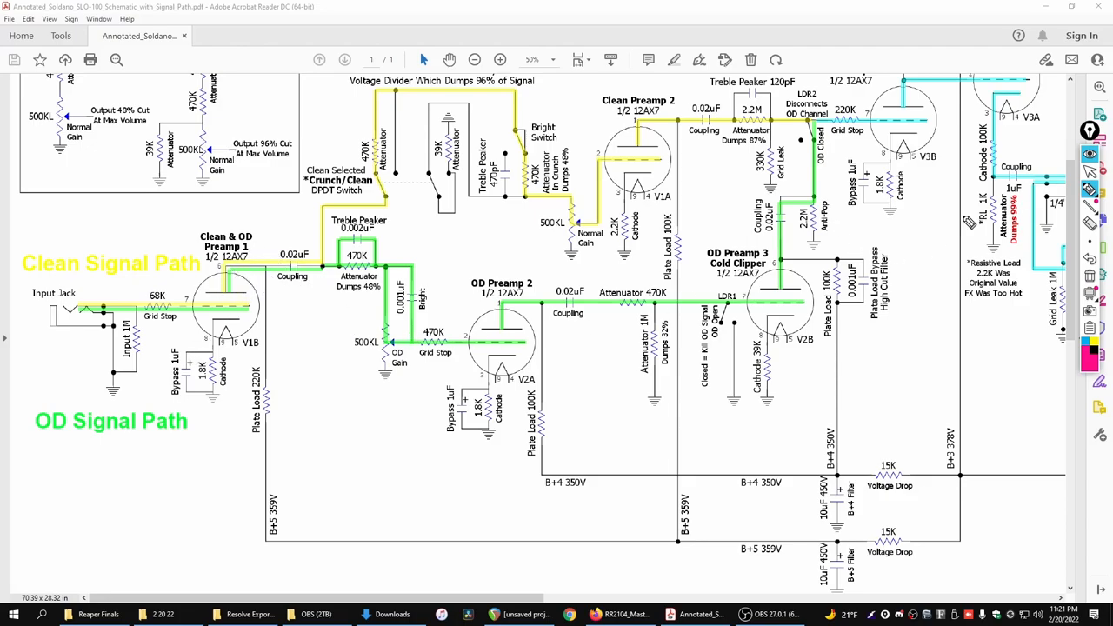
pyautogui.moveTo(598, 332)
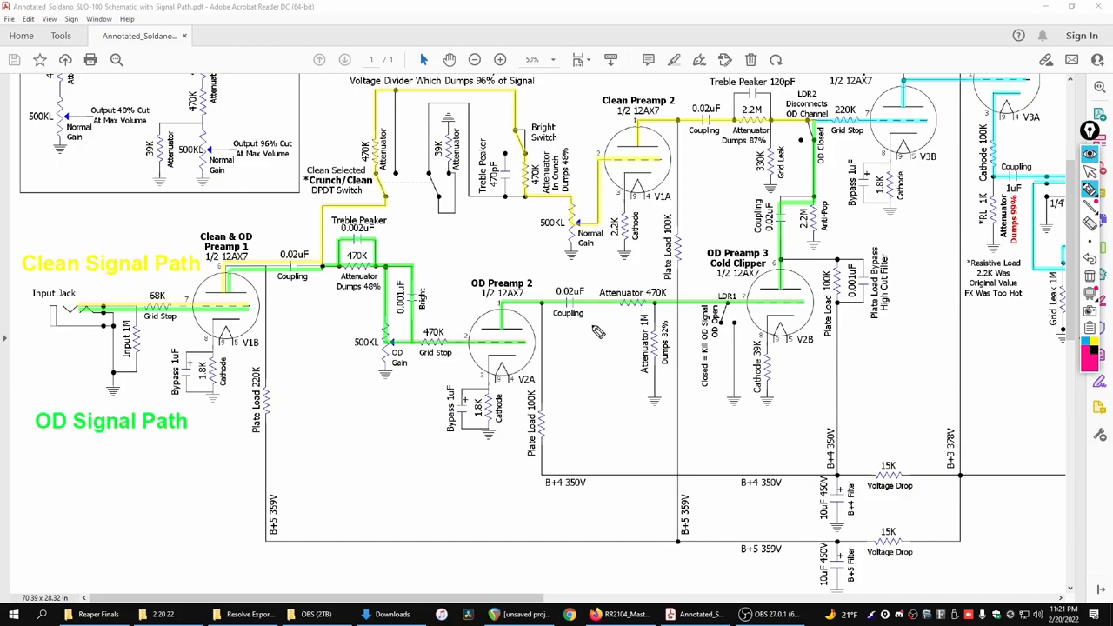
pyautogui.moveTo(184, 356)
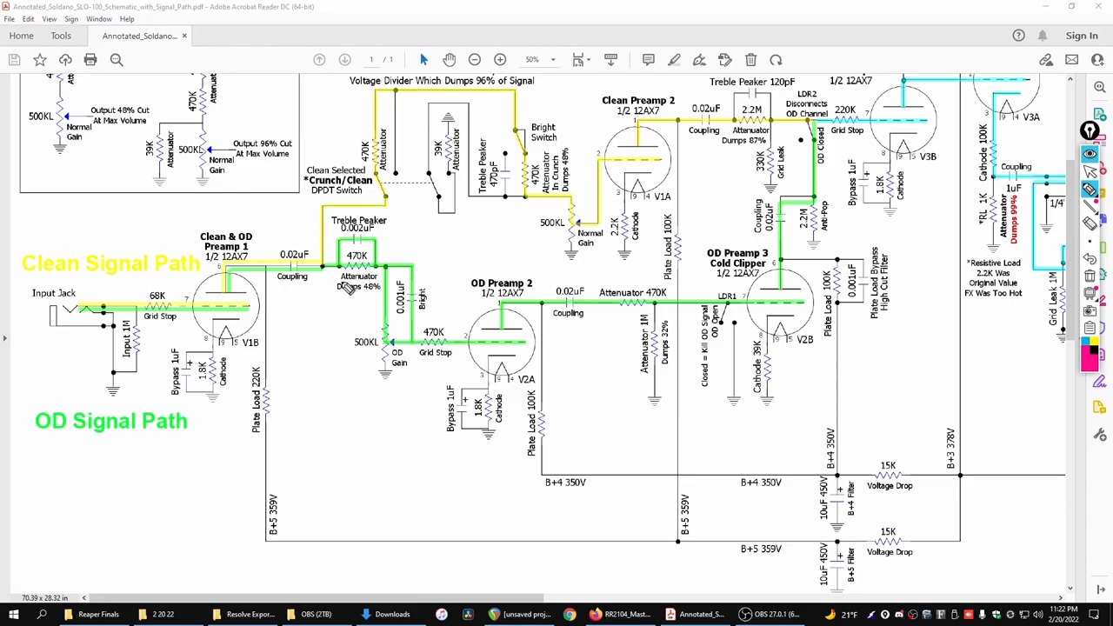
pyautogui.moveTo(361, 327)
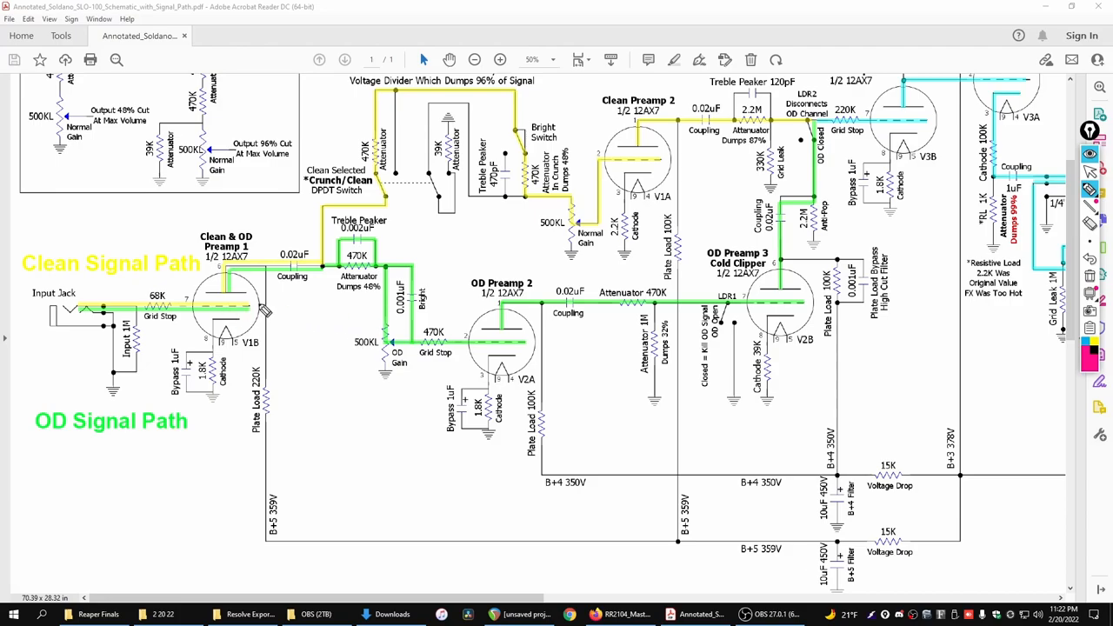
pyautogui.moveTo(314, 269)
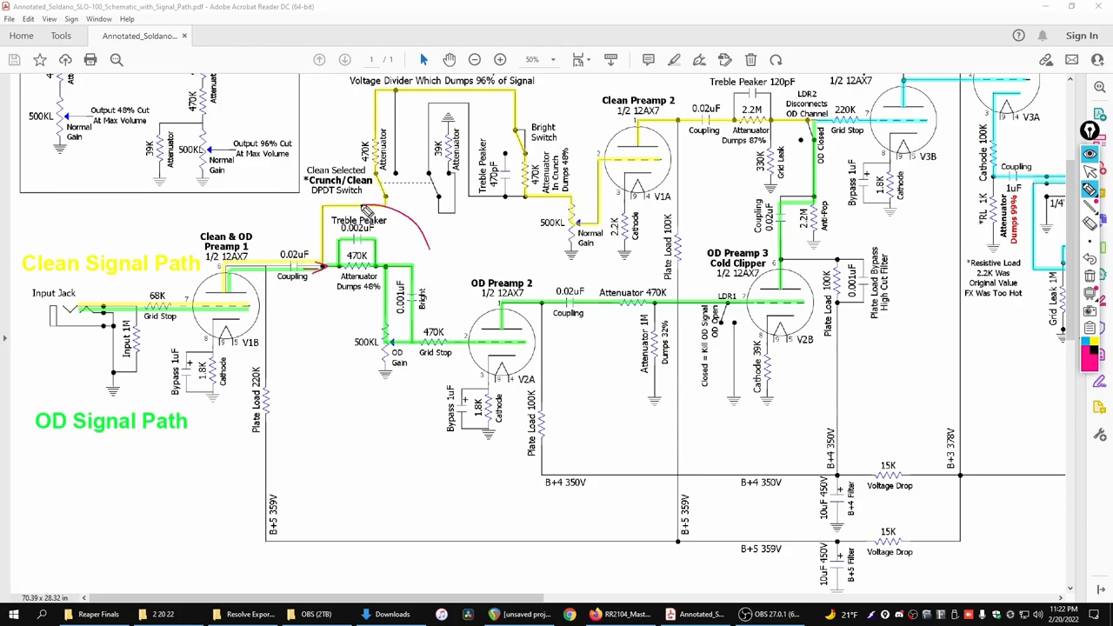
pyautogui.moveTo(365, 212); pyautogui.dragTo(409, 339)
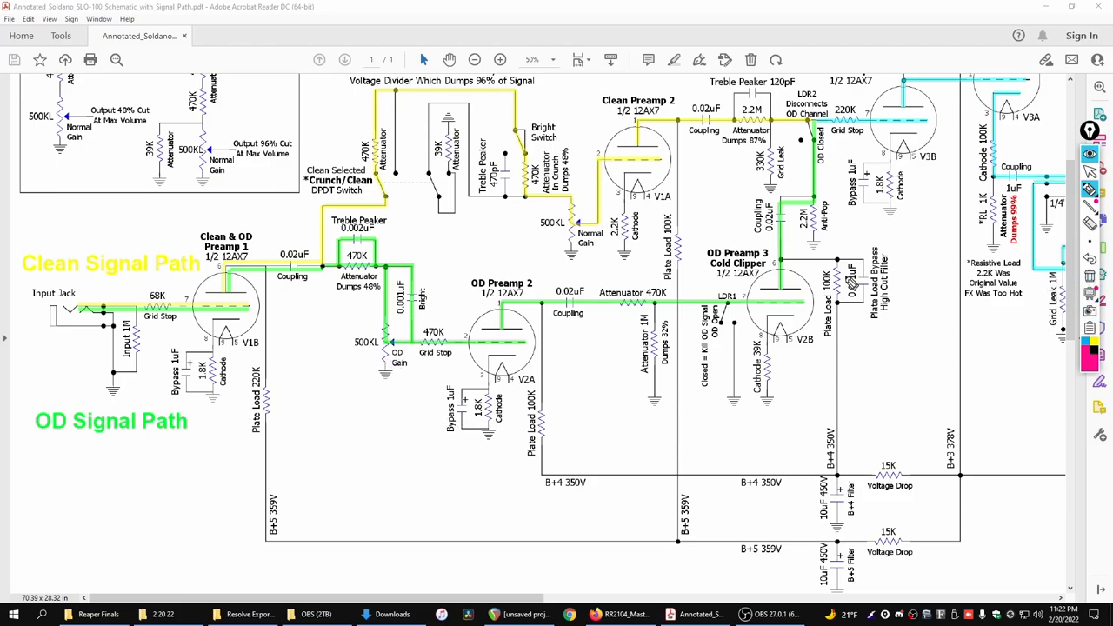
pyautogui.moveTo(334, 278)
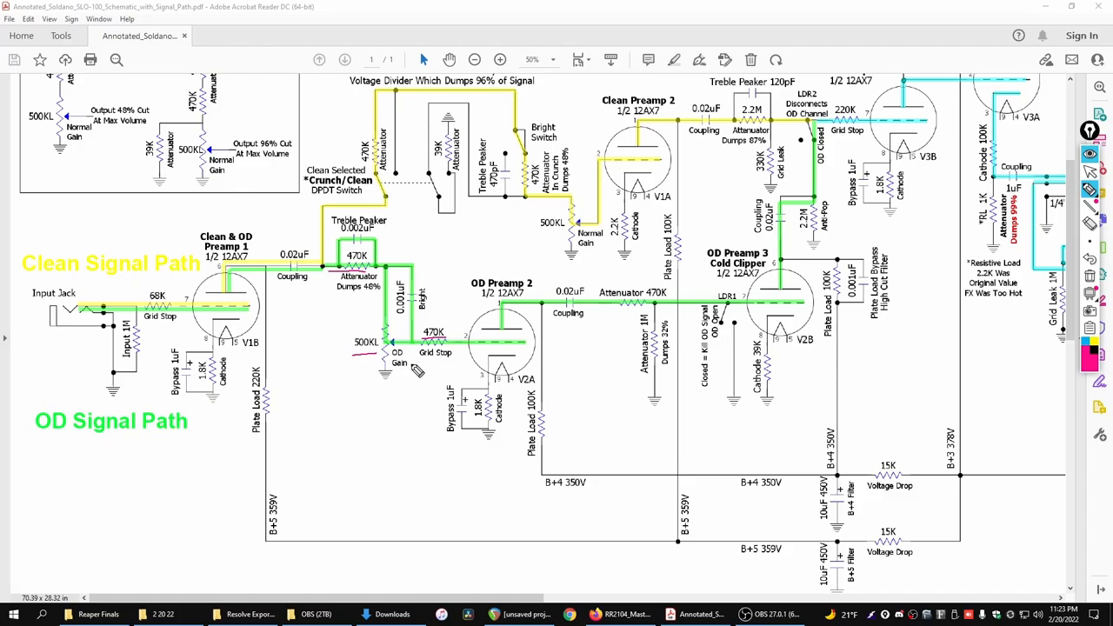
pyautogui.moveTo(929, 247)
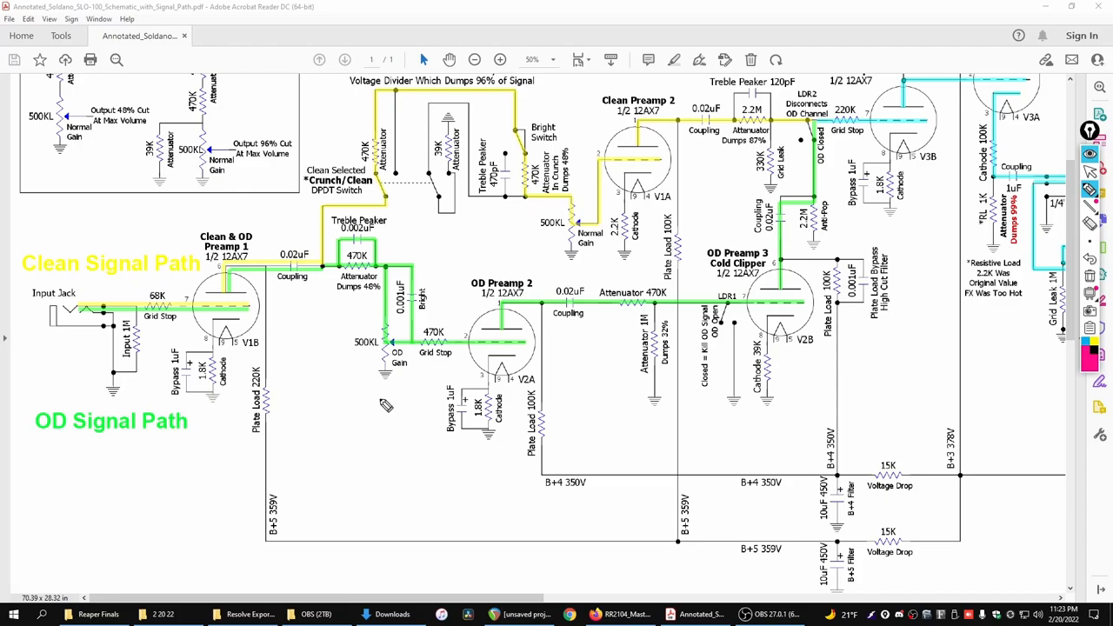
pyautogui.moveTo(327, 372)
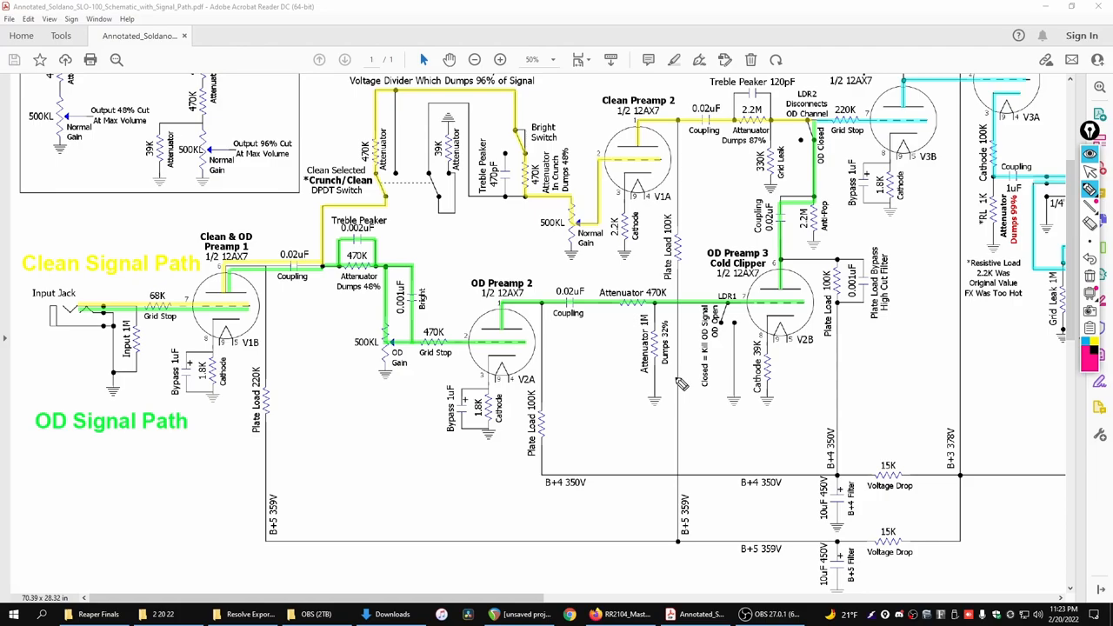
pyautogui.moveTo(160, 337)
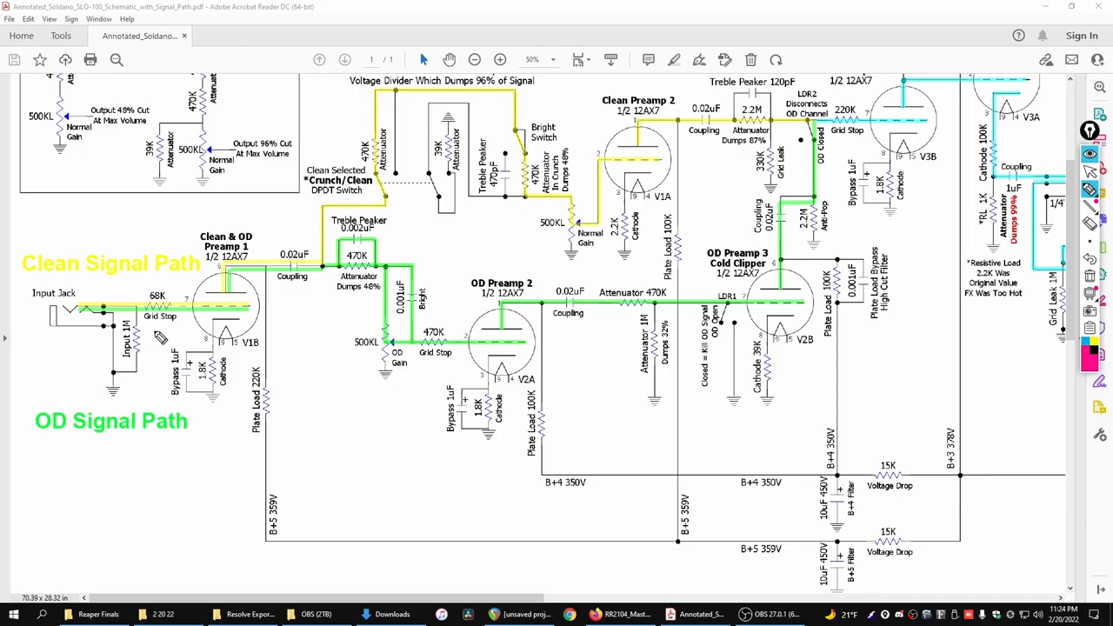
pyautogui.moveTo(322, 381)
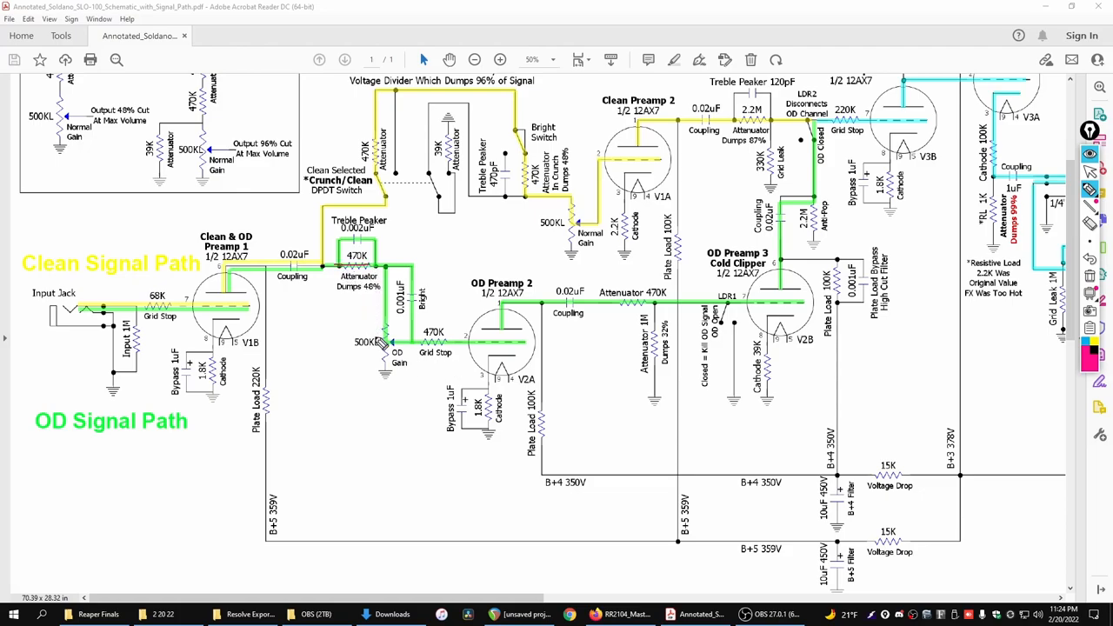
pyautogui.moveTo(356, 351); pyautogui.dragTo(386, 344)
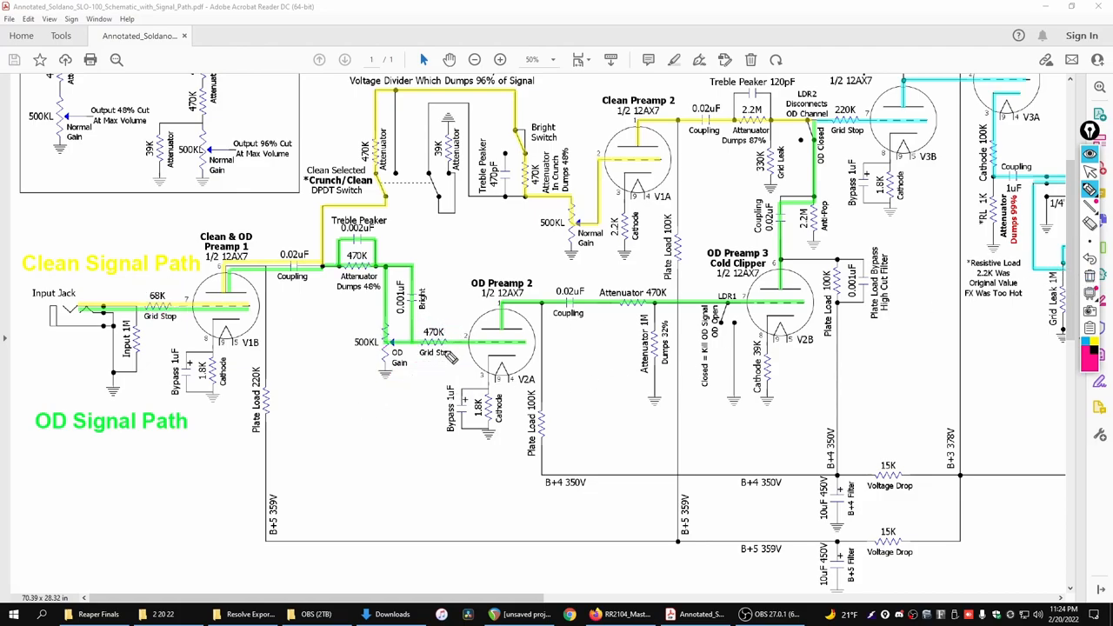
pyautogui.moveTo(424, 389)
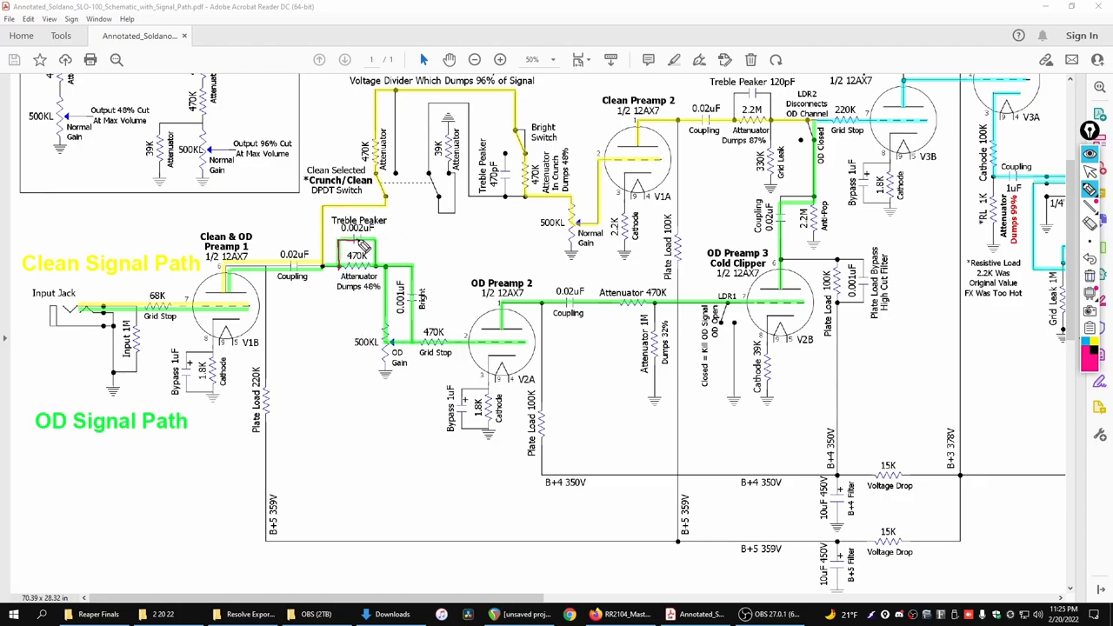
pyautogui.moveTo(399, 368)
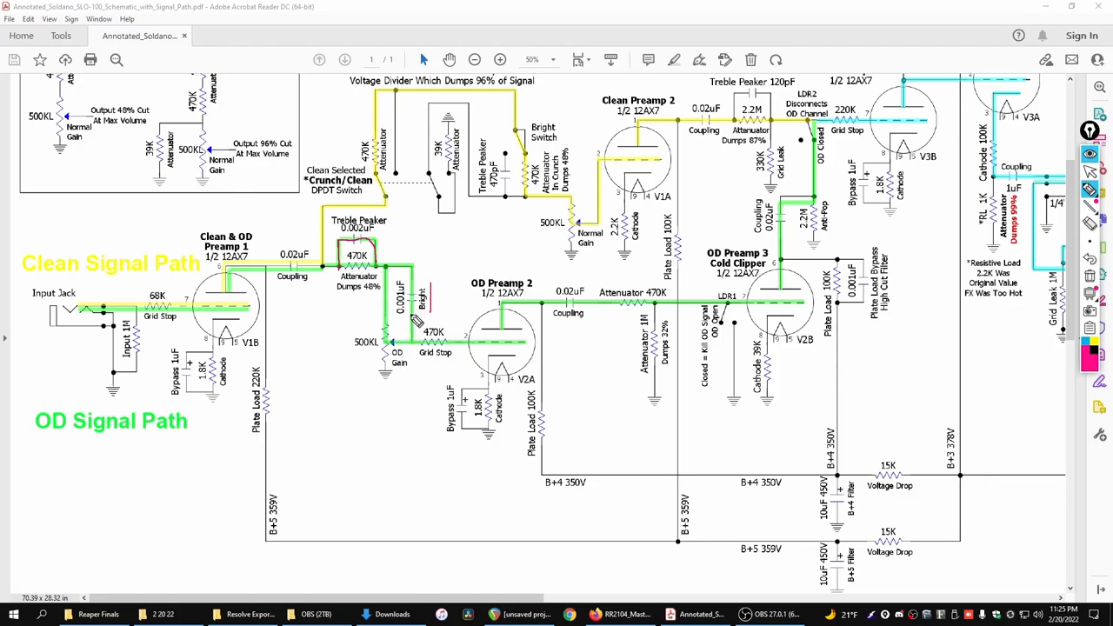
pyautogui.moveTo(386, 368)
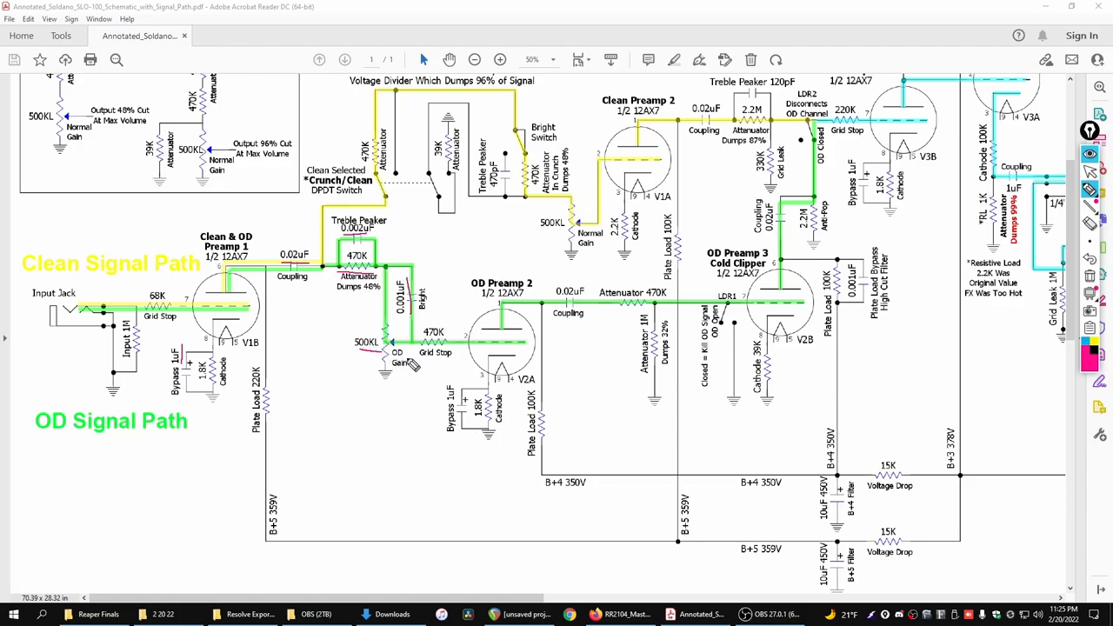
pyautogui.moveTo(466, 356)
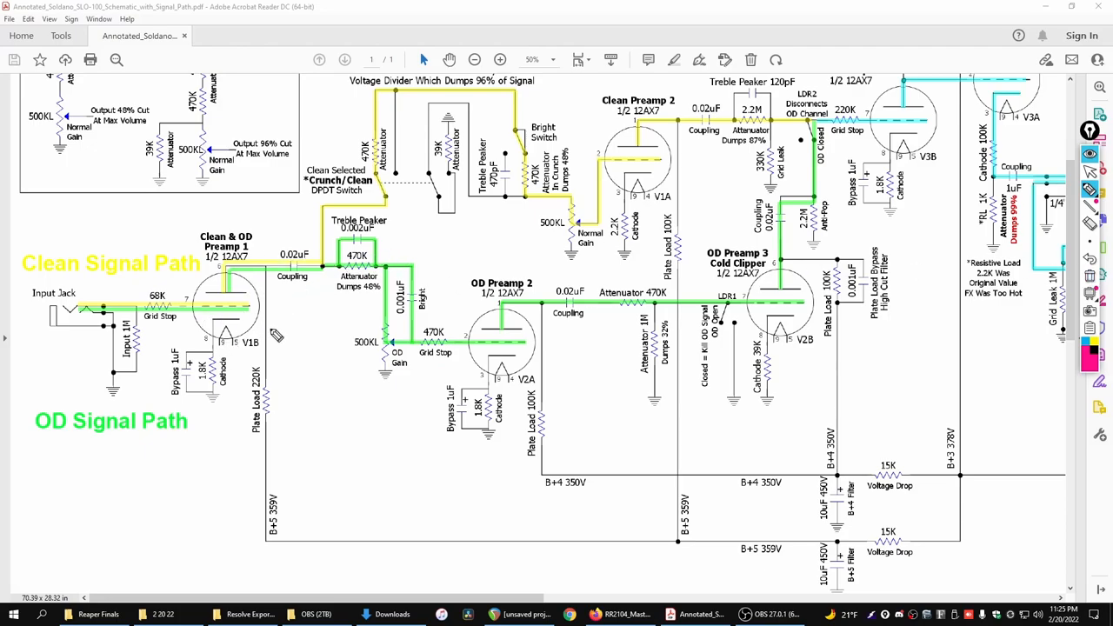
pyautogui.moveTo(337, 304)
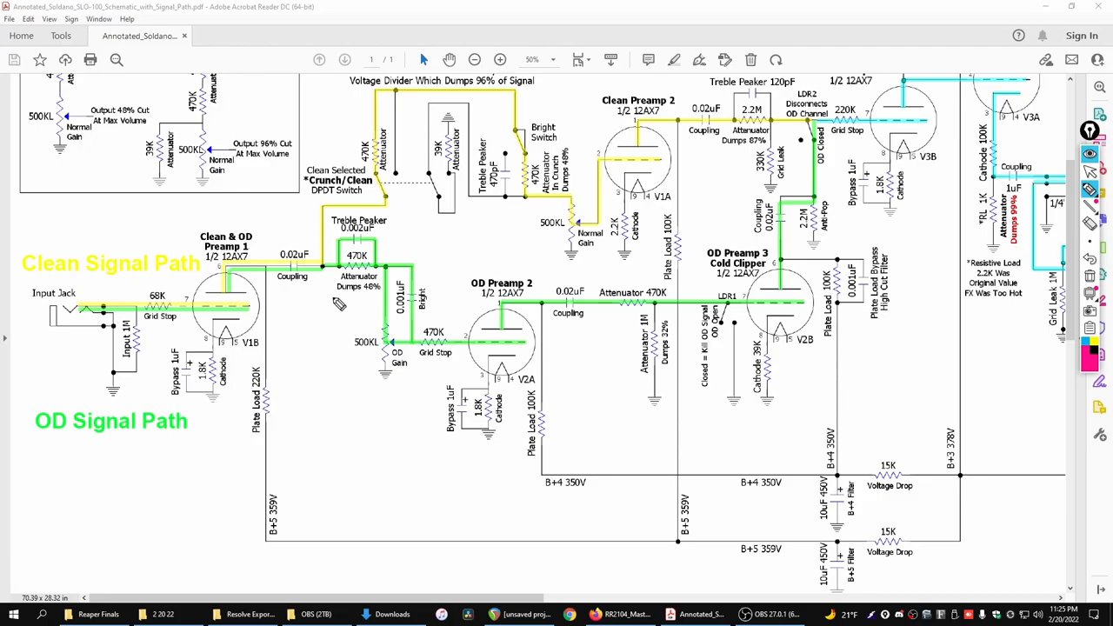
pyautogui.moveTo(470, 367)
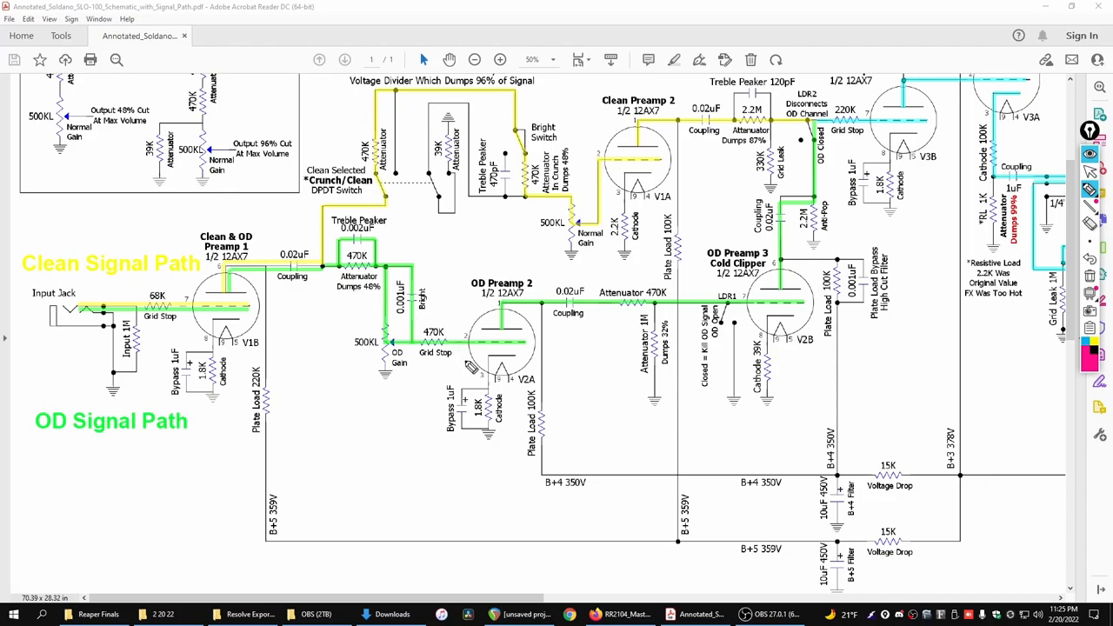
pyautogui.moveTo(478, 418)
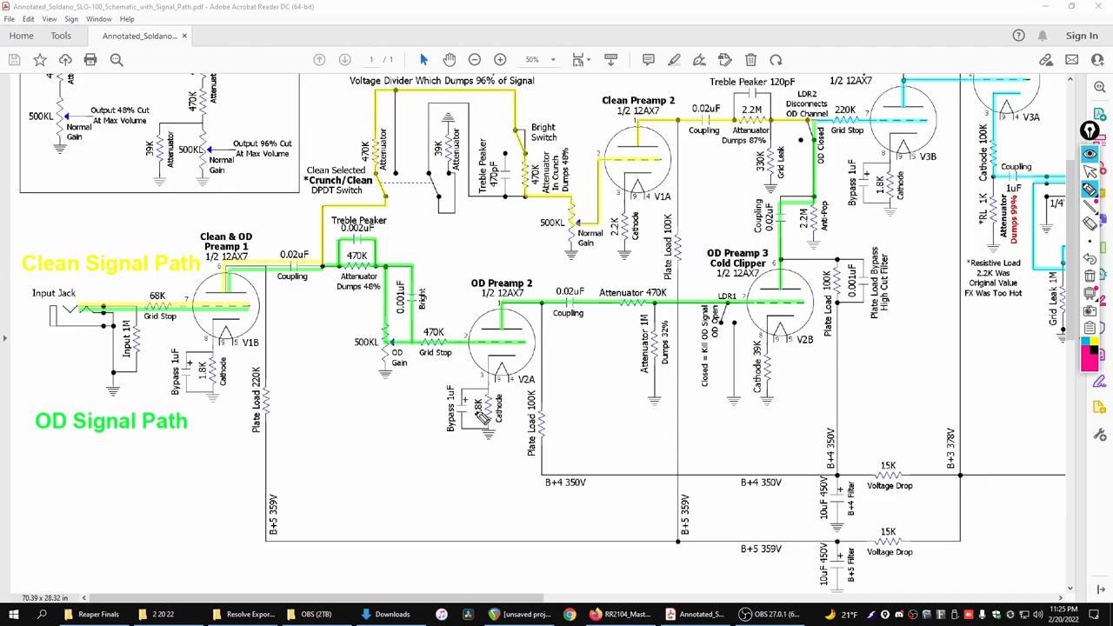
pyautogui.moveTo(513, 417)
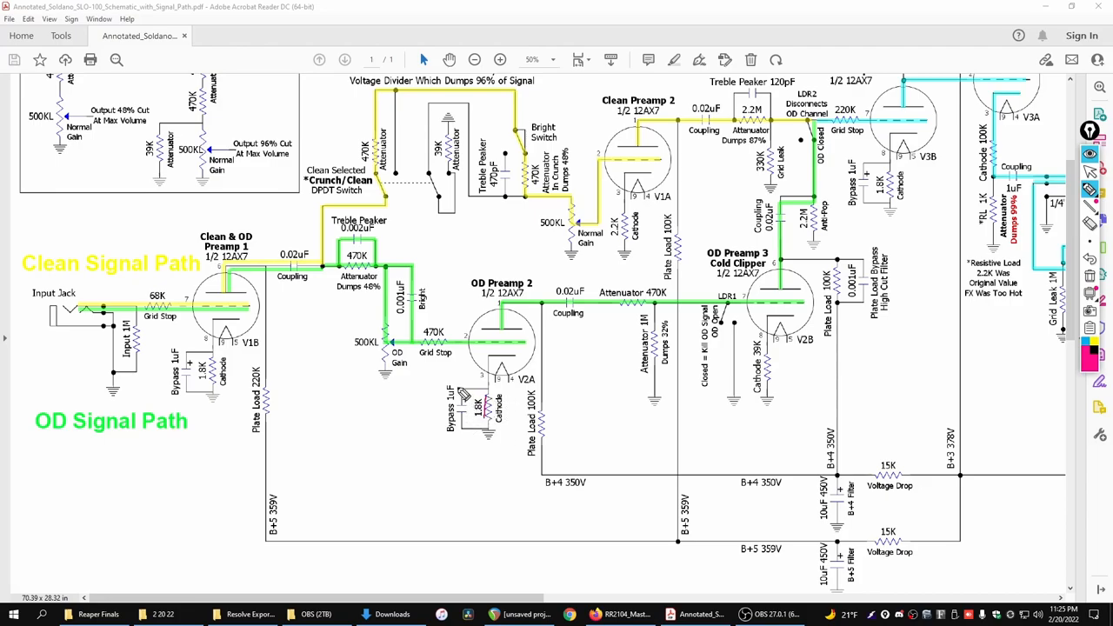
pyautogui.moveTo(459, 400)
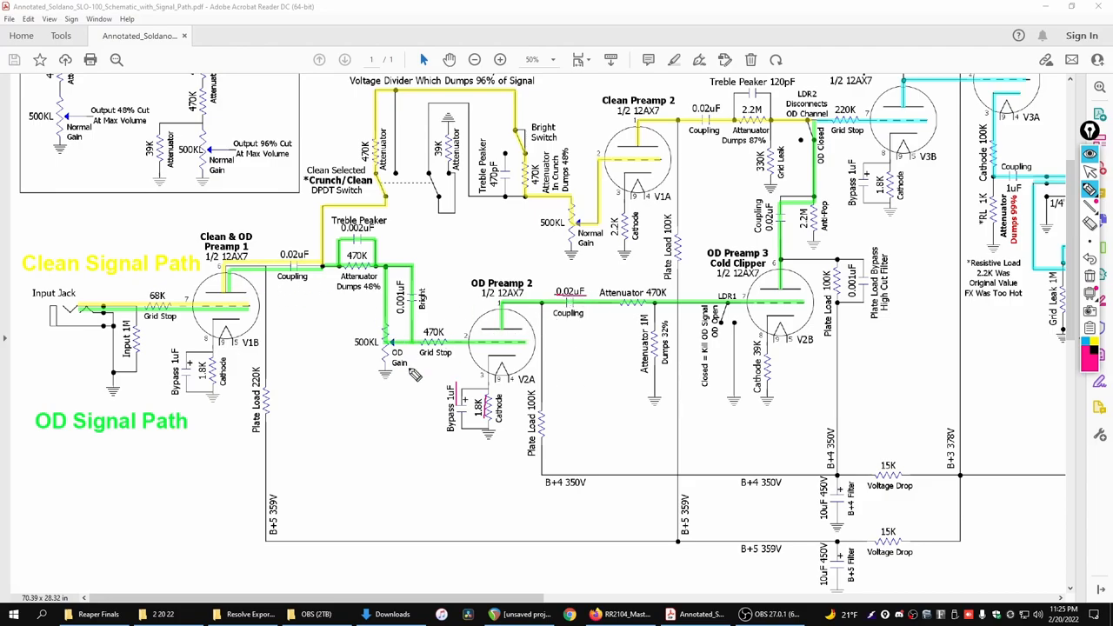
# Step: Circle the 470K attenuator and 22K dumps divider feeding OD Preamp 3 in red
pyautogui.moveTo(522, 386); pyautogui.dragTo(556, 426)
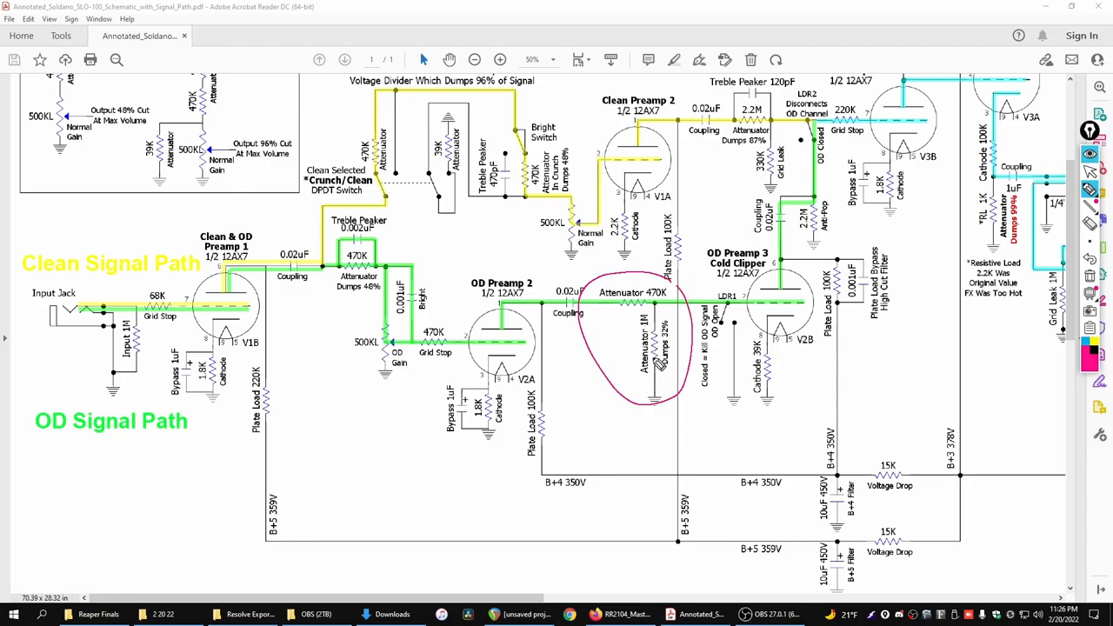
pyautogui.moveTo(401, 352)
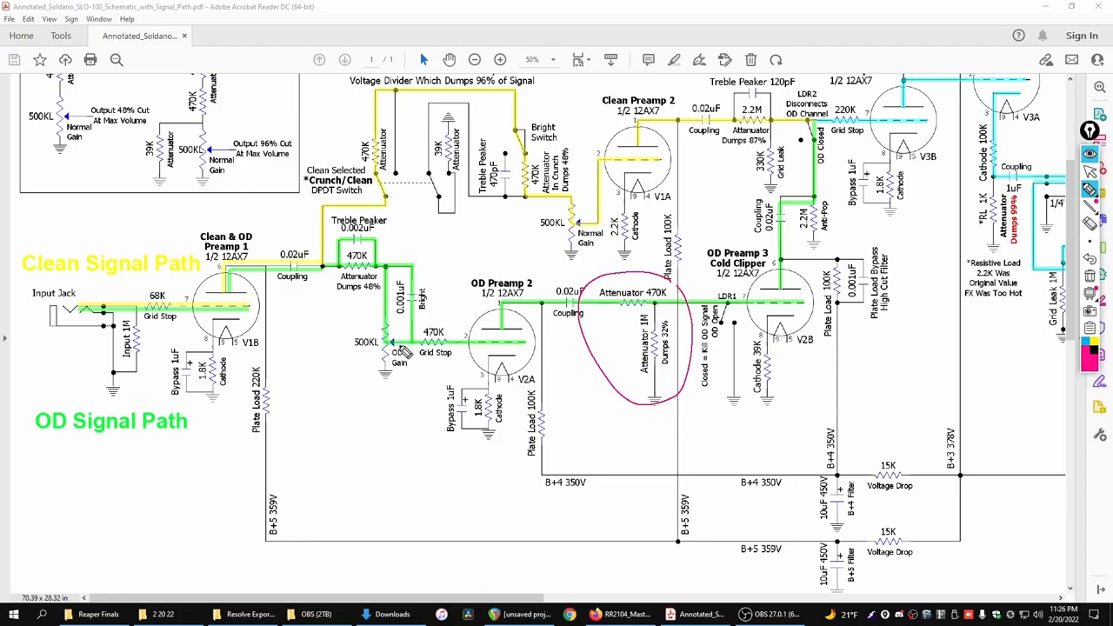
pyautogui.moveTo(665, 352)
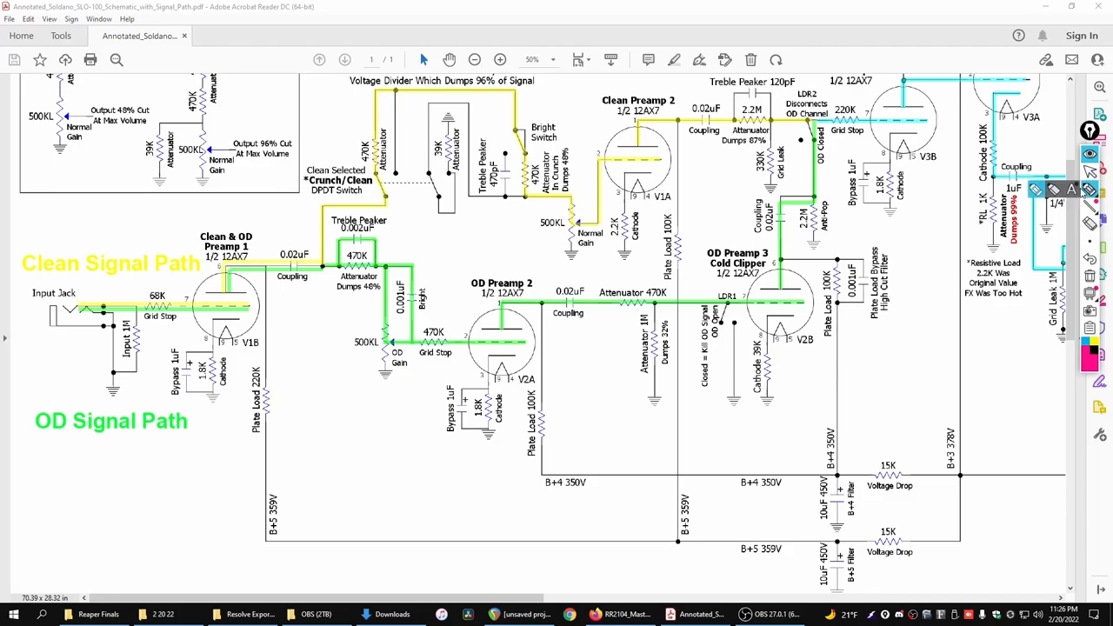
pyautogui.moveTo(756, 414)
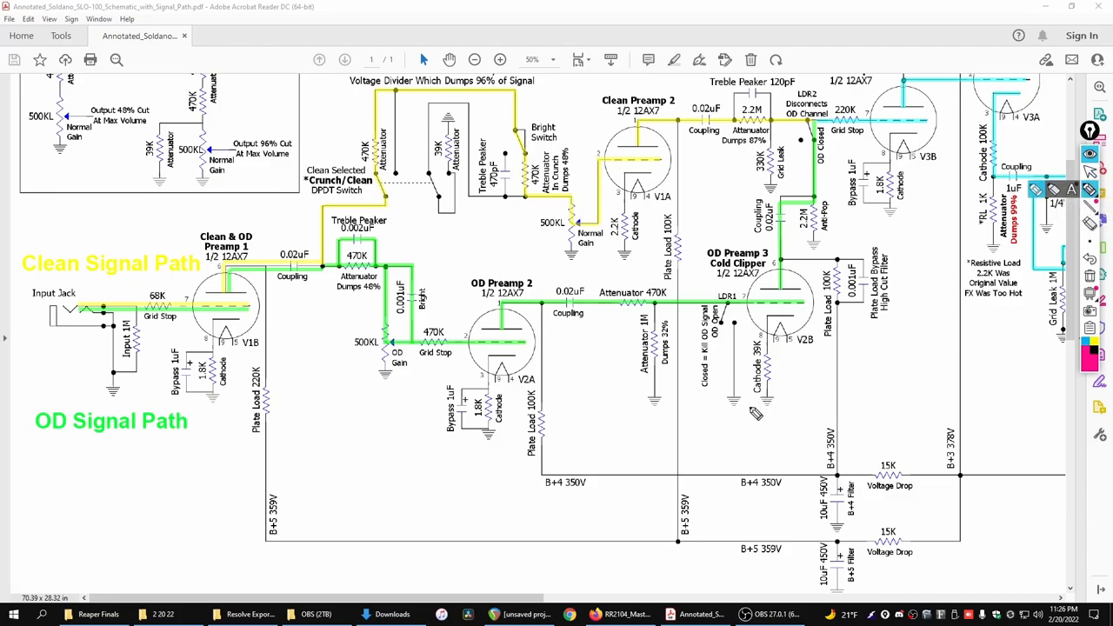
pyautogui.moveTo(786, 299)
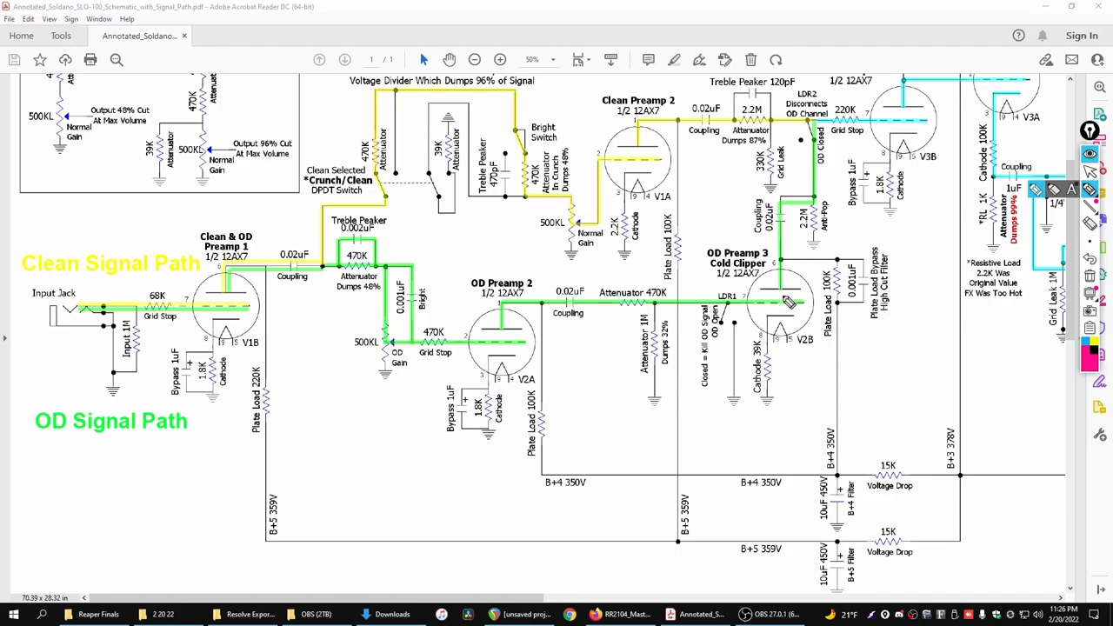
pyautogui.moveTo(748, 348)
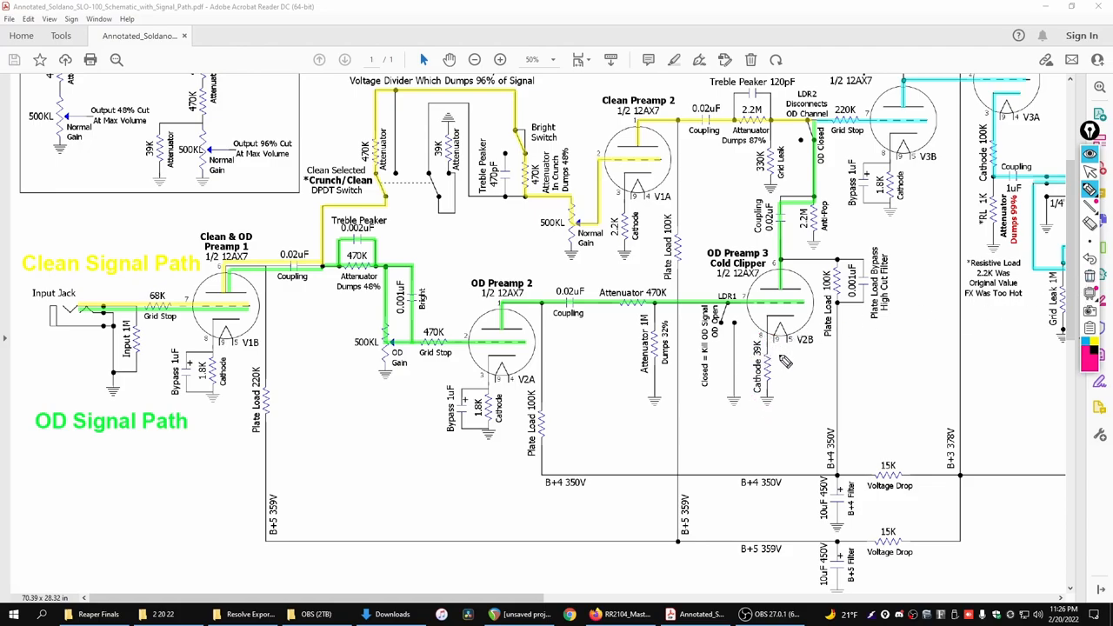
pyautogui.moveTo(323, 497); pyautogui.dragTo(346, 445)
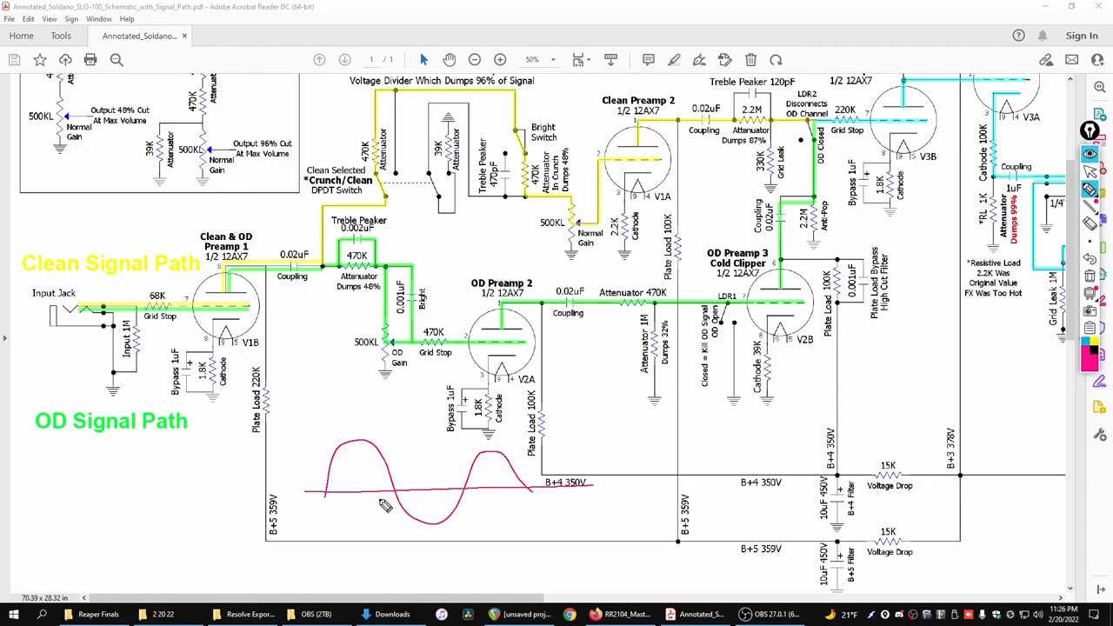
pyautogui.moveTo(382, 504); pyautogui.dragTo(461, 522)
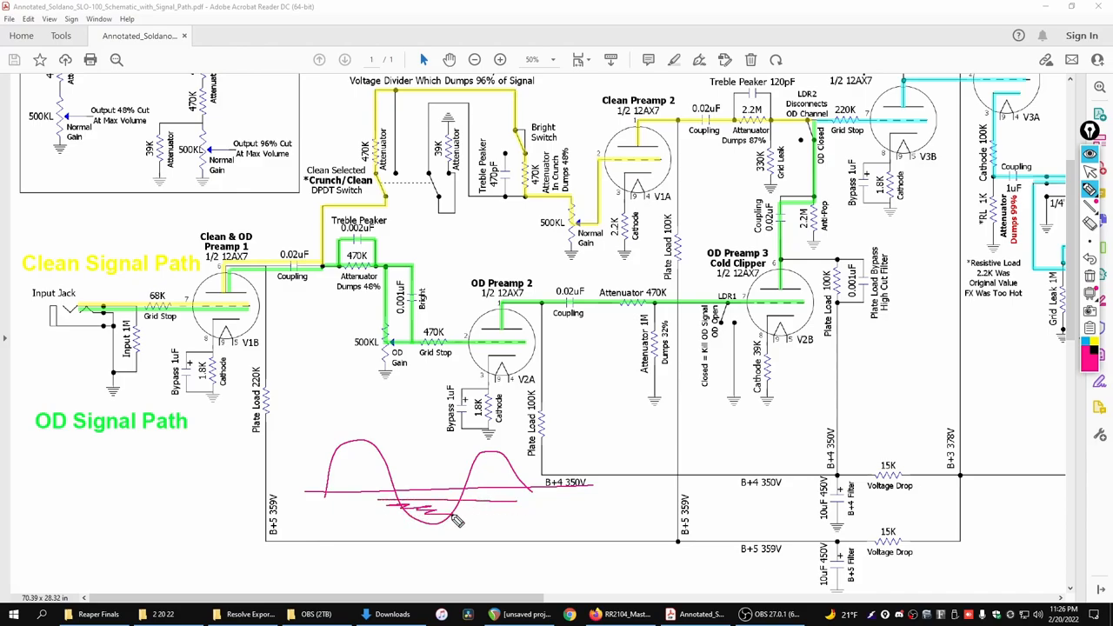
pyautogui.moveTo(408, 504); pyautogui.dragTo(461, 518)
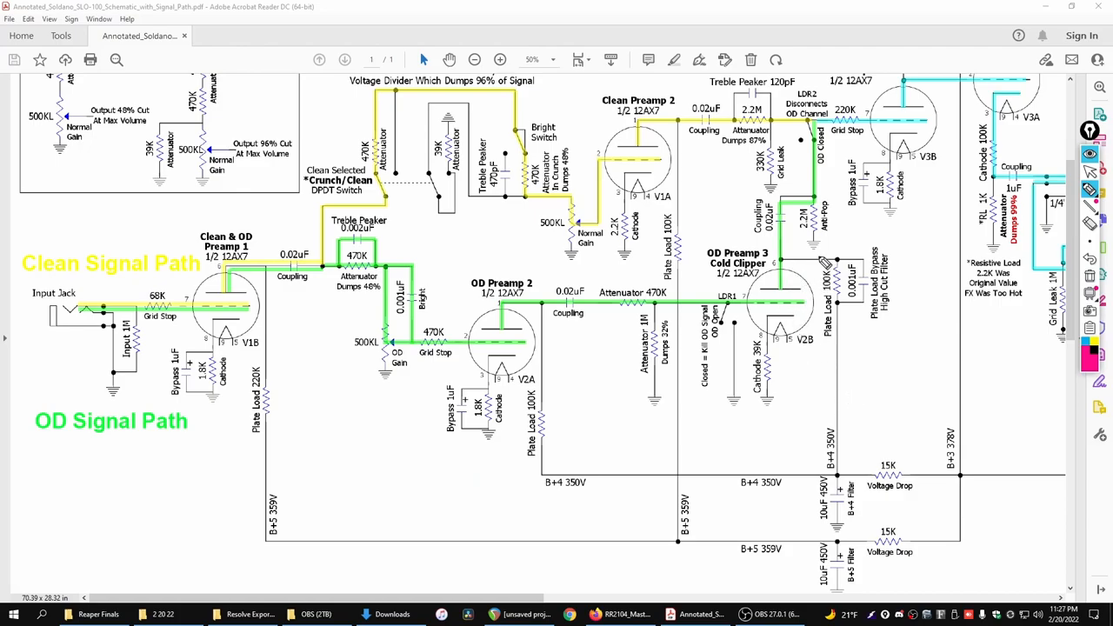
pyautogui.moveTo(779, 358)
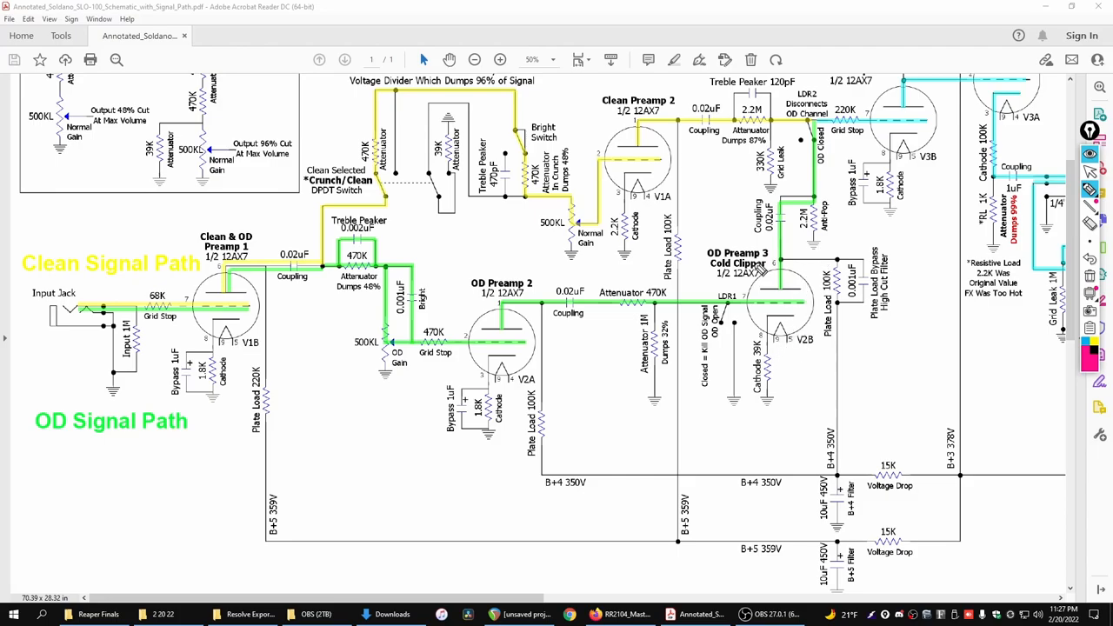
pyautogui.moveTo(904, 365)
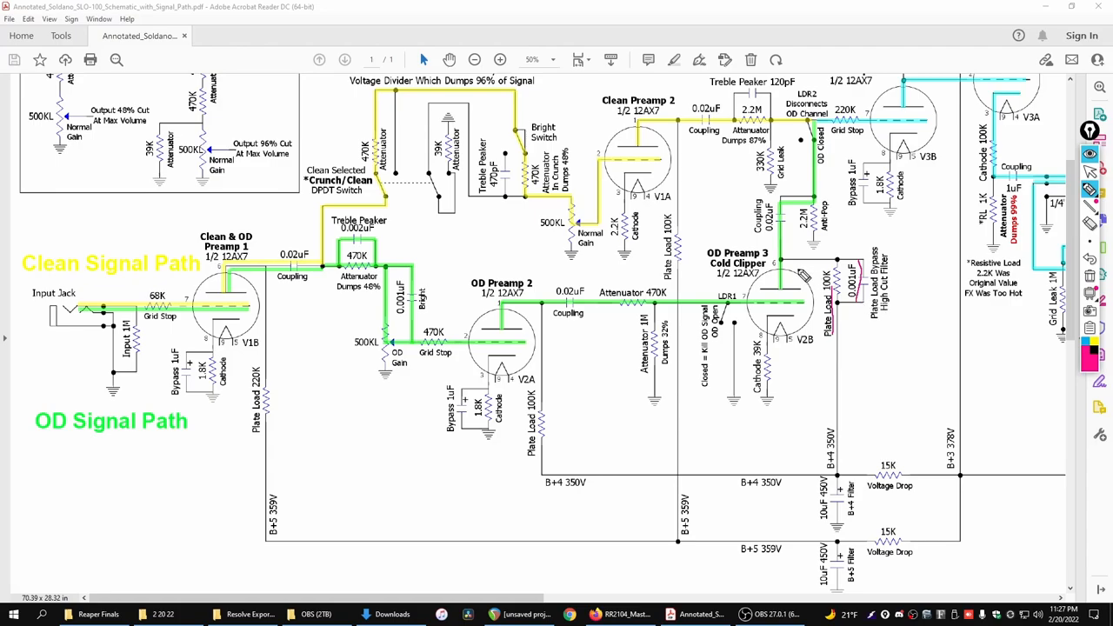
pyautogui.moveTo(785, 267)
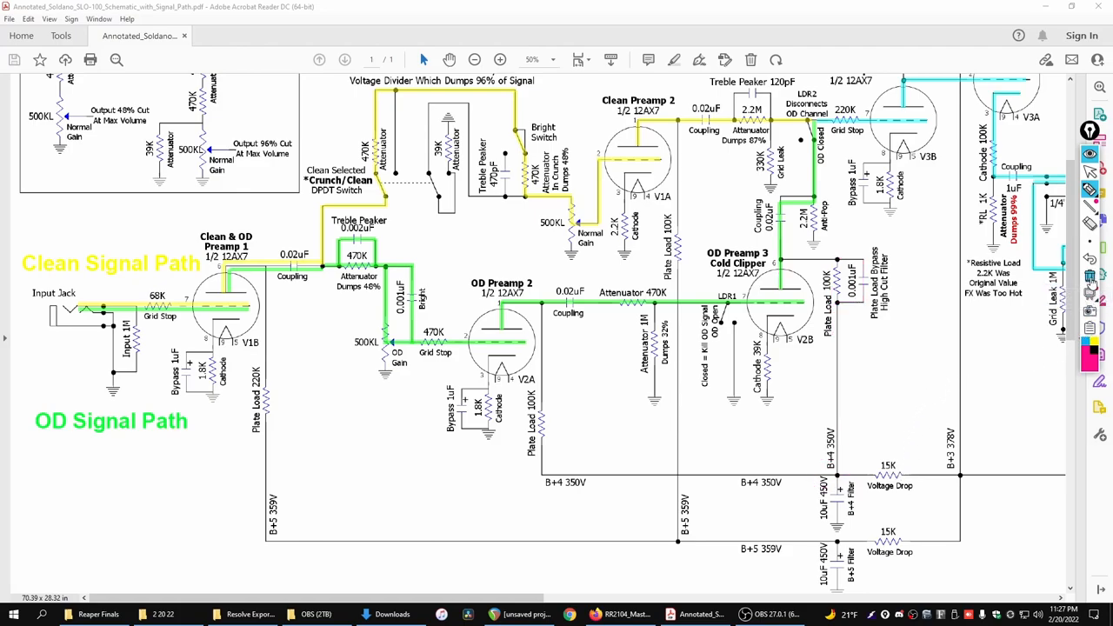
pyautogui.moveTo(866, 313)
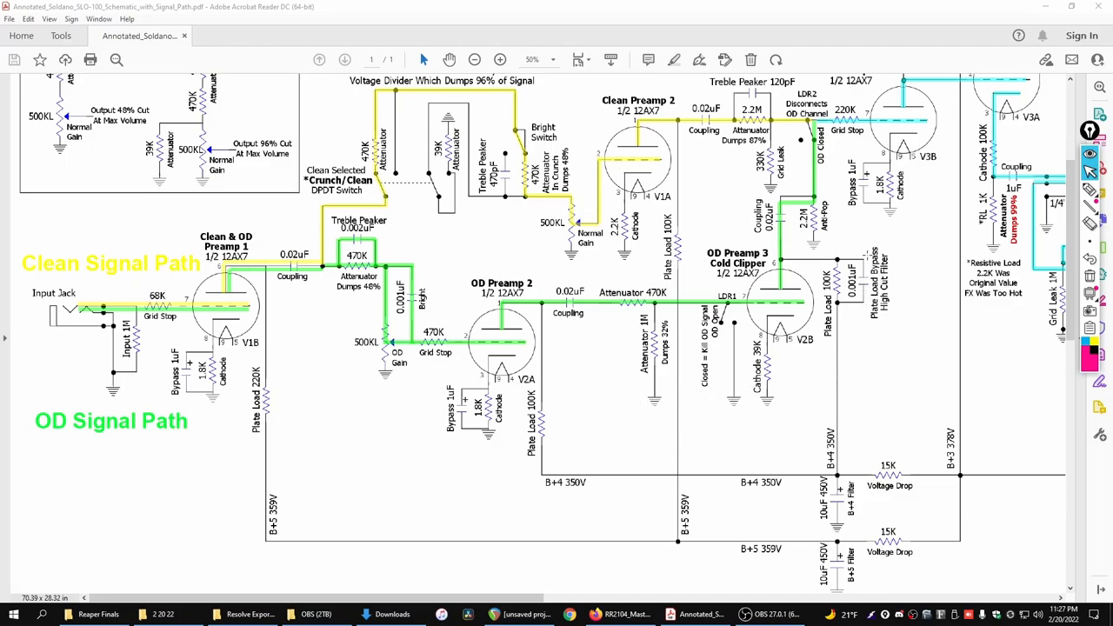
pyautogui.moveTo(871, 278)
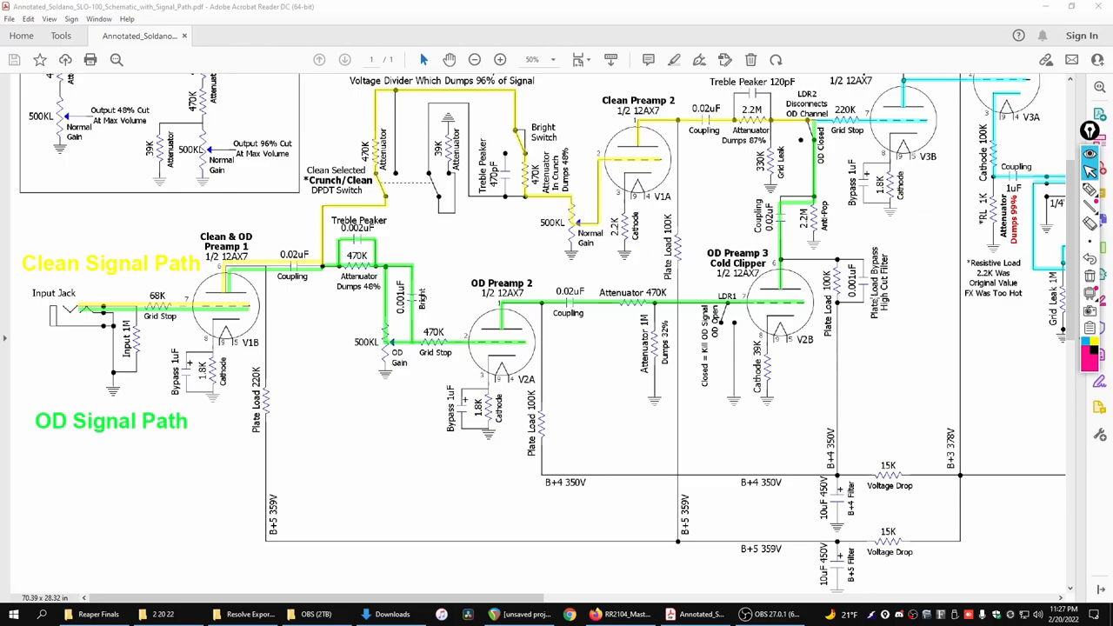
pyautogui.scroll(-3)
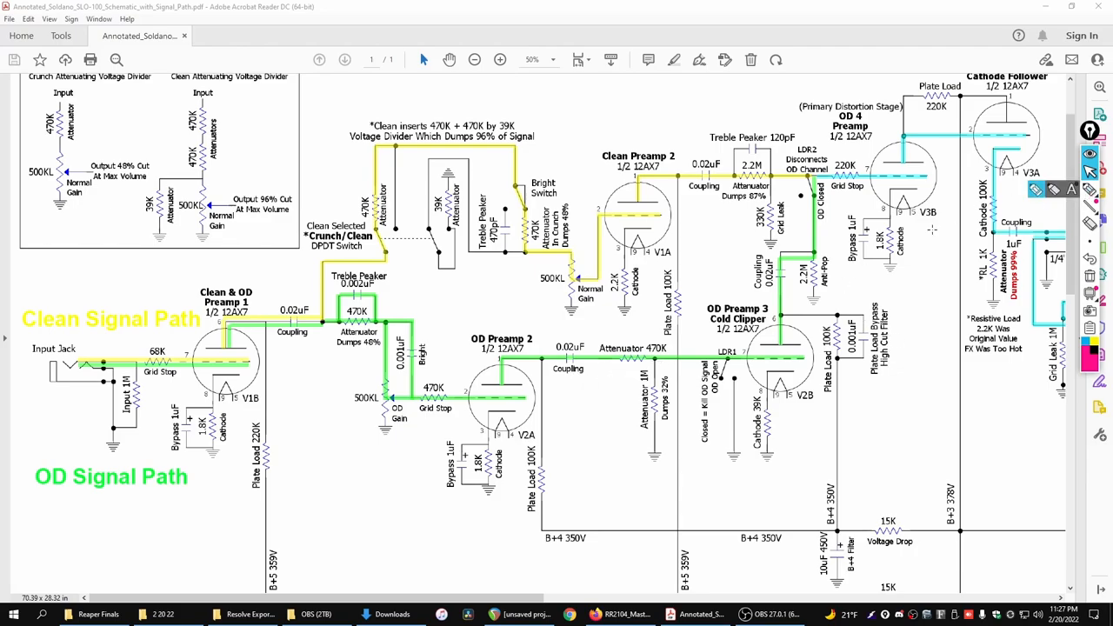
pyautogui.hscroll(3)
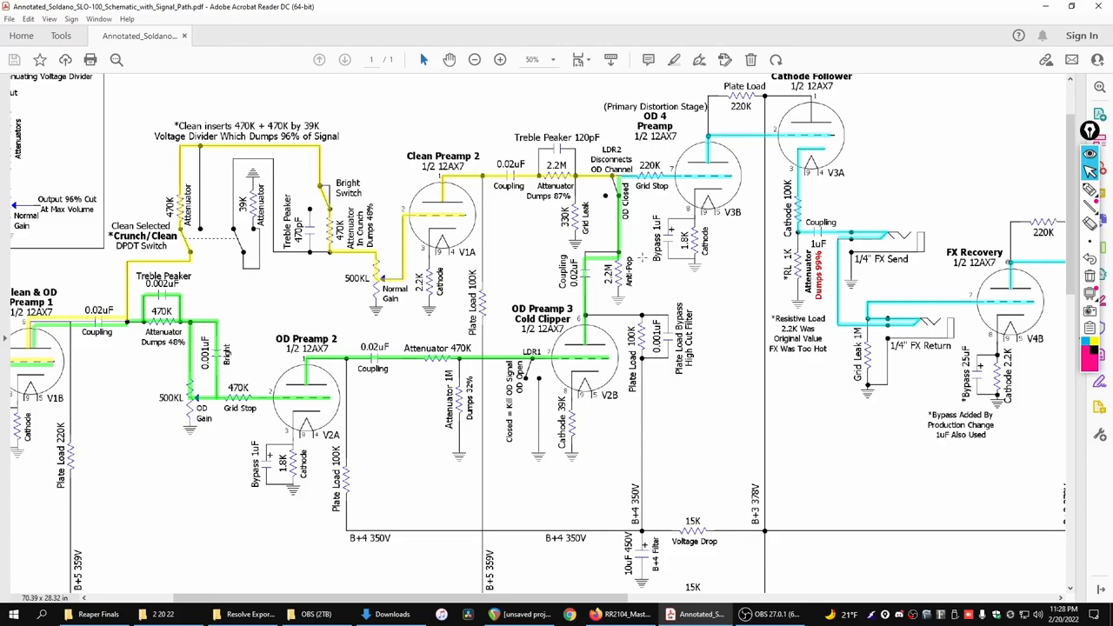
pyautogui.scroll(-3)
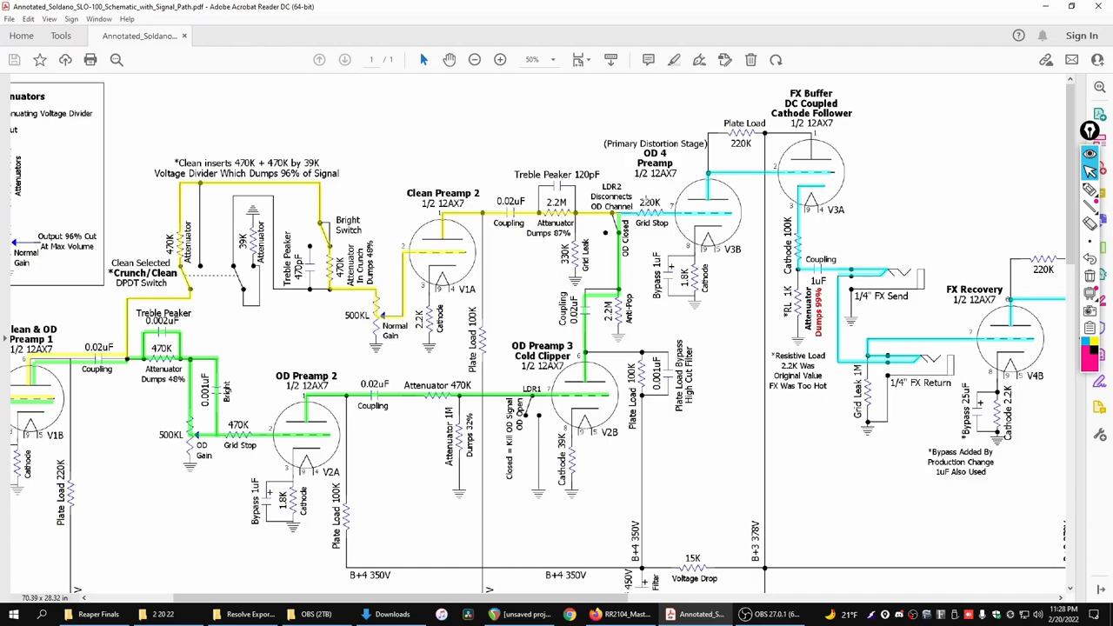
pyautogui.moveTo(652, 321)
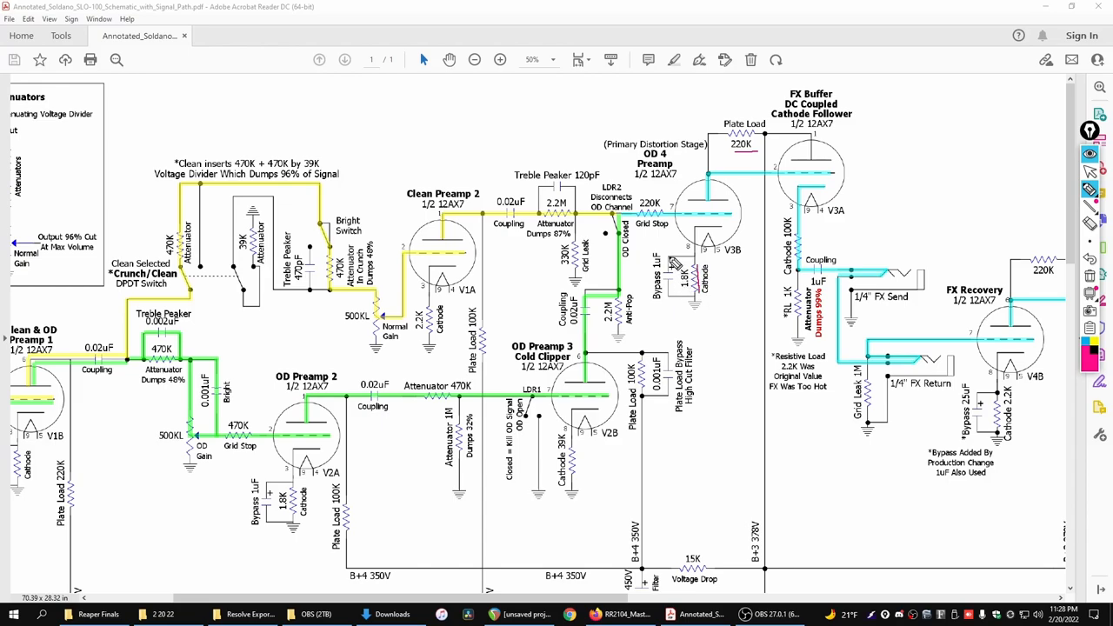
pyautogui.moveTo(783, 314)
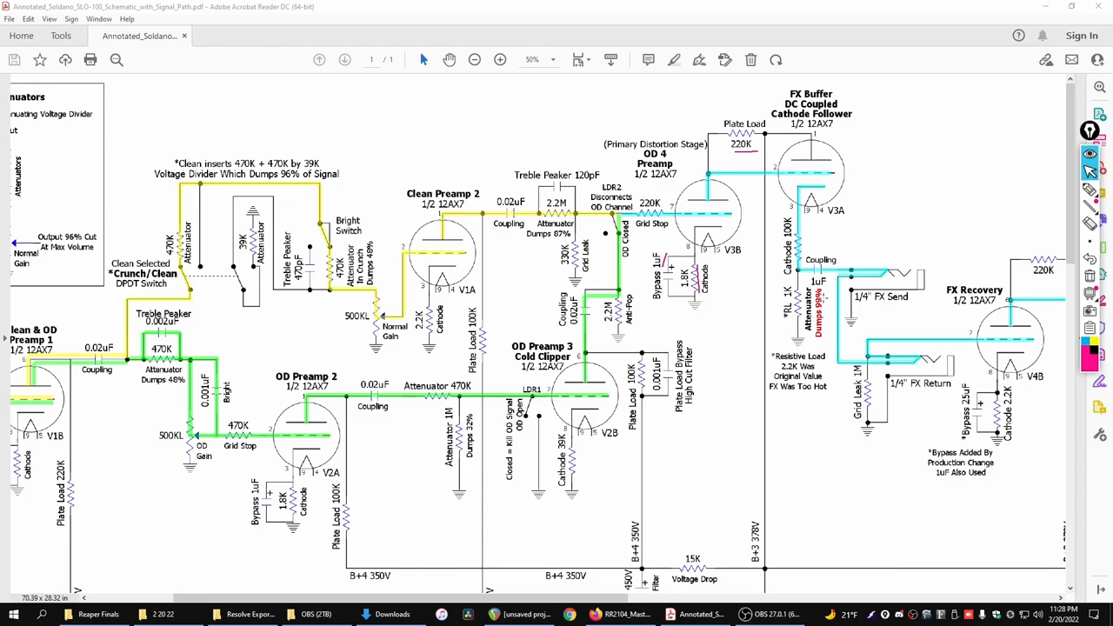
pyautogui.moveTo(823, 299)
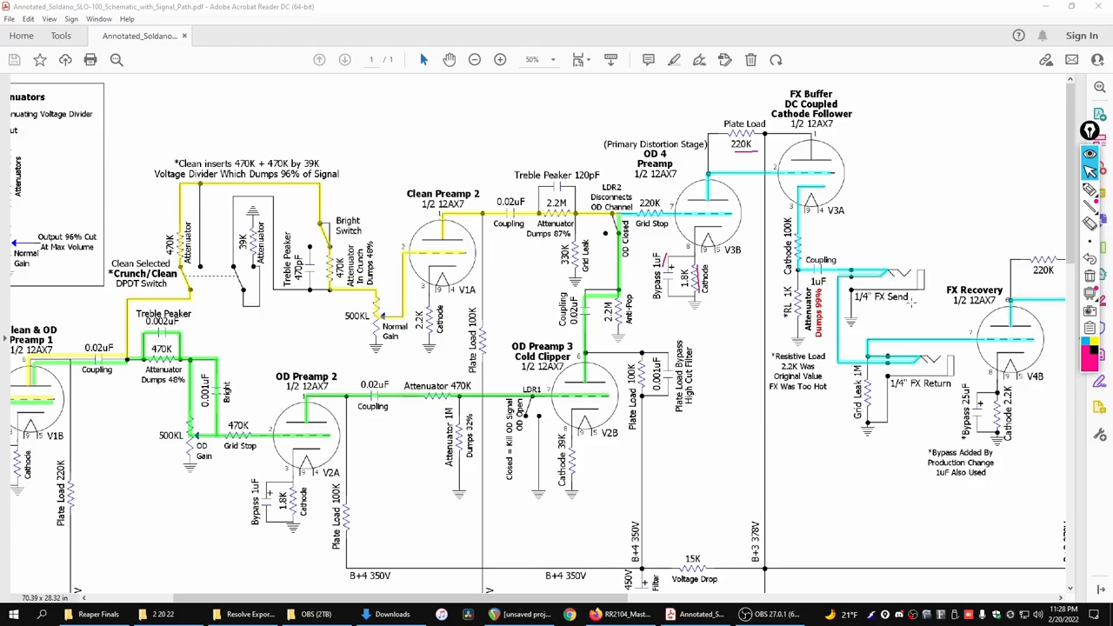
pyautogui.moveTo(629, 610)
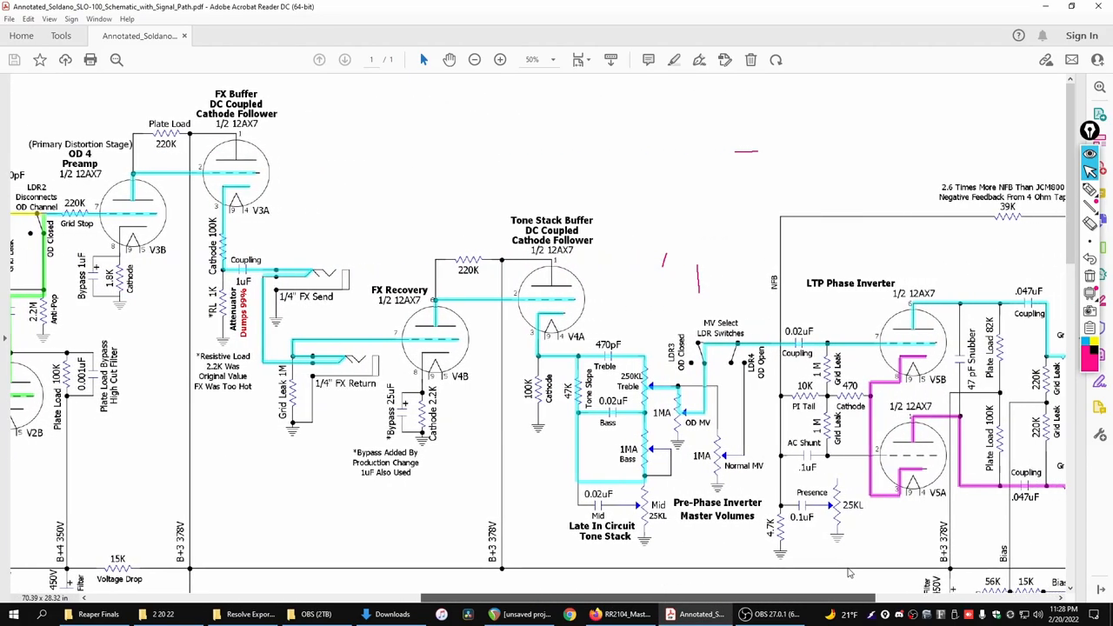
pyautogui.hscroll(3)
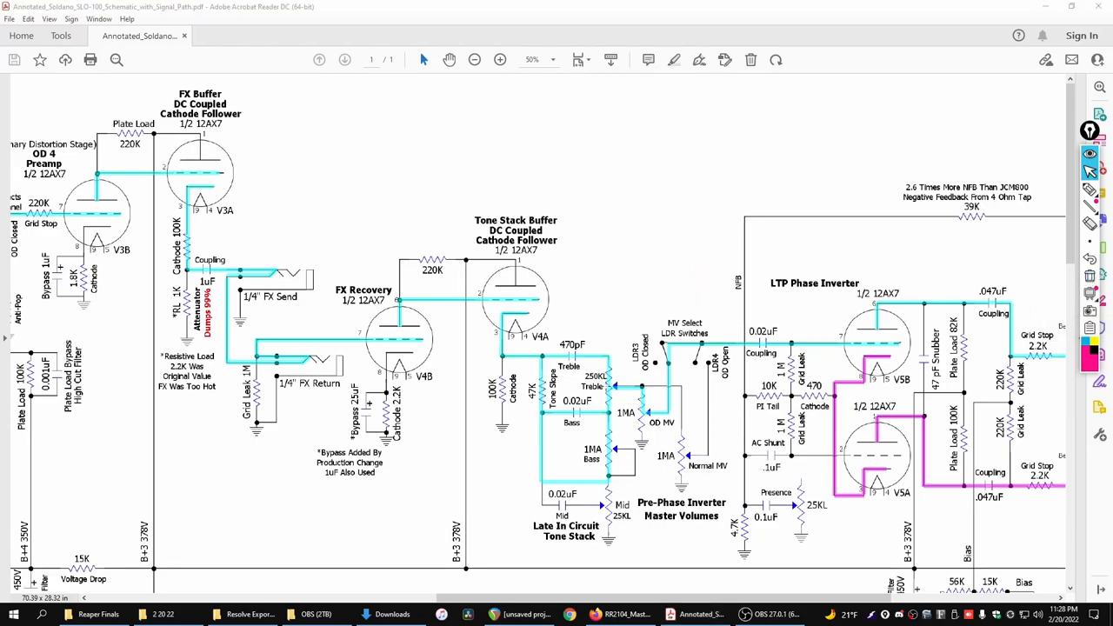
pyautogui.hscroll(3)
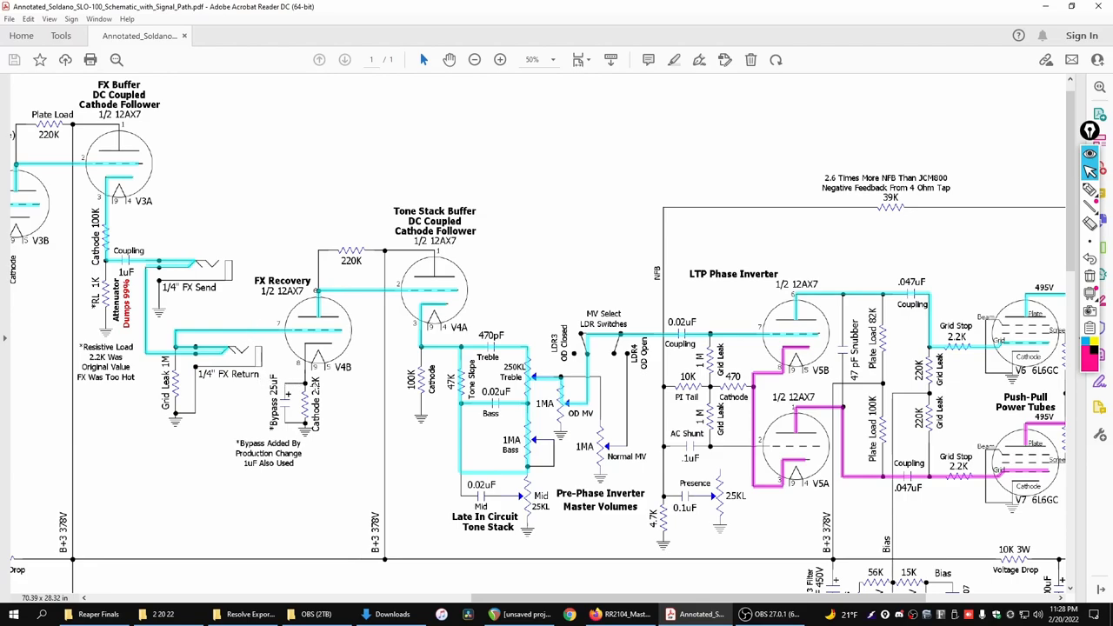
pyautogui.moveTo(392, 333)
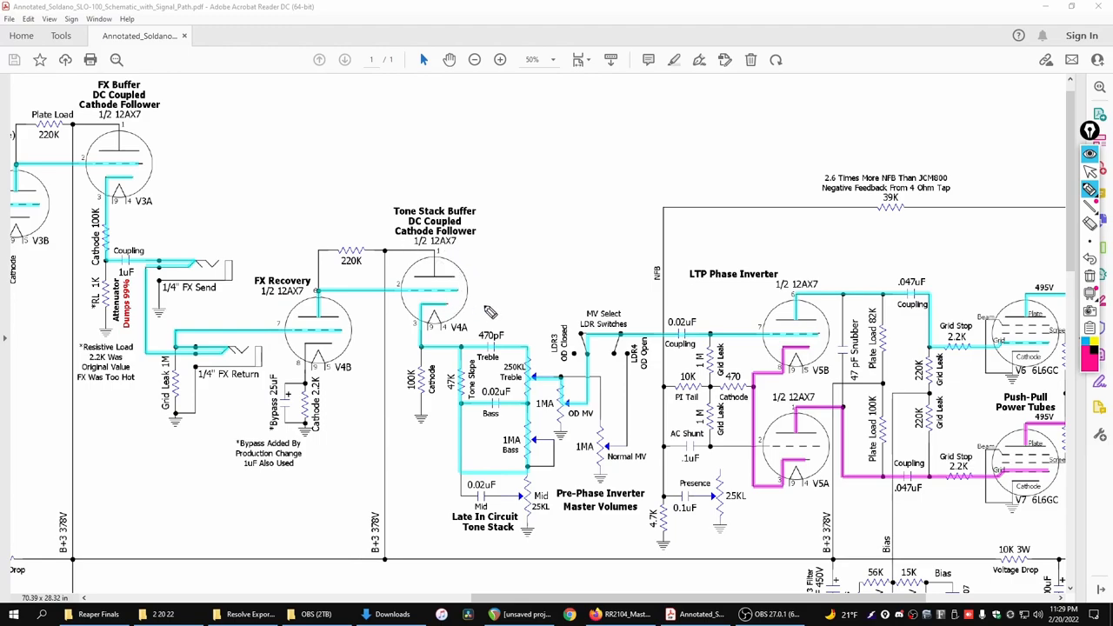
pyautogui.moveTo(421, 323)
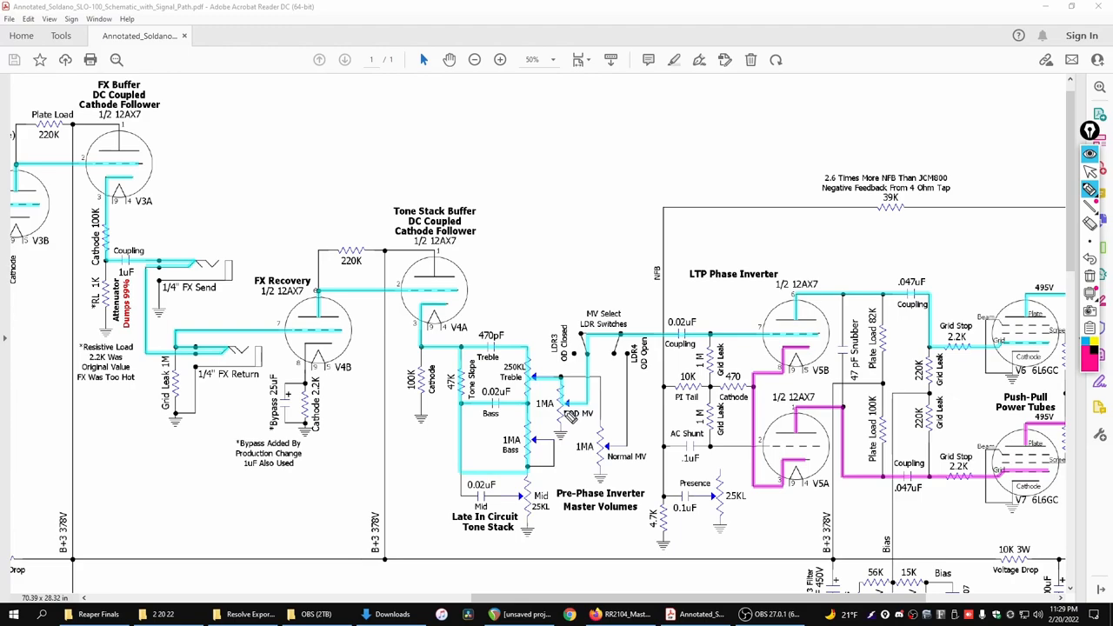
pyautogui.moveTo(556, 409)
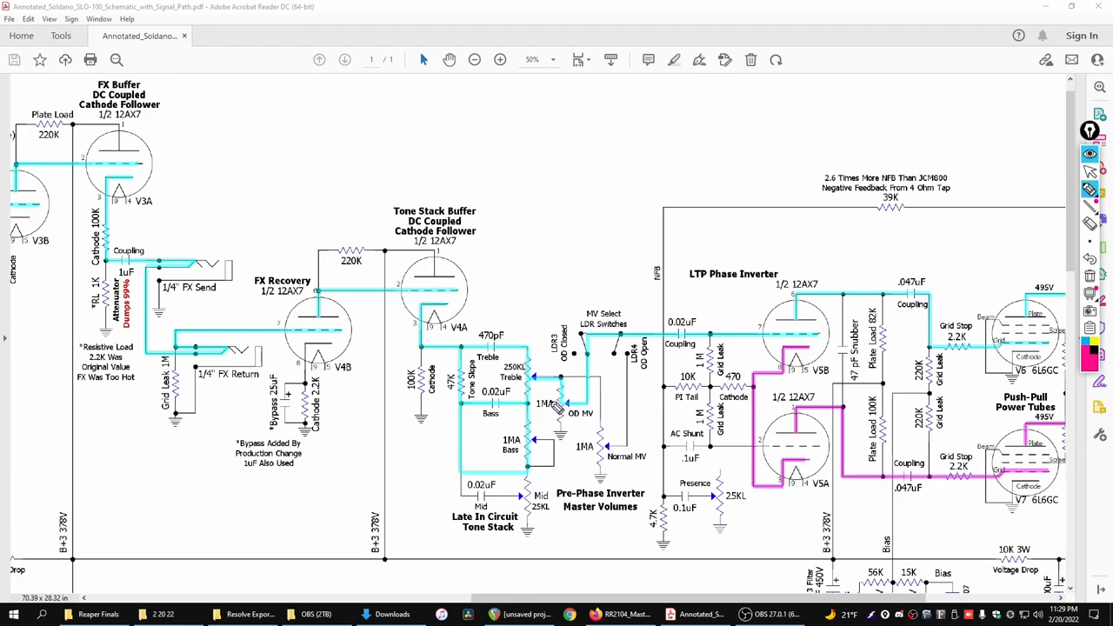
pyautogui.moveTo(570, 462)
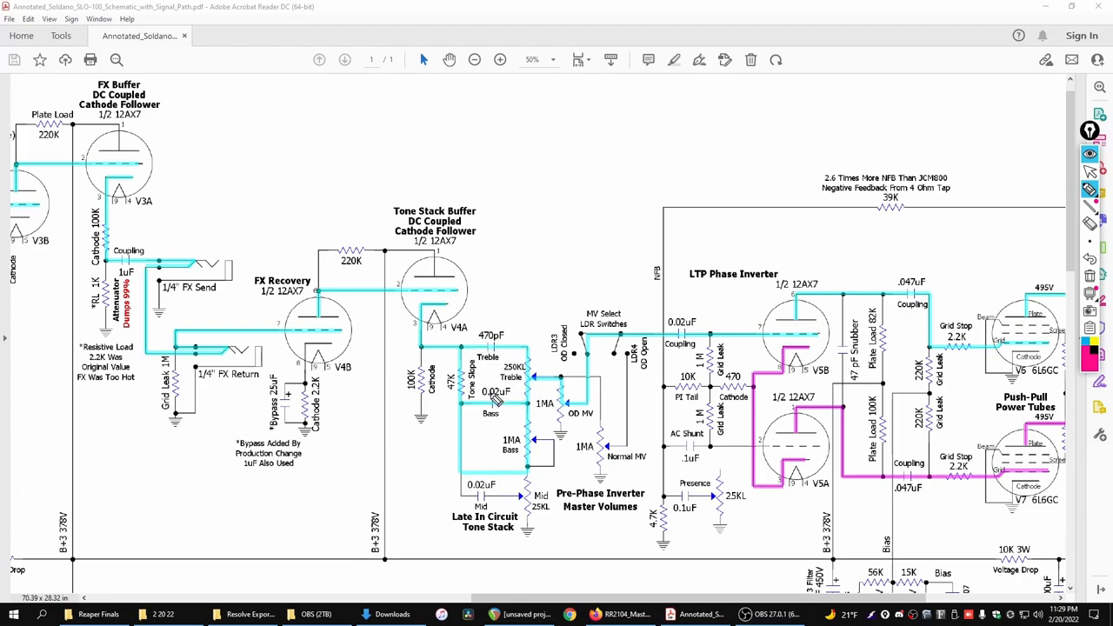
pyautogui.moveTo(494, 508)
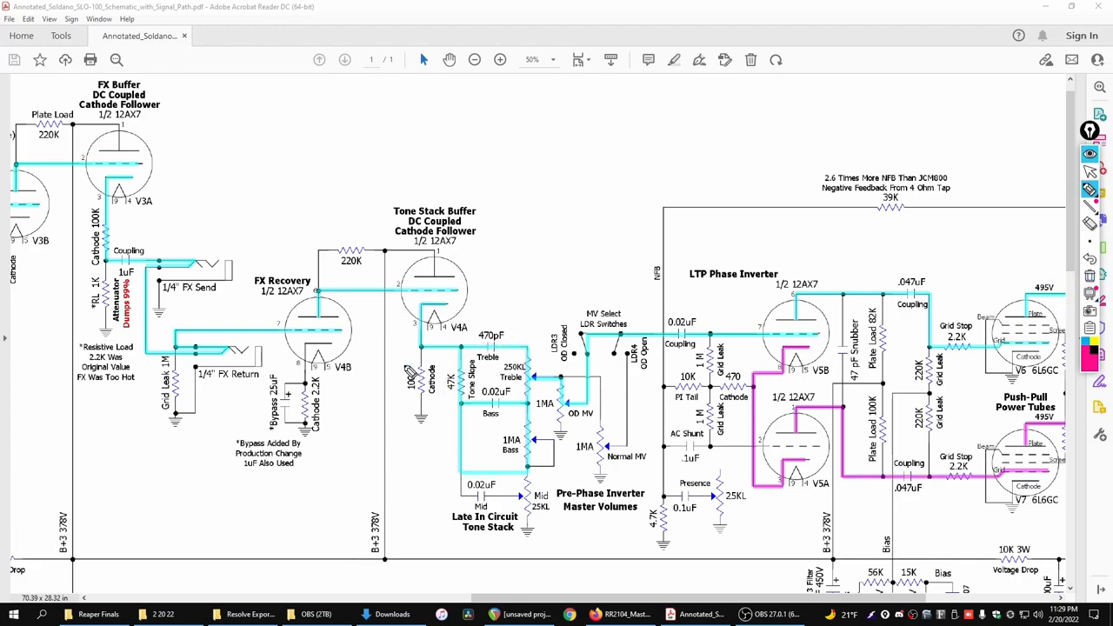
pyautogui.moveTo(535, 298)
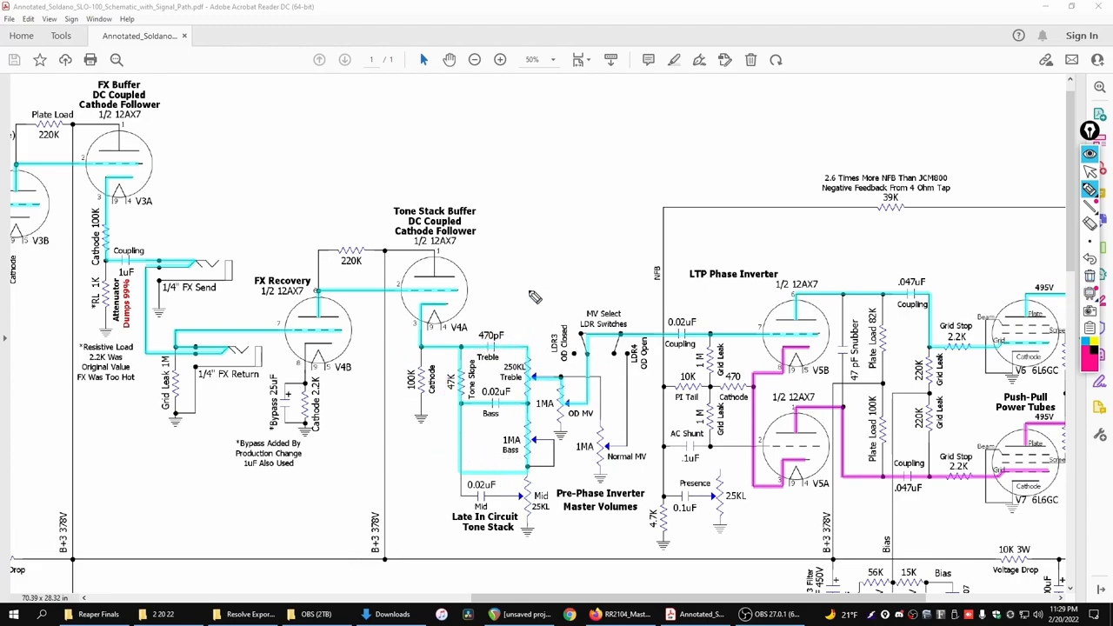
pyautogui.moveTo(160, 264)
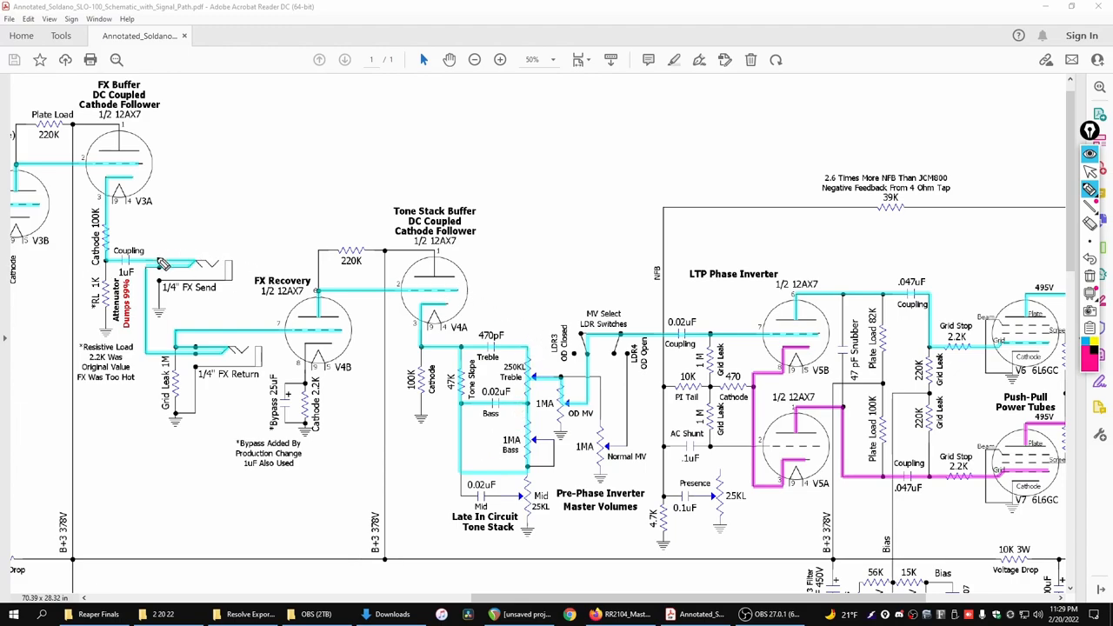
pyautogui.moveTo(495, 472)
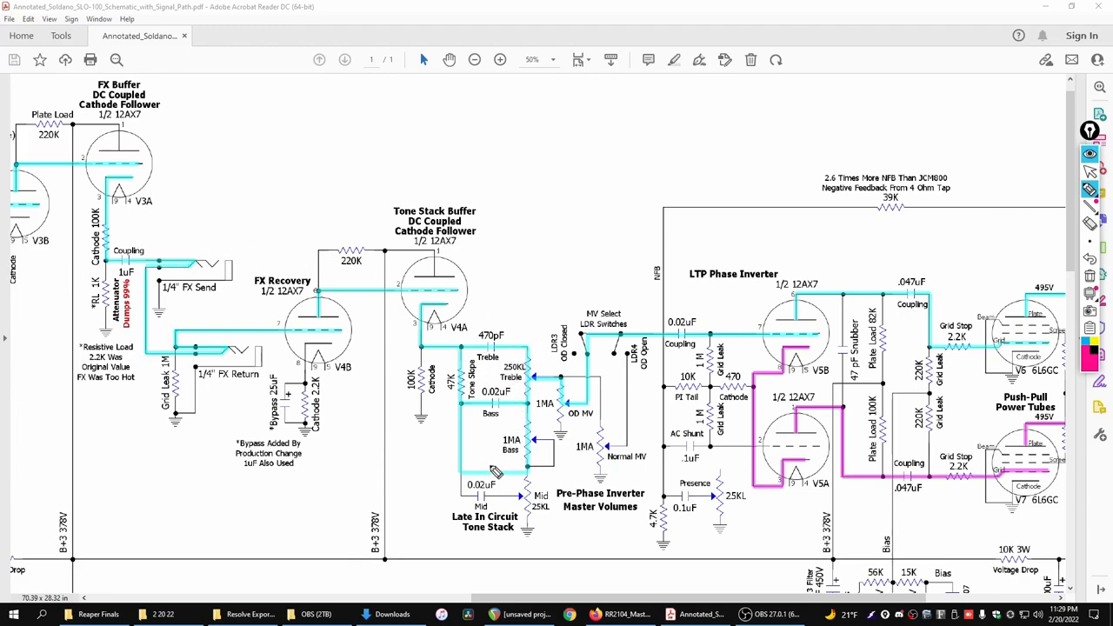
pyautogui.moveTo(520, 389)
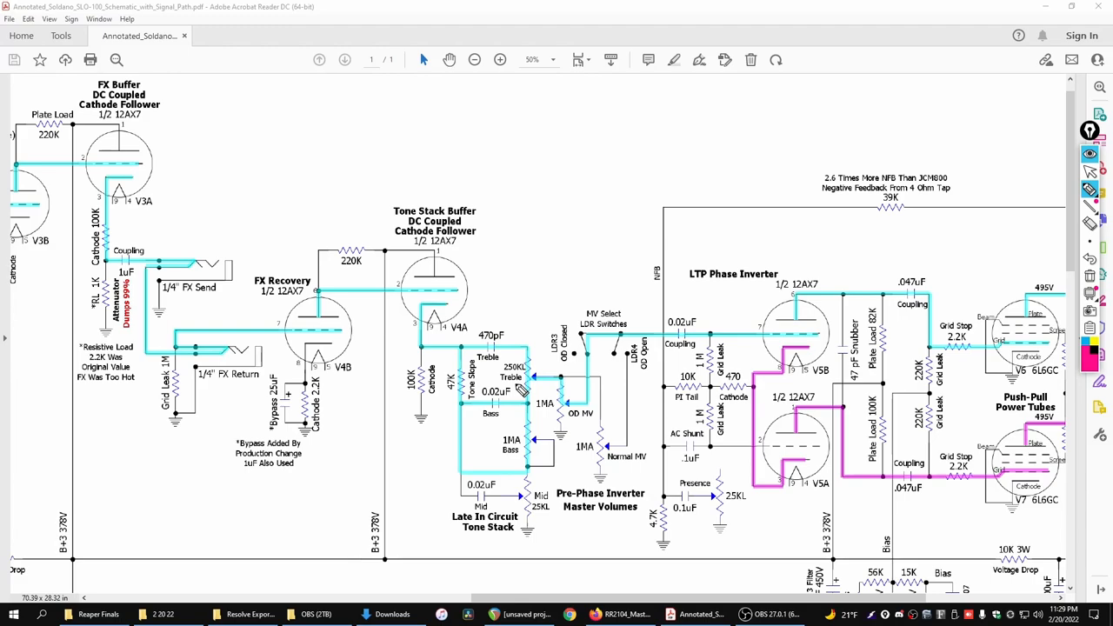
pyautogui.moveTo(511, 389)
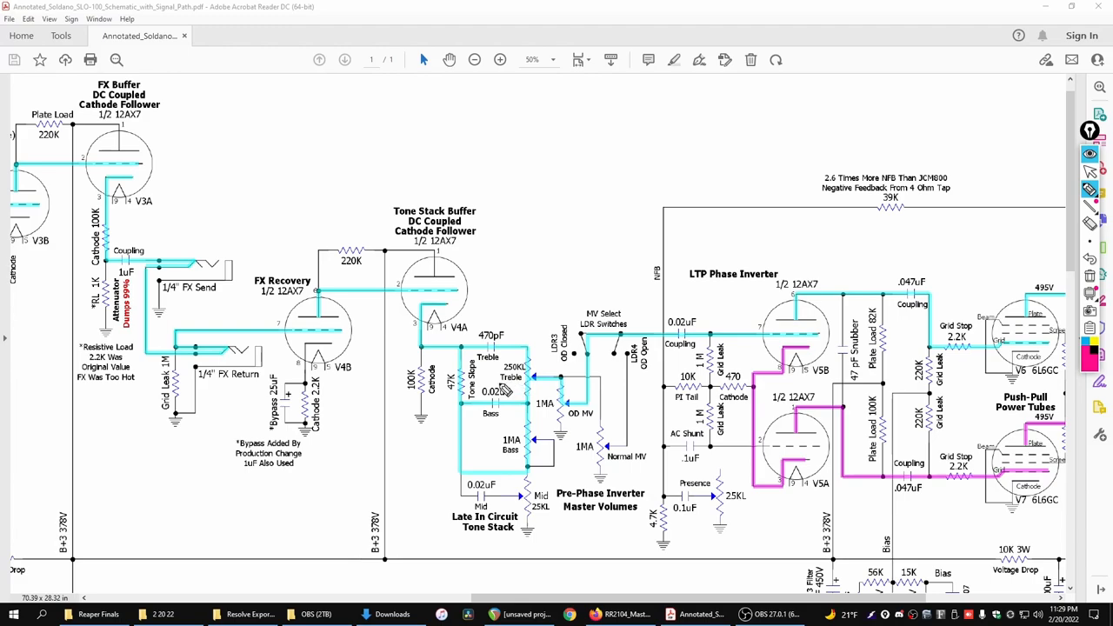
pyautogui.moveTo(555, 477)
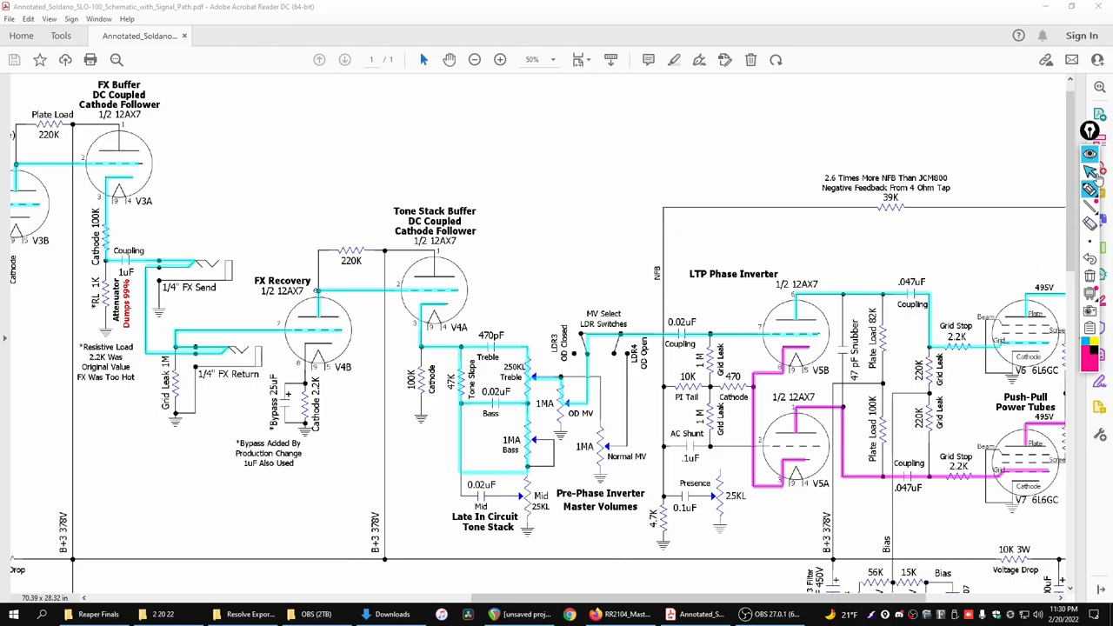
# Step: Scroll to the SLO power supply section with the power transformer and rectifiers
pyautogui.hscroll(3)
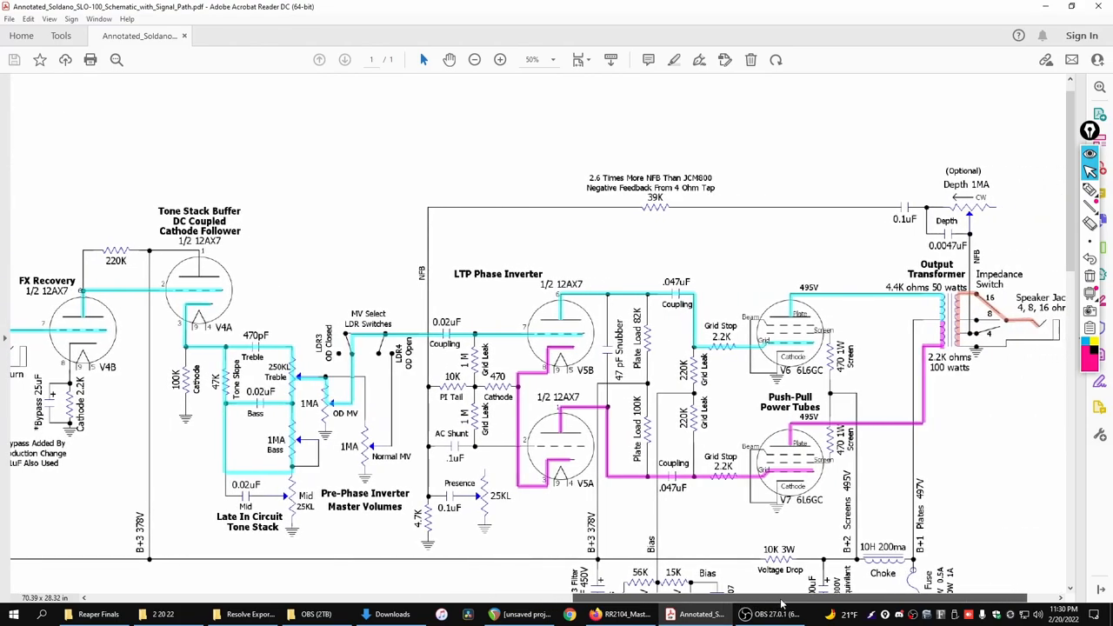
pyautogui.scroll(-3)
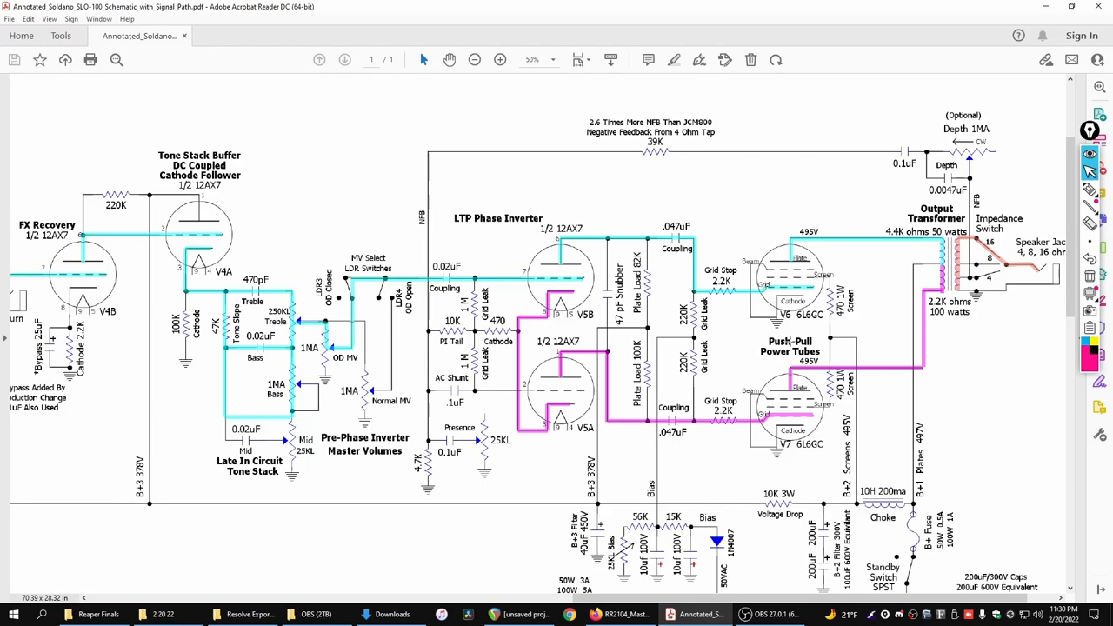
pyautogui.moveTo(1007, 307)
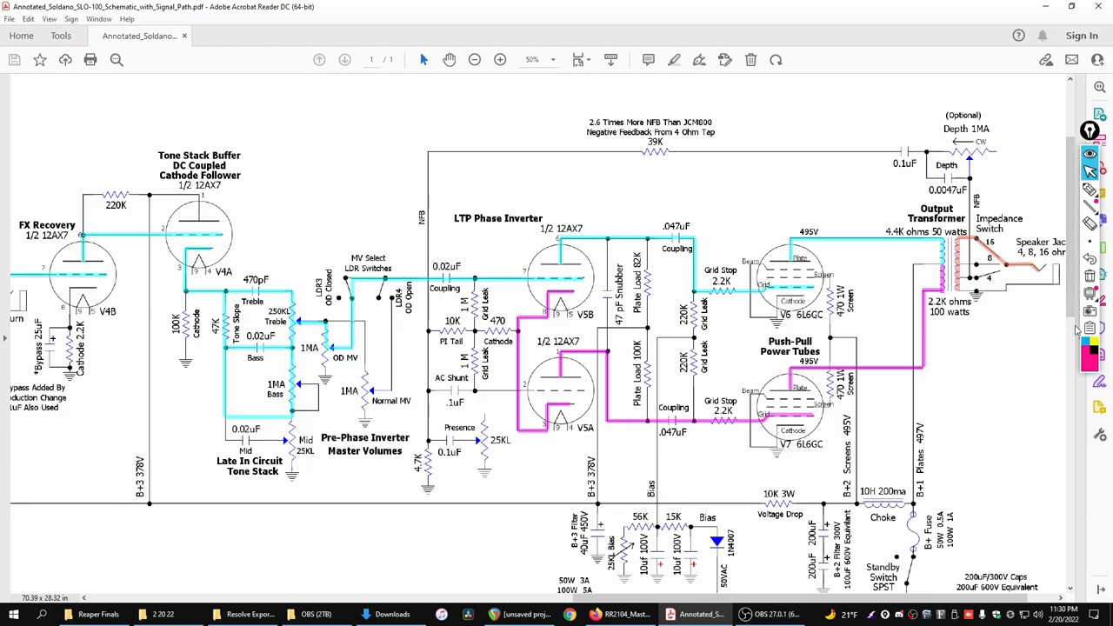
pyautogui.moveTo(899, 299)
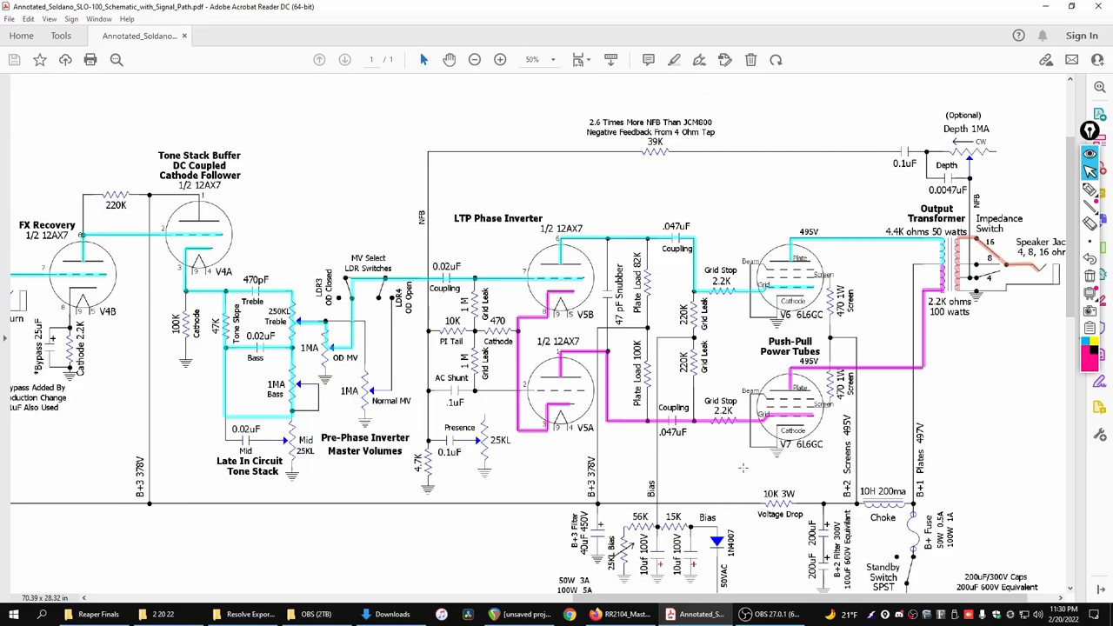
pyautogui.scroll(-3)
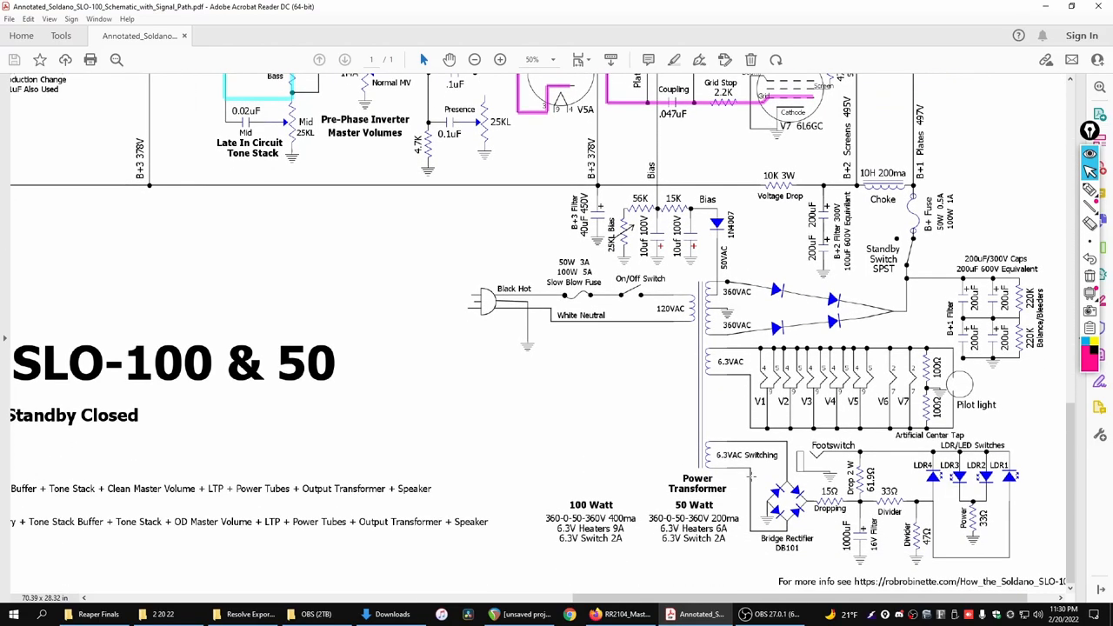
# Step: Scroll around the SLO power supply toward the 10K 3W voltage-drop resistor
pyautogui.hscroll(3)
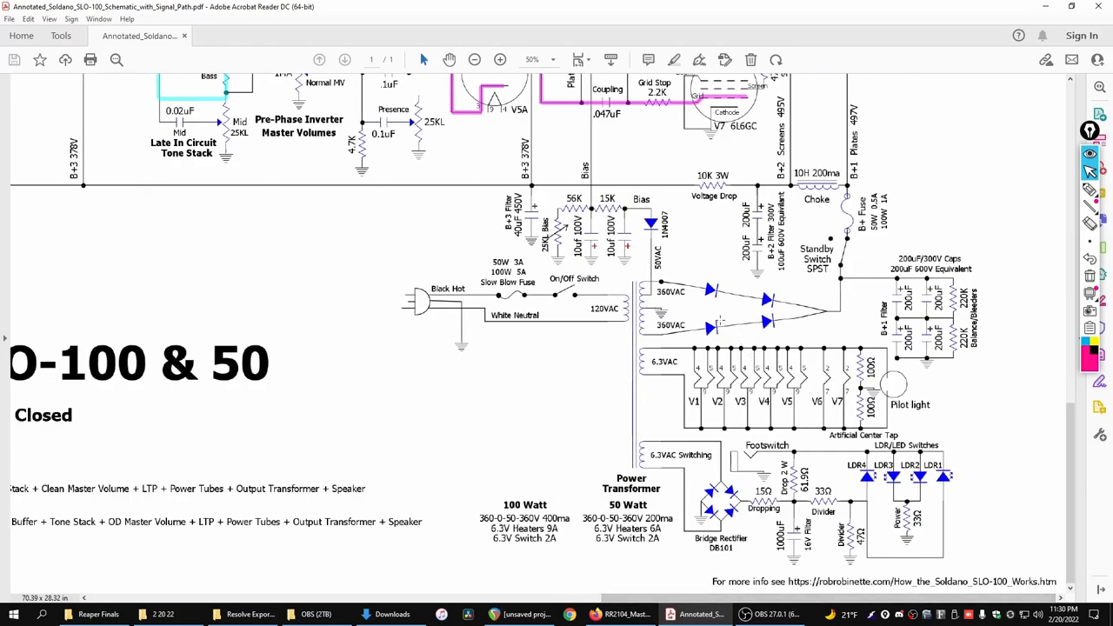
pyautogui.moveTo(741, 316)
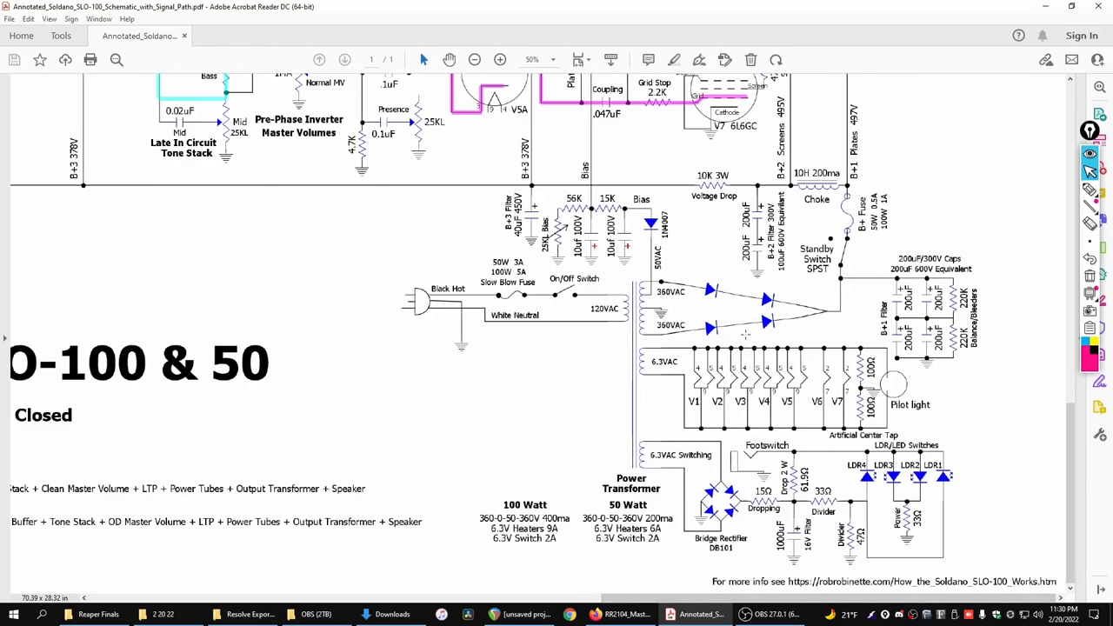
pyautogui.moveTo(838, 316)
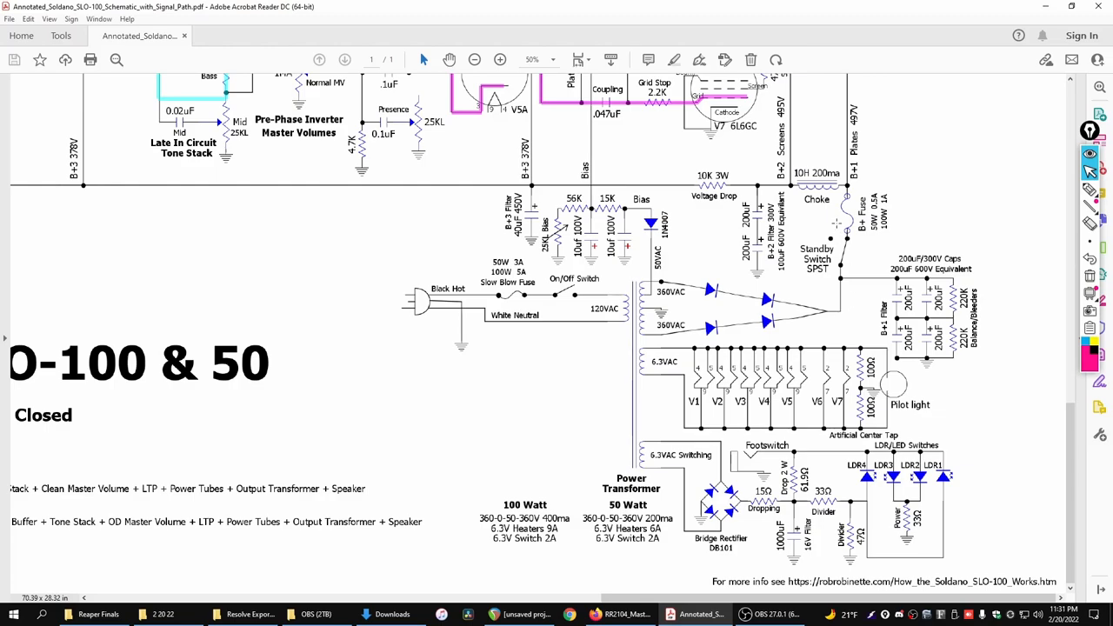
pyautogui.scroll(-3)
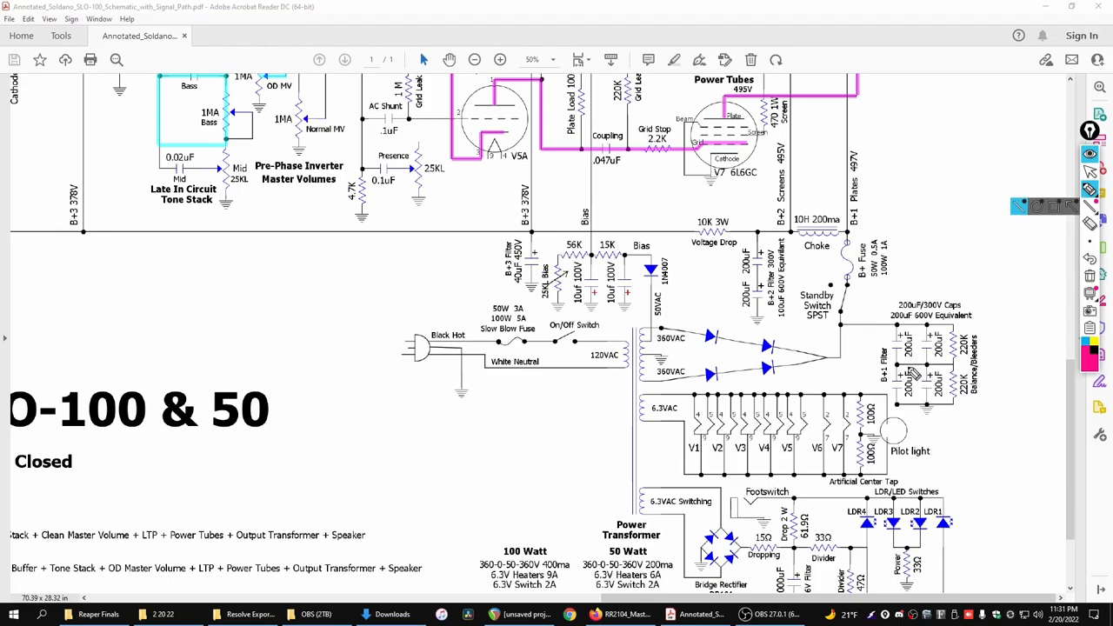
pyautogui.moveTo(925, 354)
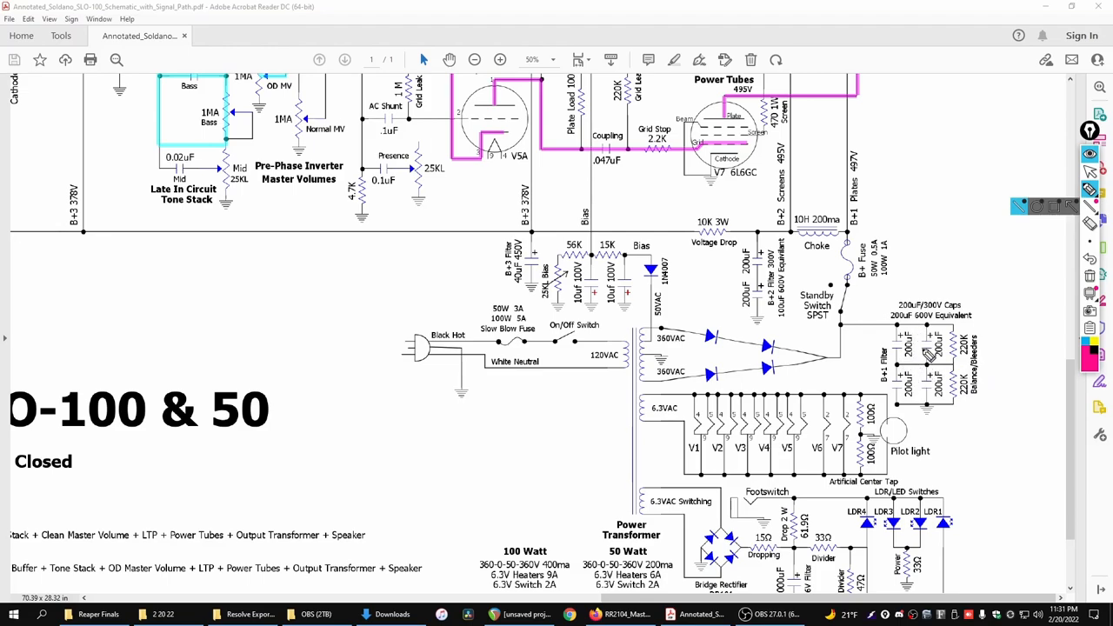
pyautogui.moveTo(925, 357)
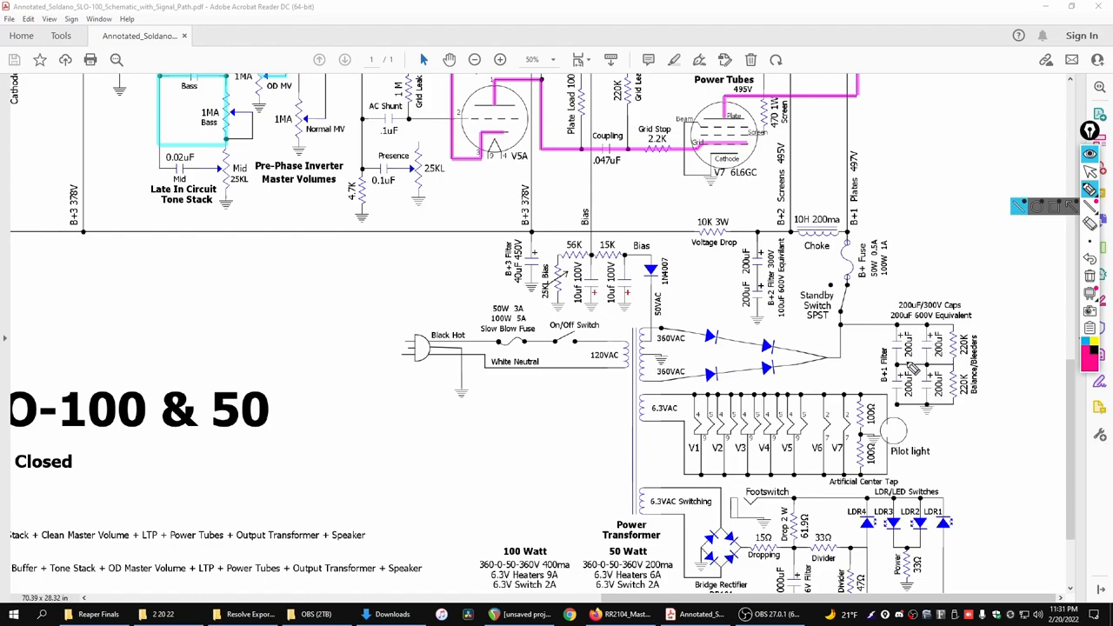
pyautogui.moveTo(878, 379)
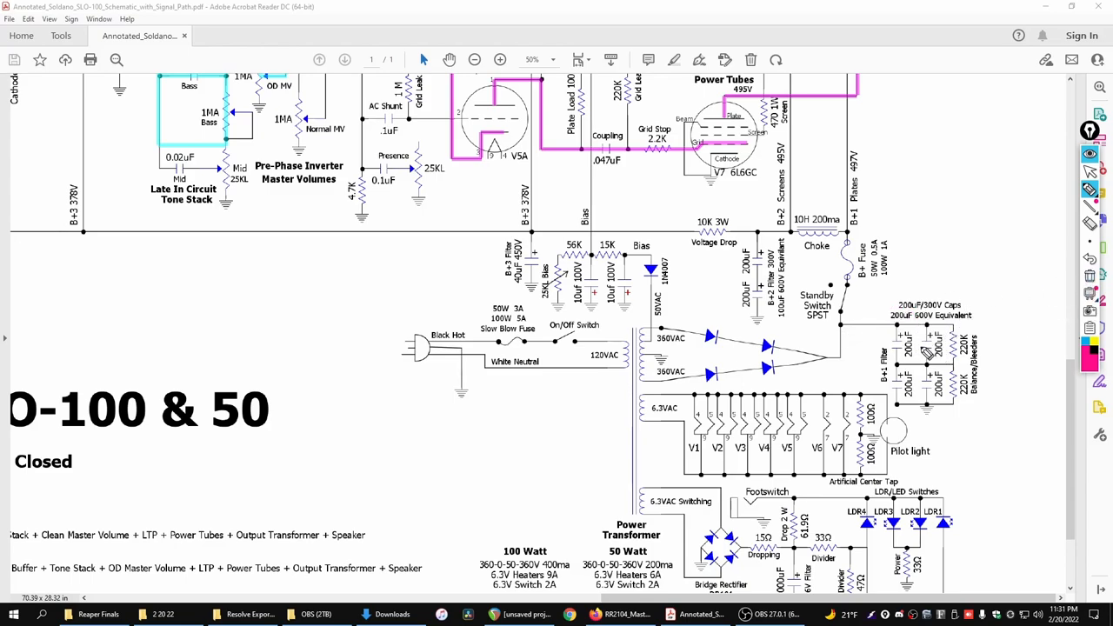
pyautogui.moveTo(974, 271)
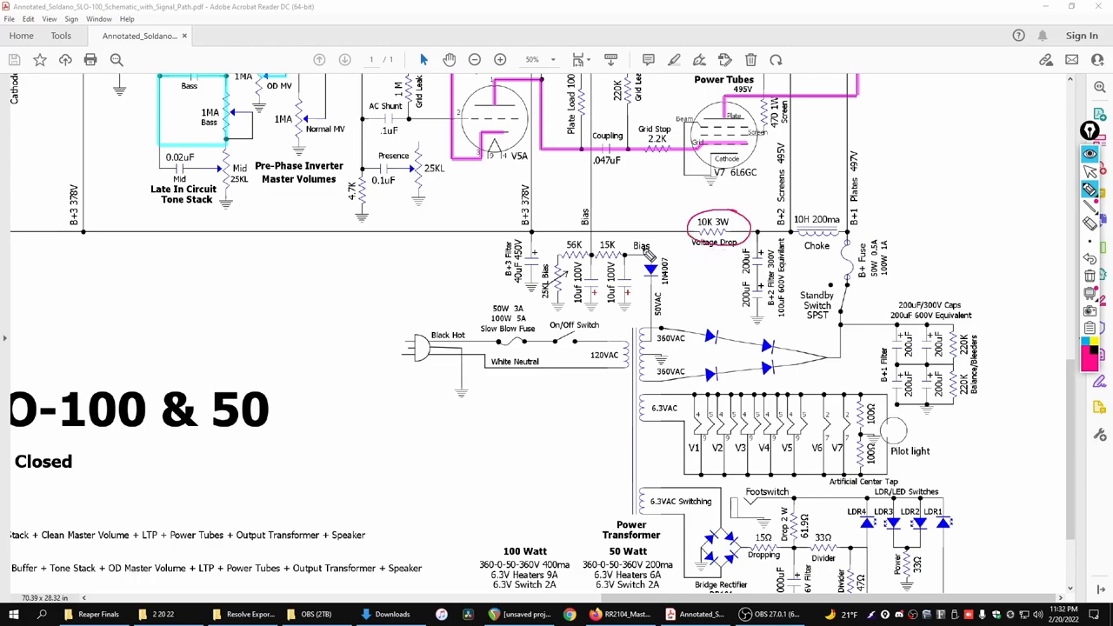
pyautogui.moveTo(646, 261)
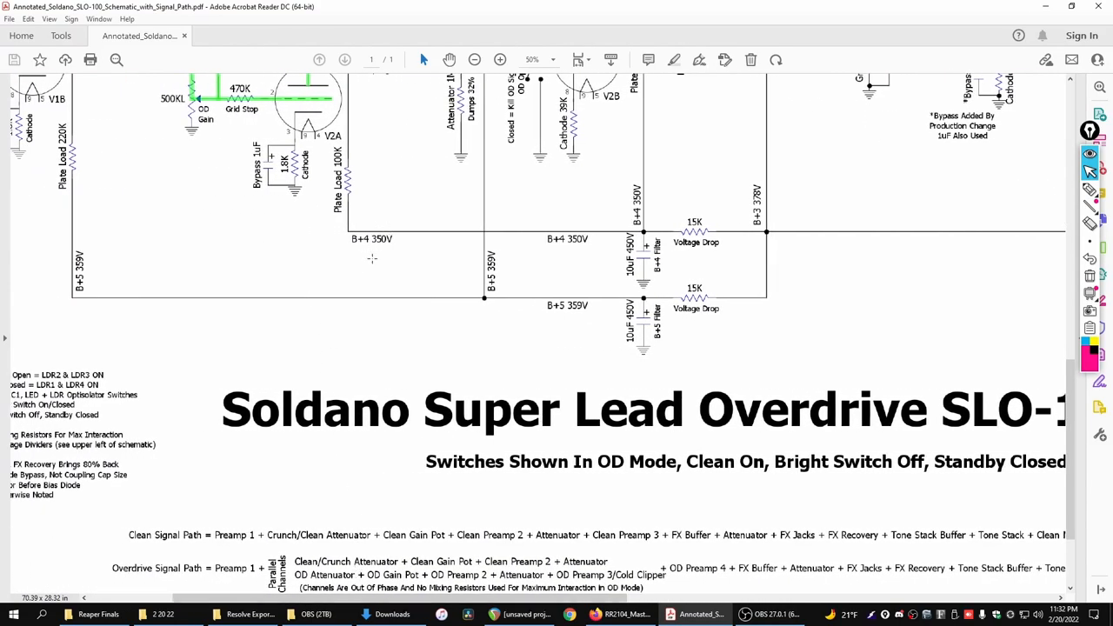
# Step: Scroll through the OD preamp stages back toward the phase inverter and power supply
pyautogui.scroll(-3)
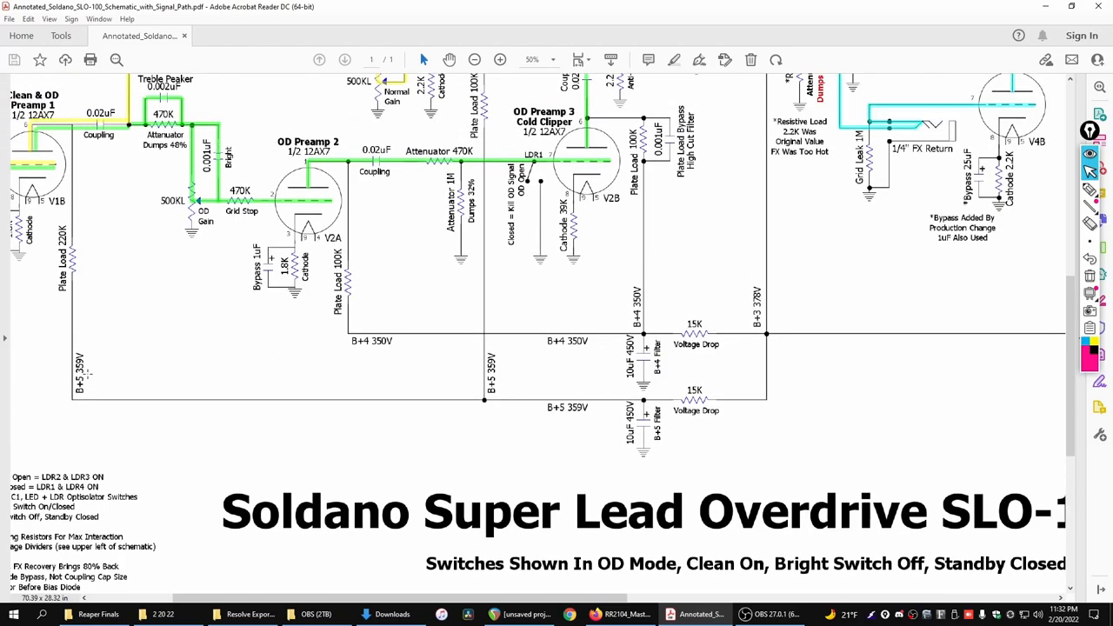
pyautogui.scroll(-3)
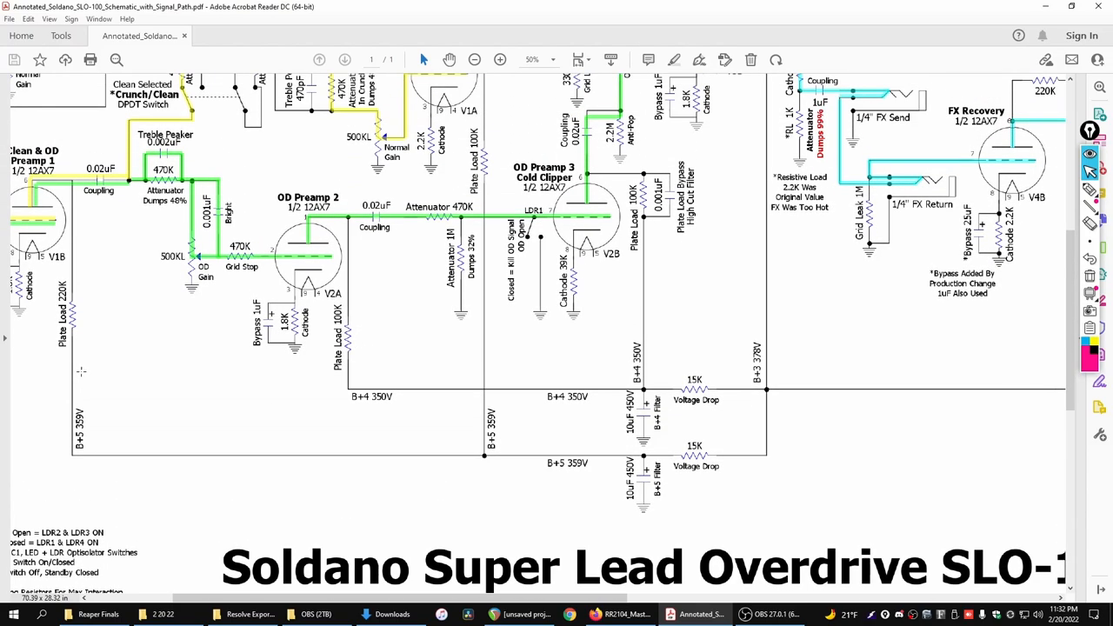
pyautogui.scroll(-3)
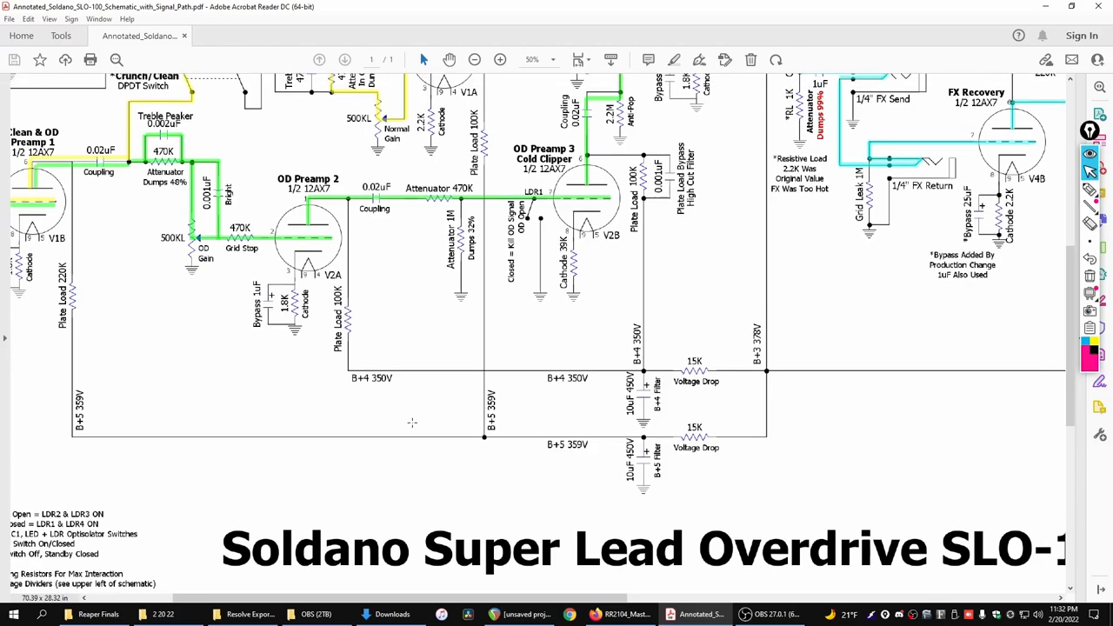
pyautogui.scroll(-3)
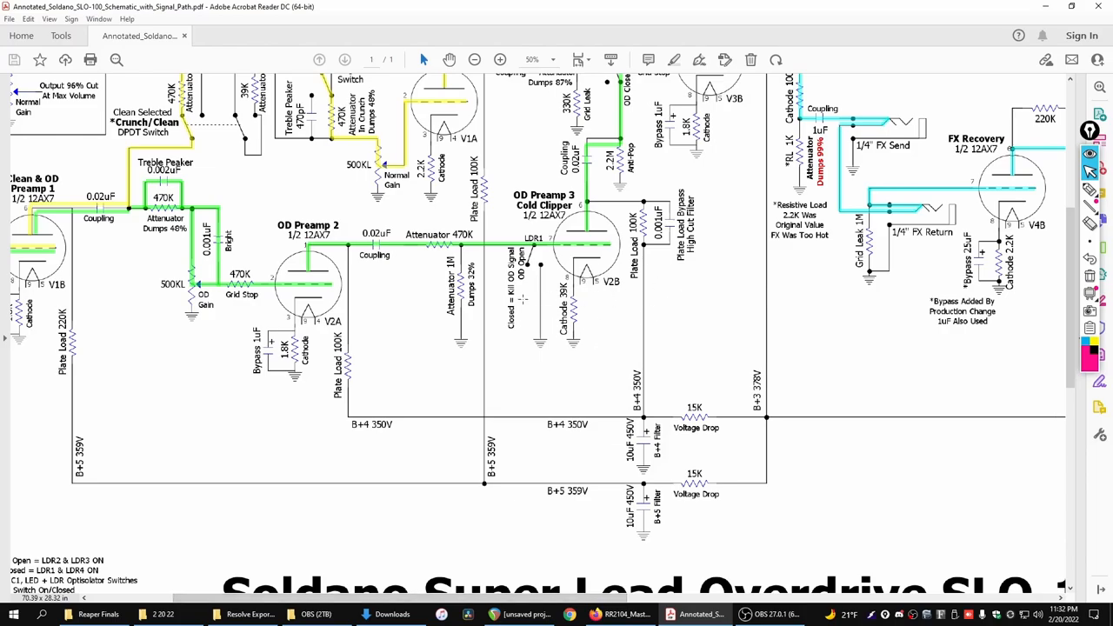
pyautogui.moveTo(583, 508)
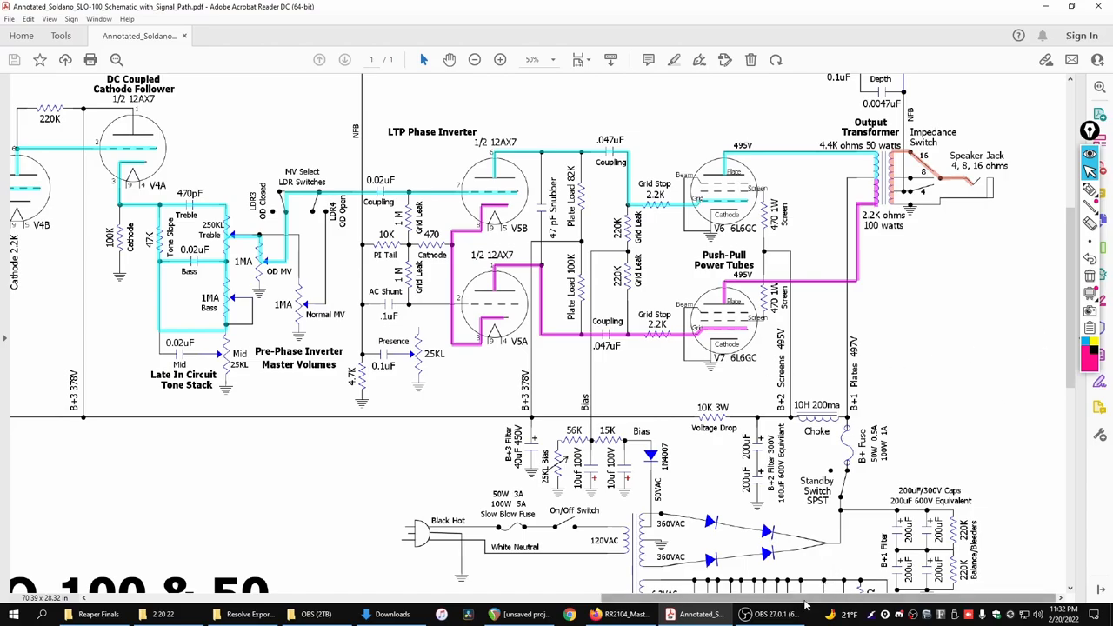
# Step: Scroll to the FX buffer, FX recovery and tone stack buffer stages
pyautogui.scroll(-3)
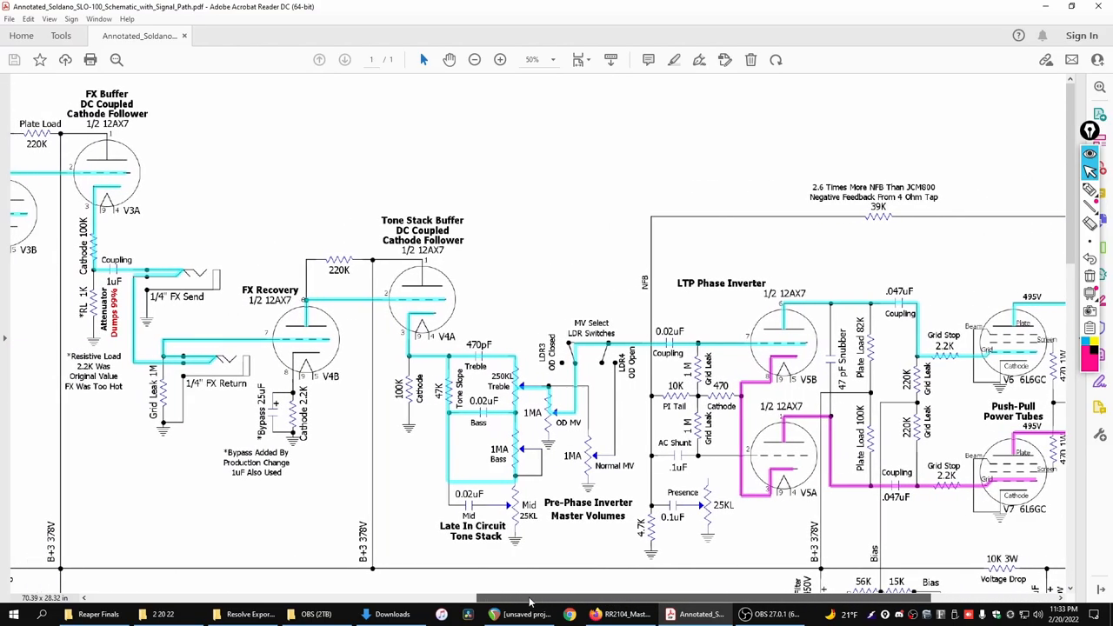
pyautogui.hscroll(-3)
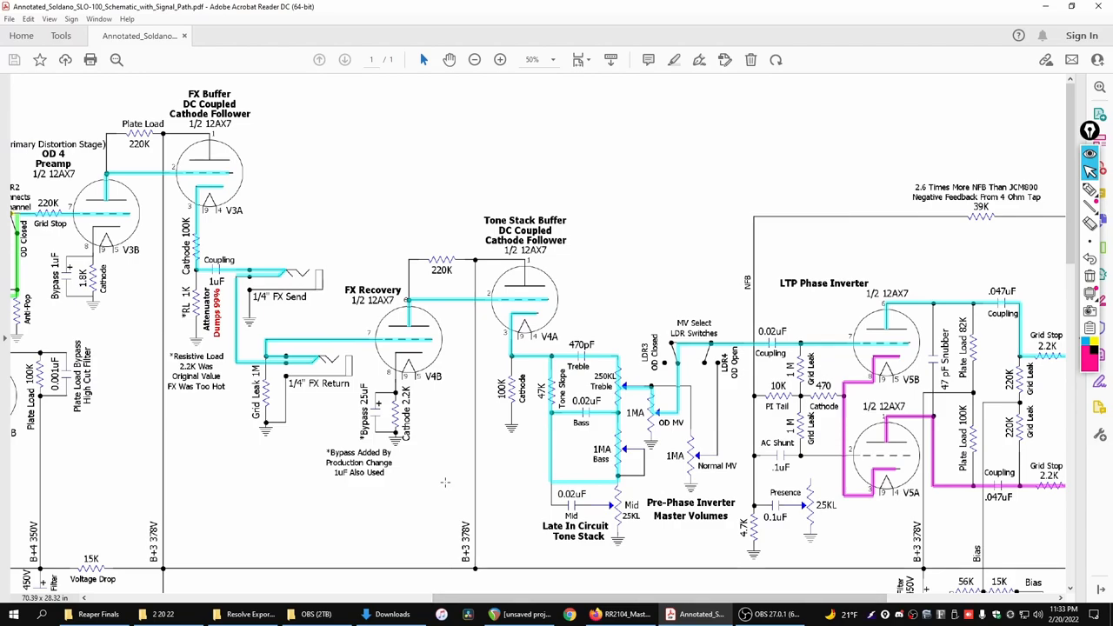